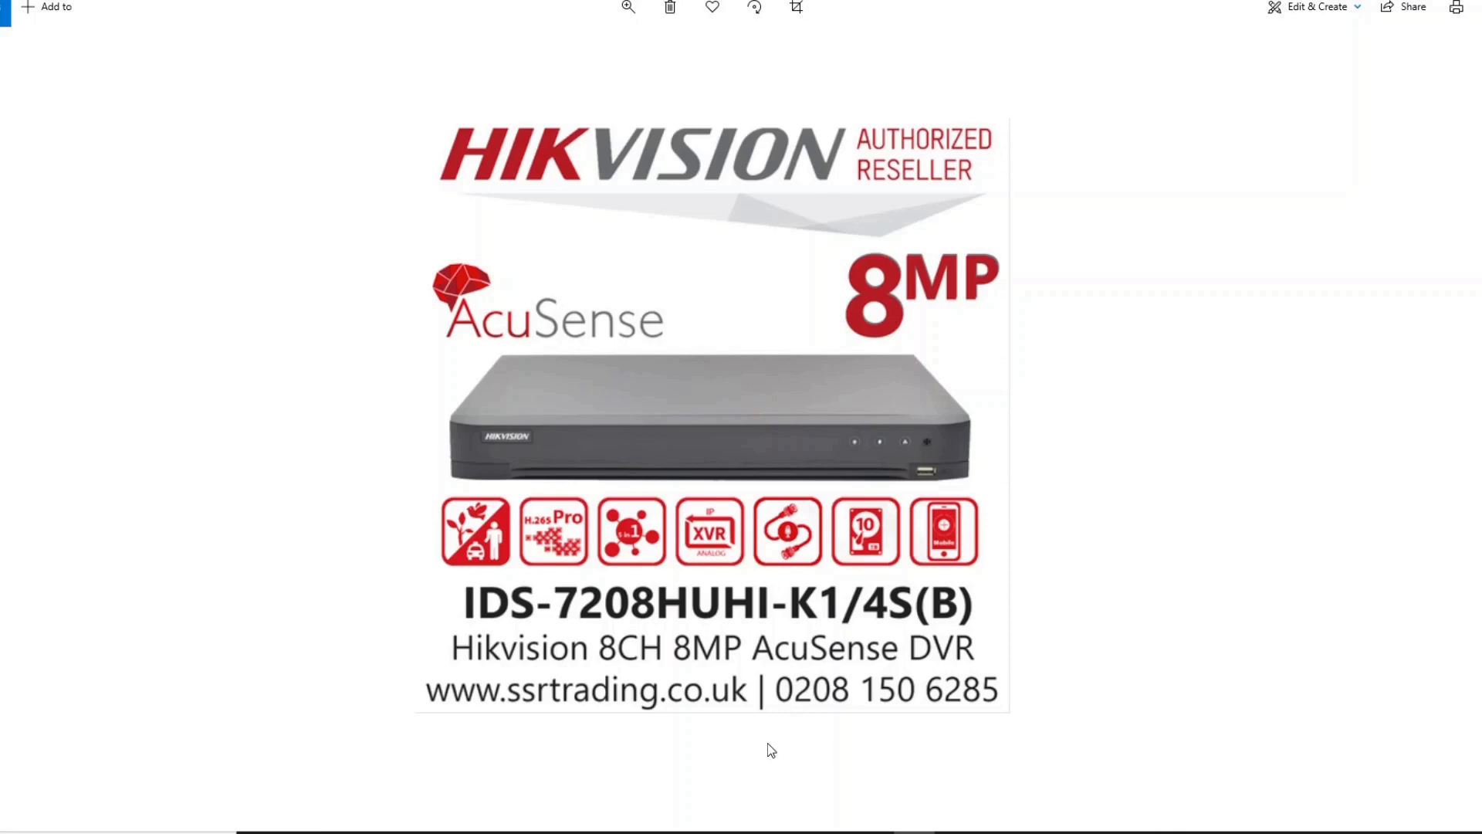
{"action": "mouse_move", "coordinate": [507, 466]}
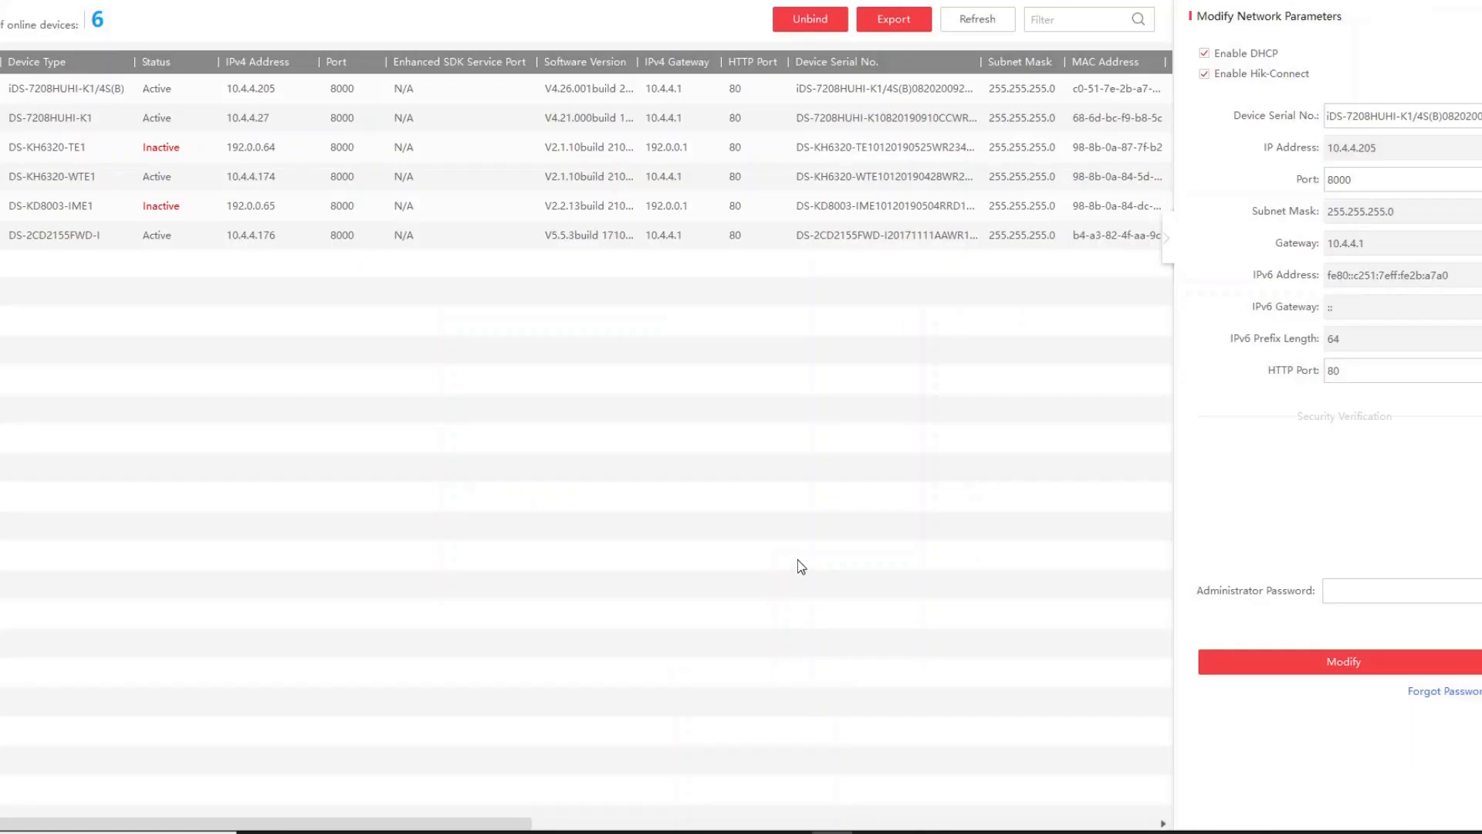
{"action": "mouse_move", "coordinate": [769, 449]}
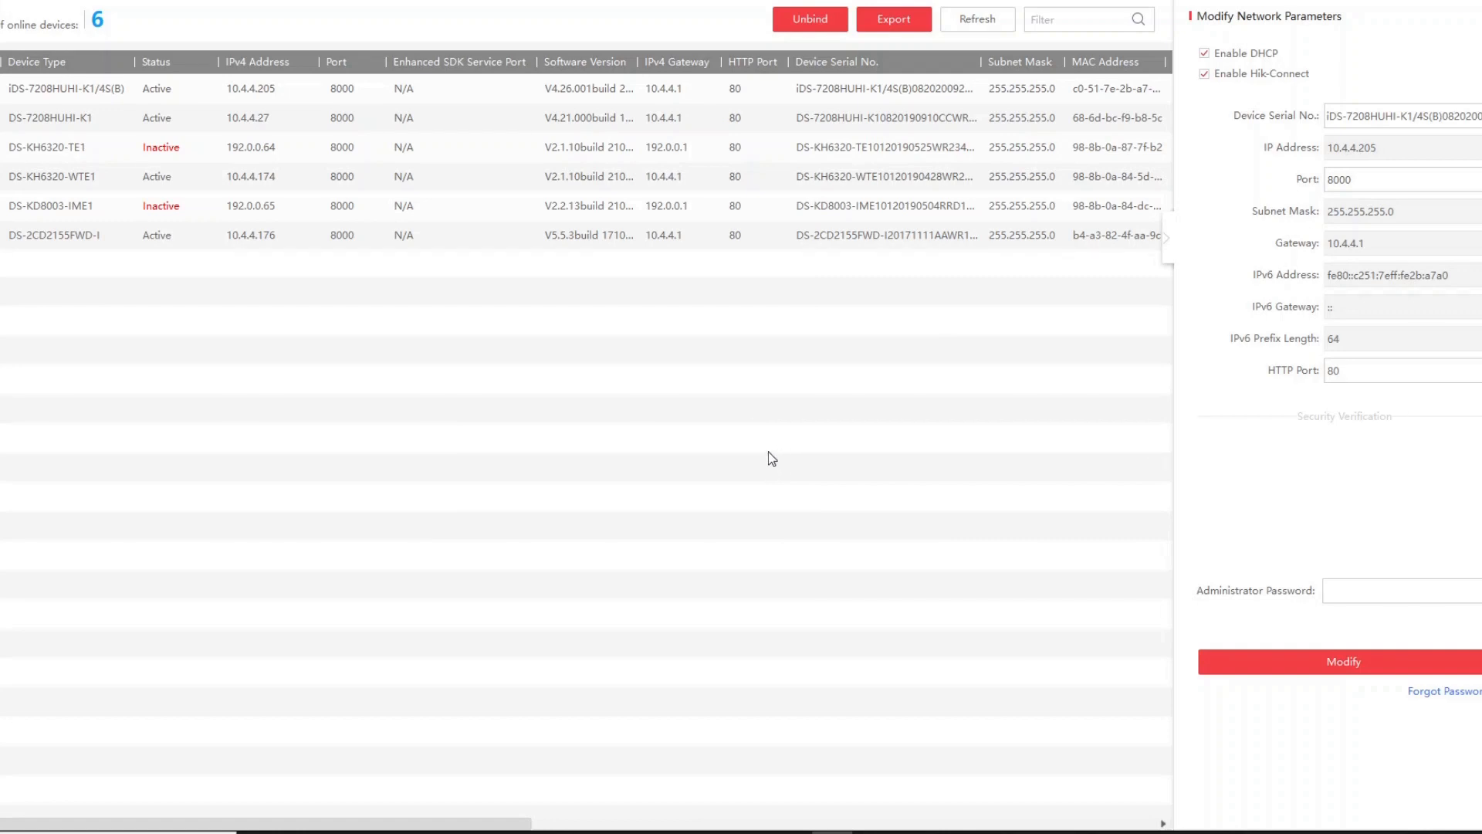
Select the iDS-7208HUHI-K1/4S(B) DVR at 10.4.4.205 to show its network parameters.
{"action": "left_click", "coordinate": [66, 88]}
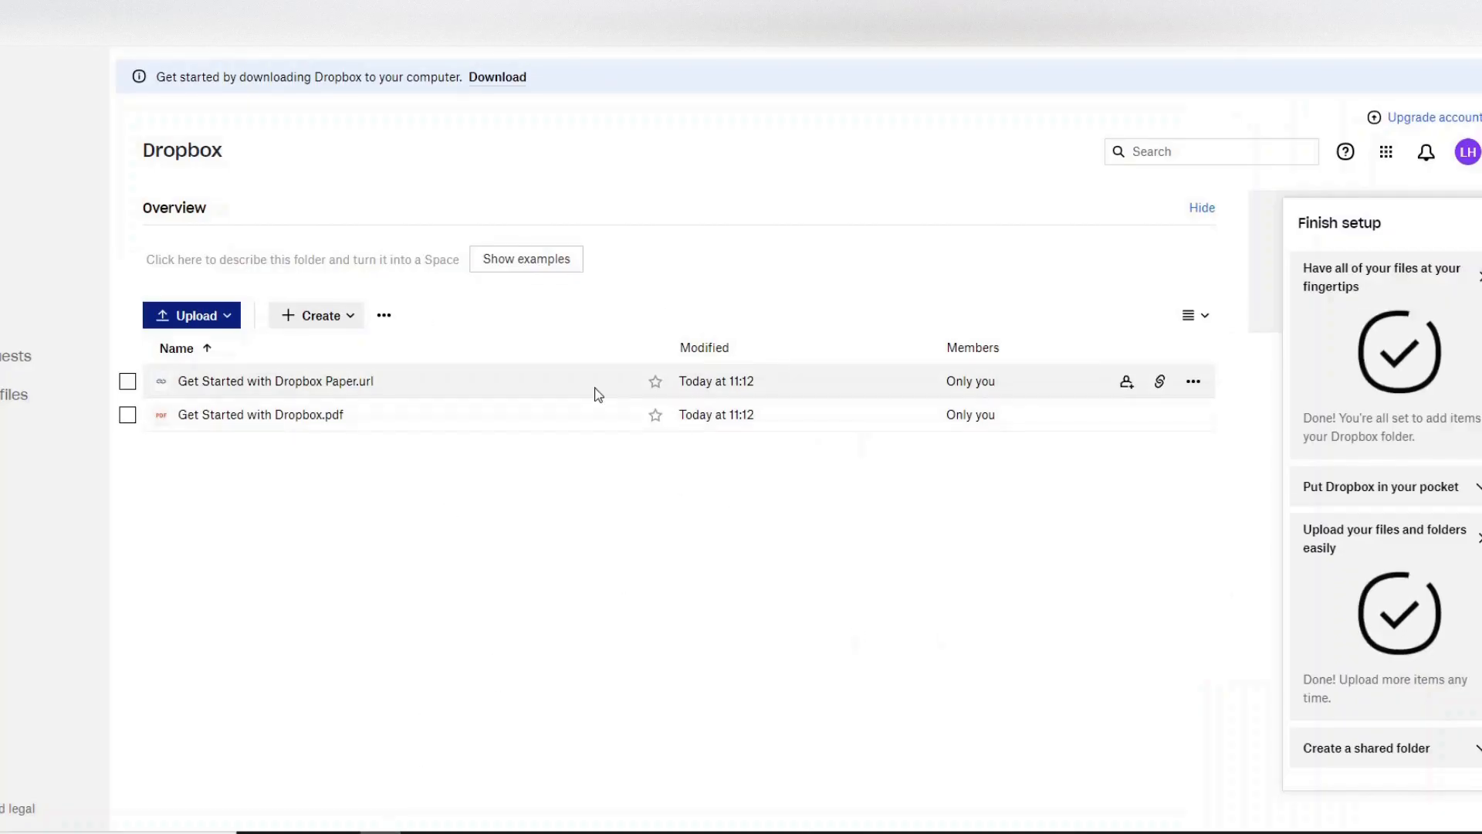
{"action": "mouse_move", "coordinate": [230, 110]}
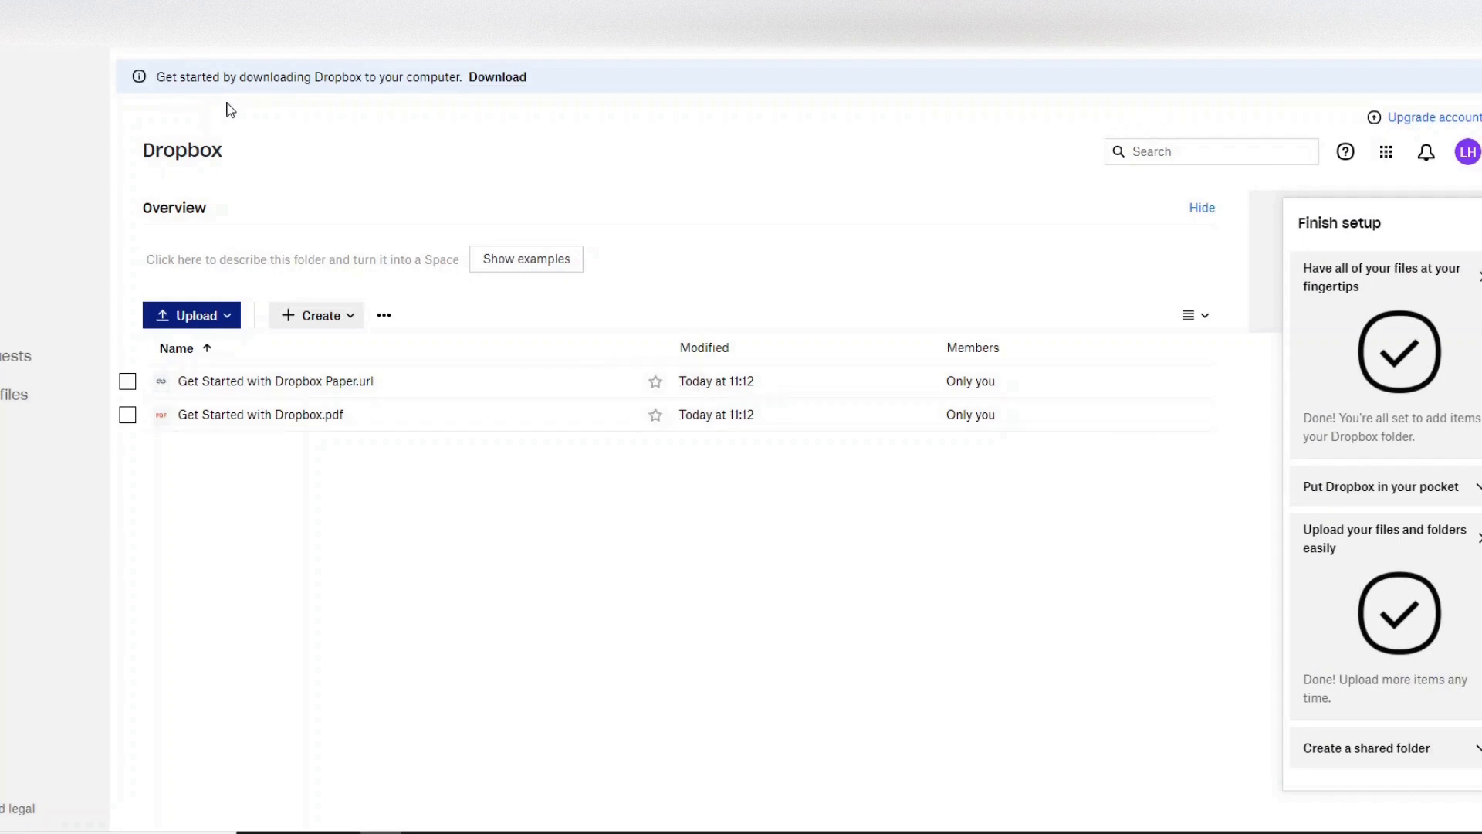
{"action": "mouse_move", "coordinate": [394, 157]}
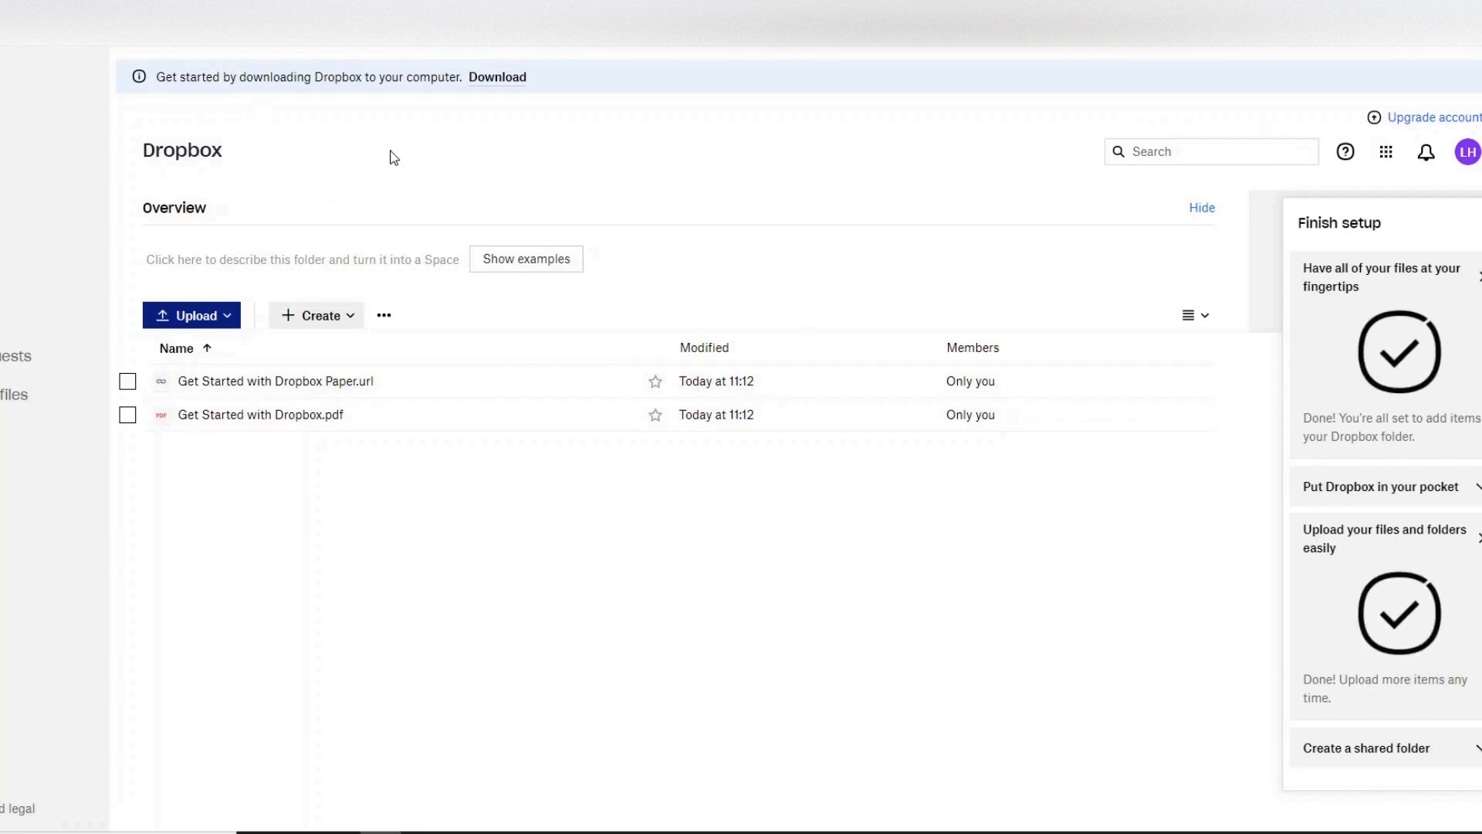
{"action": "mouse_move", "coordinate": [1004, 551]}
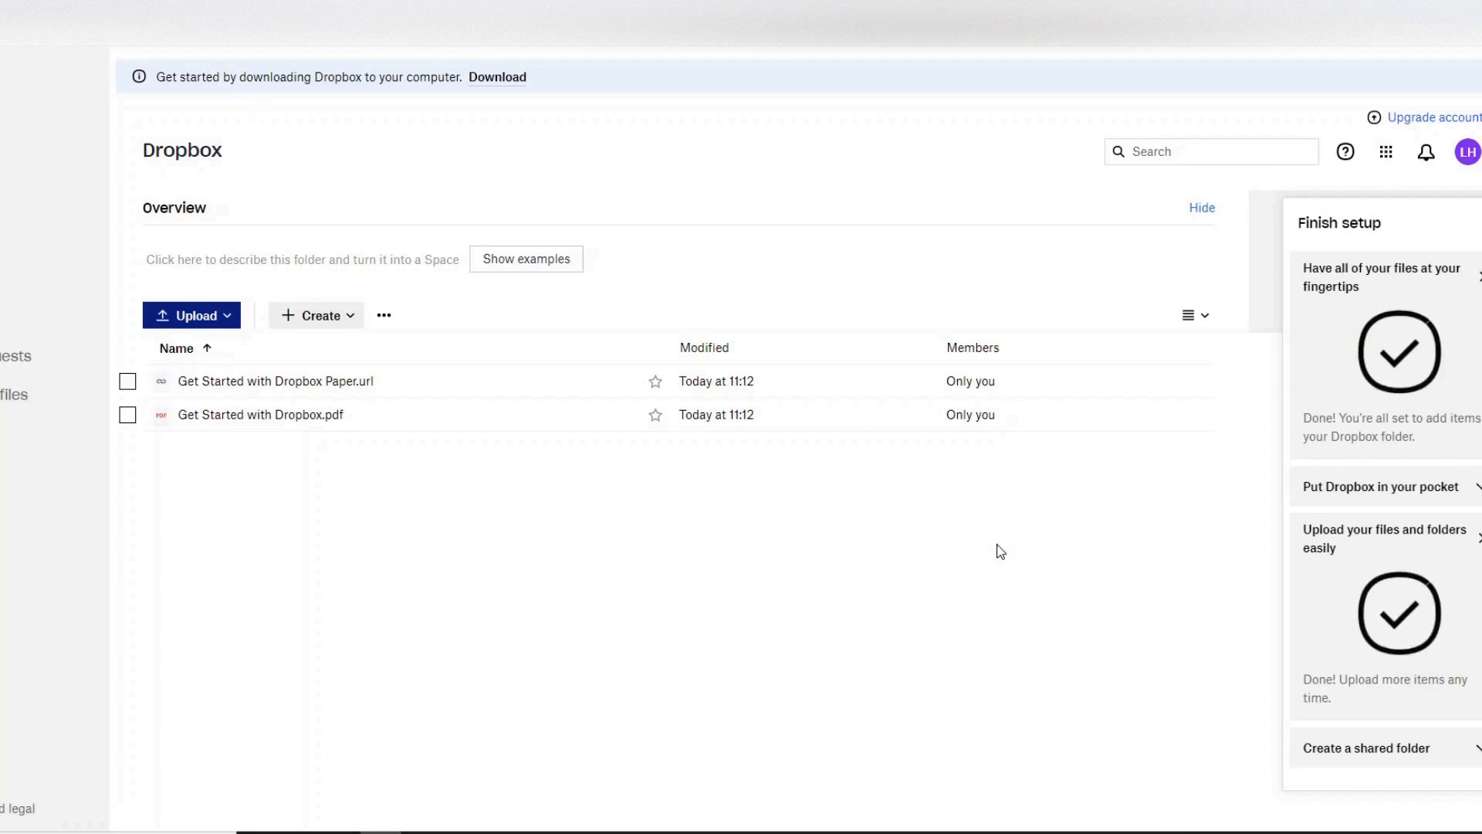
{"action": "mouse_move", "coordinate": [1126, 199]}
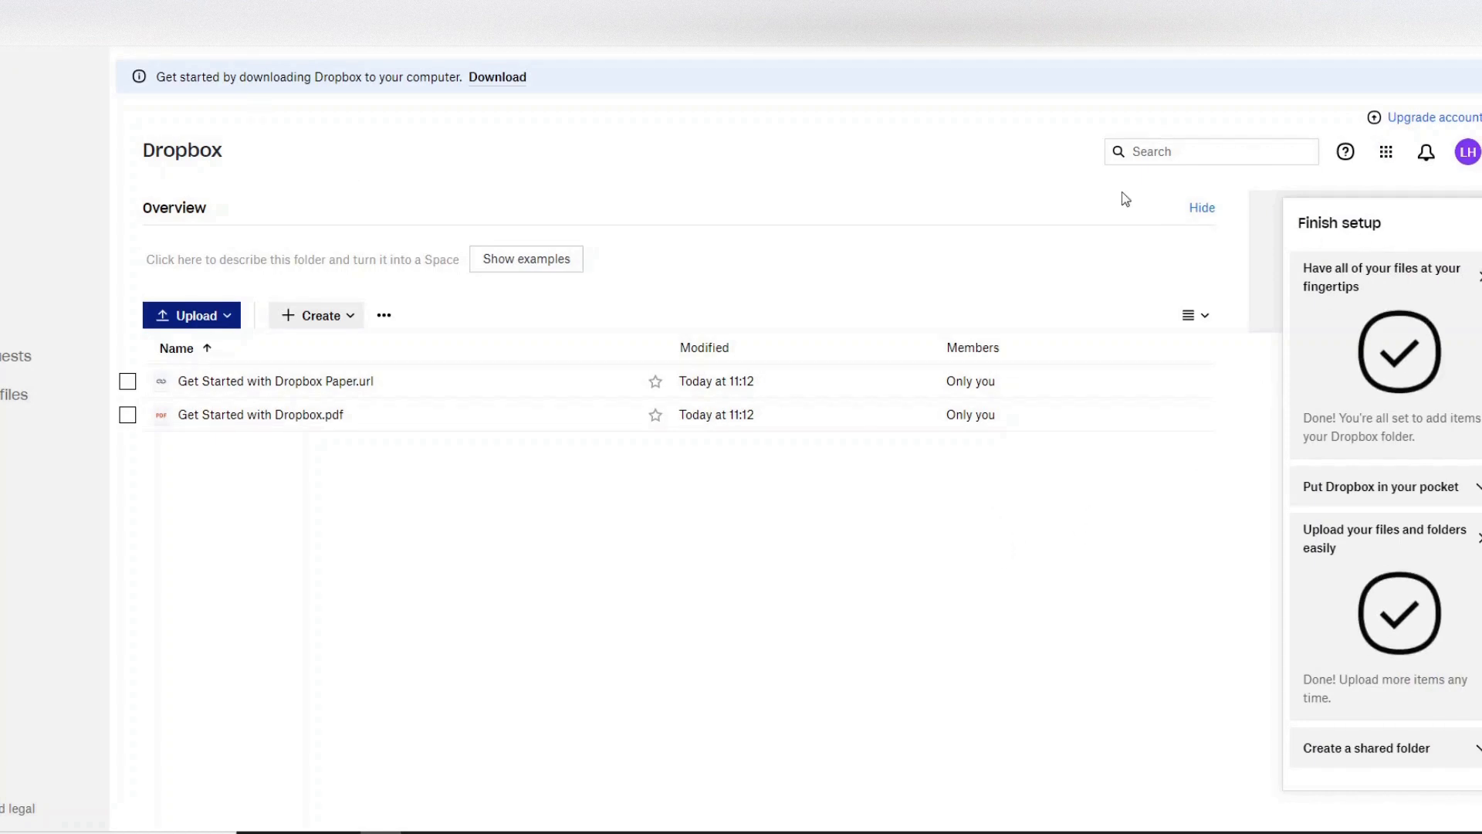
{"action": "mouse_move", "coordinate": [883, 244]}
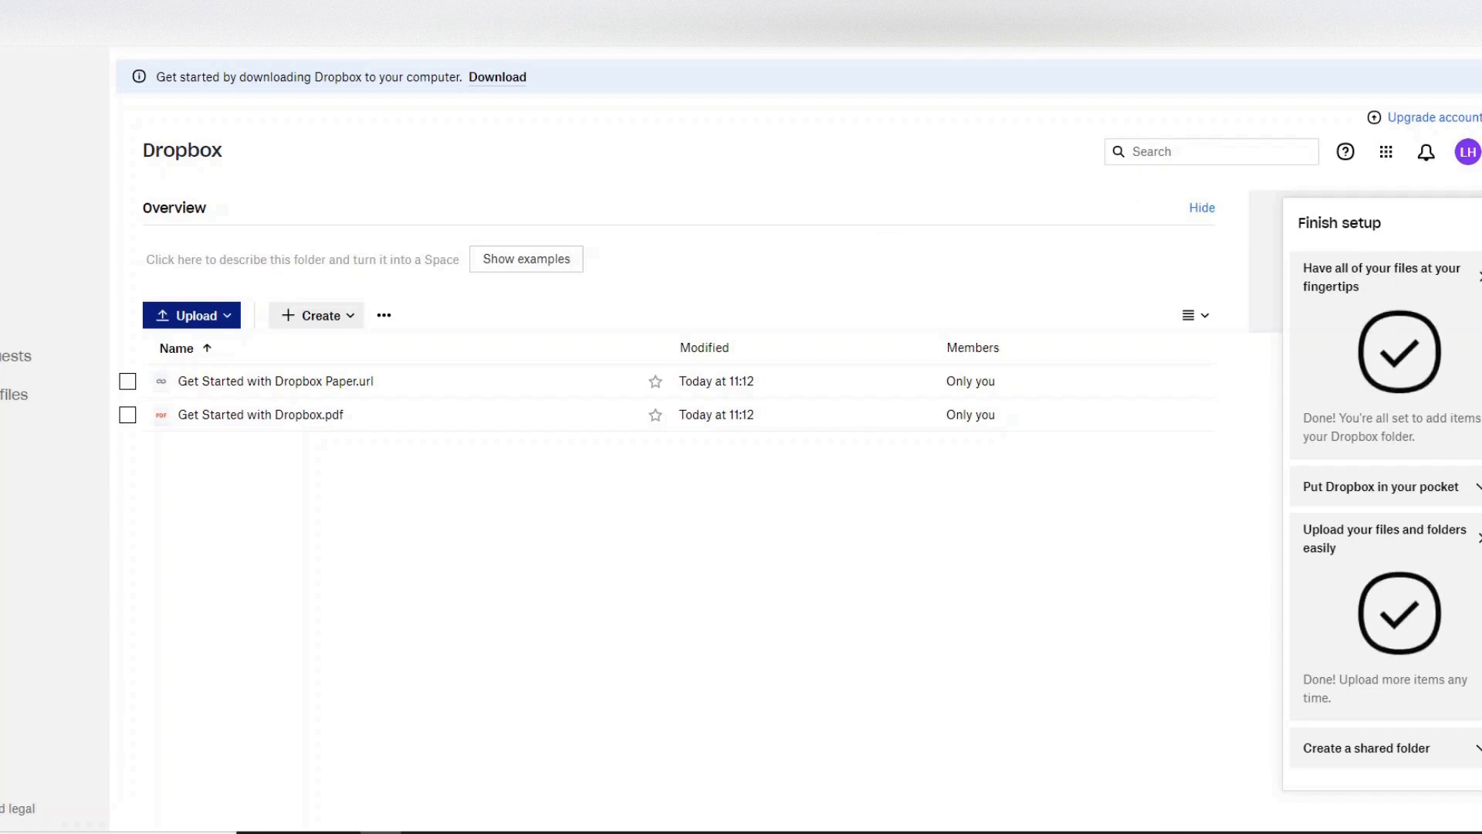
{"action": "mouse_move", "coordinate": [454, 453]}
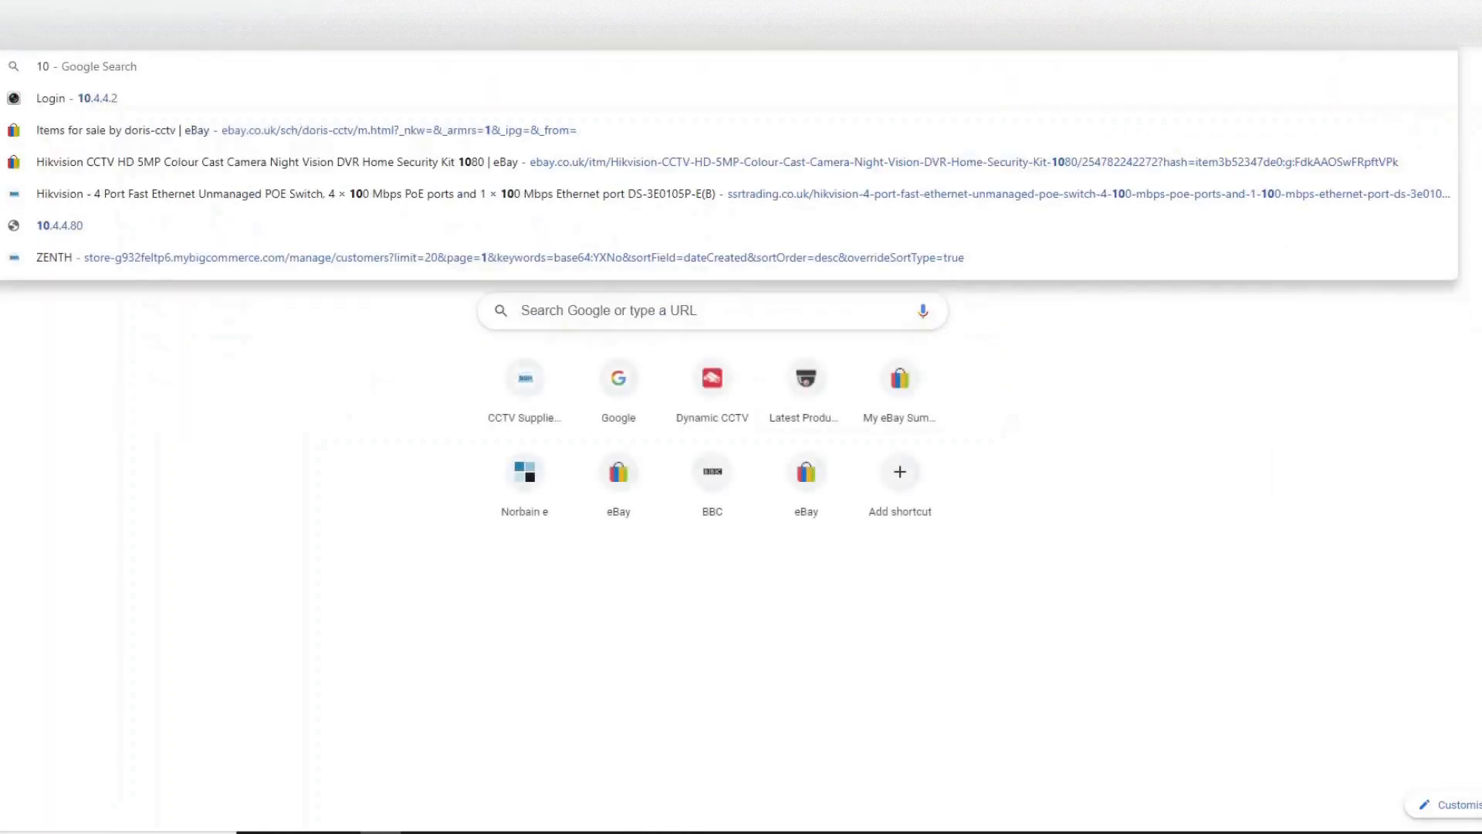
Log in to the DVR as admin and go to Configuration > Storage > HDD Management.
{"action": "left_click", "coordinate": [64, 97]}
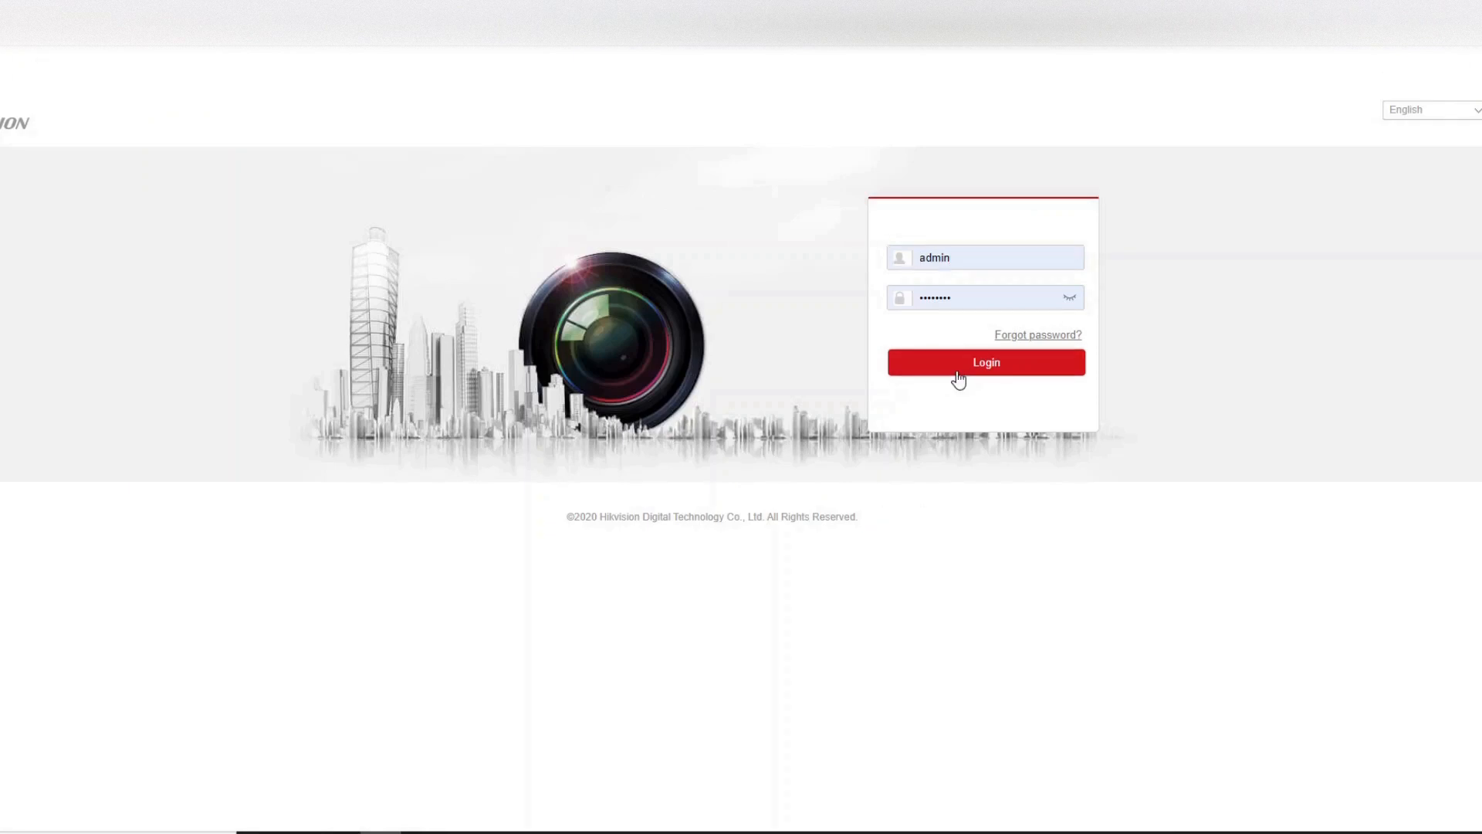
{"action": "left_click", "coordinate": [987, 361]}
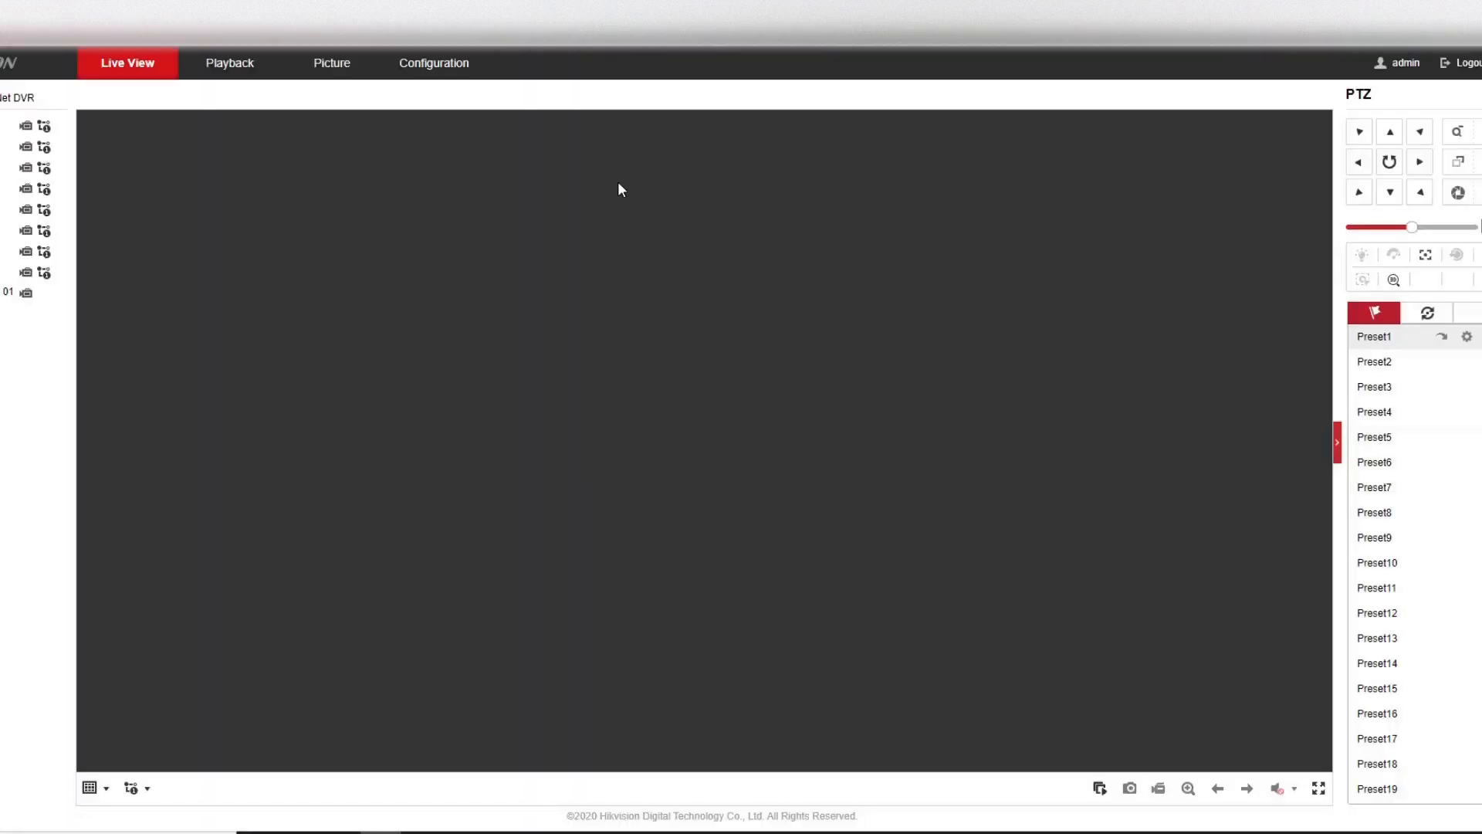
{"action": "left_click", "coordinate": [434, 62]}
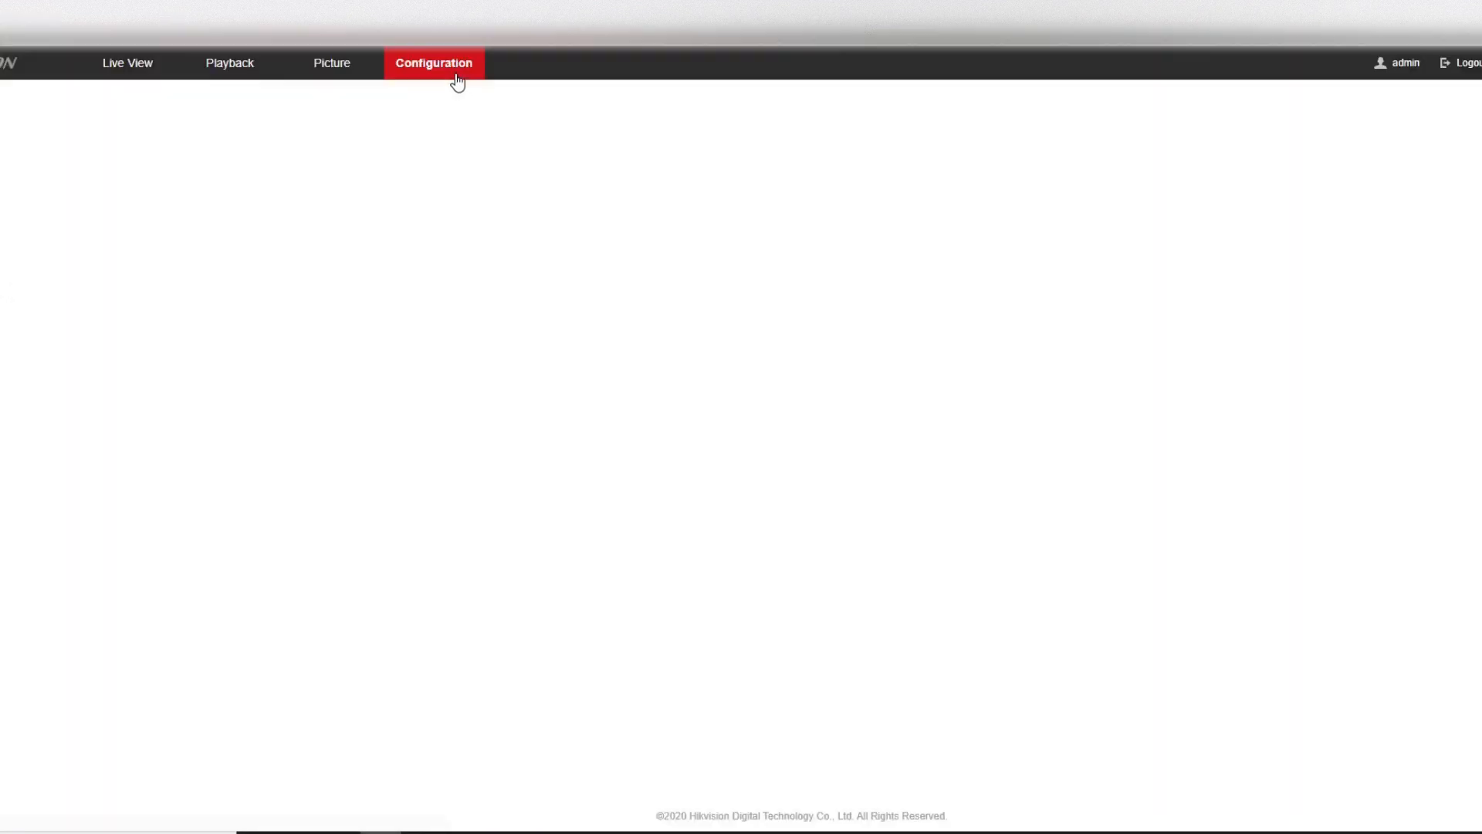
{"action": "left_click", "coordinate": [434, 63]}
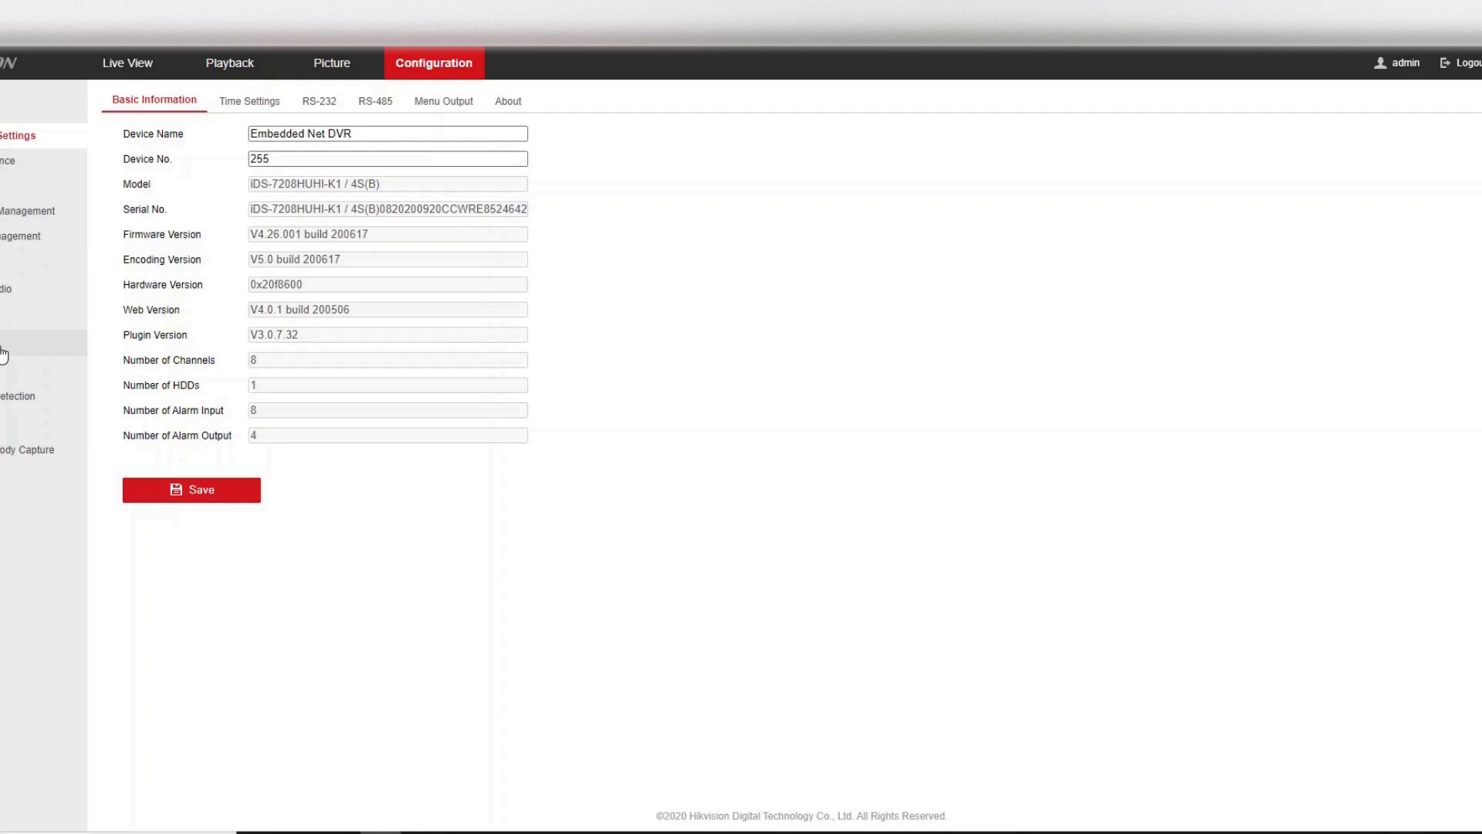
{"action": "left_click", "coordinate": [28, 293]}
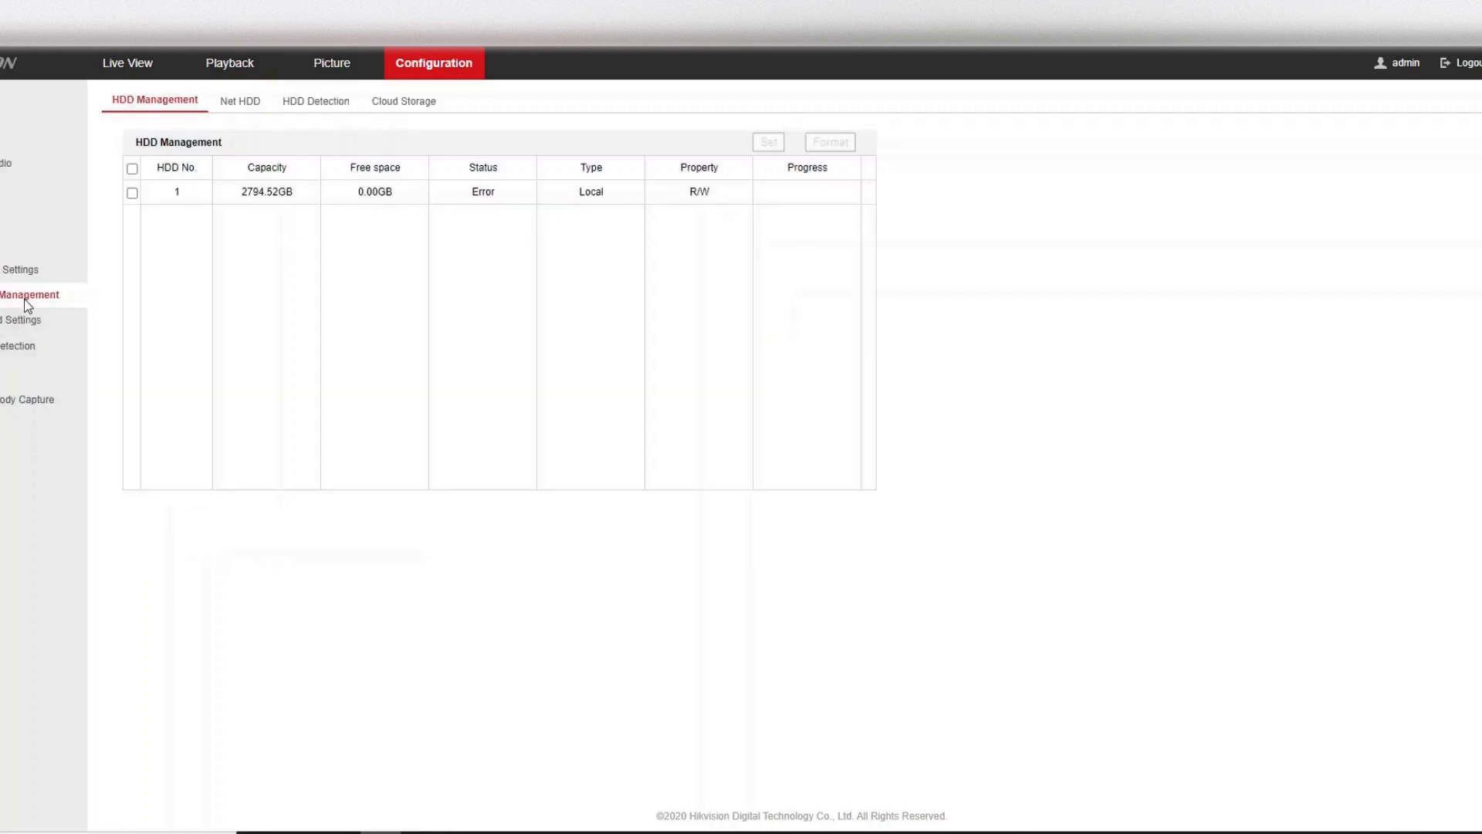
Enable Cloud Storage with DropBox as cloud type and allow the DVR access on Dropbox.
{"action": "left_click", "coordinate": [403, 100]}
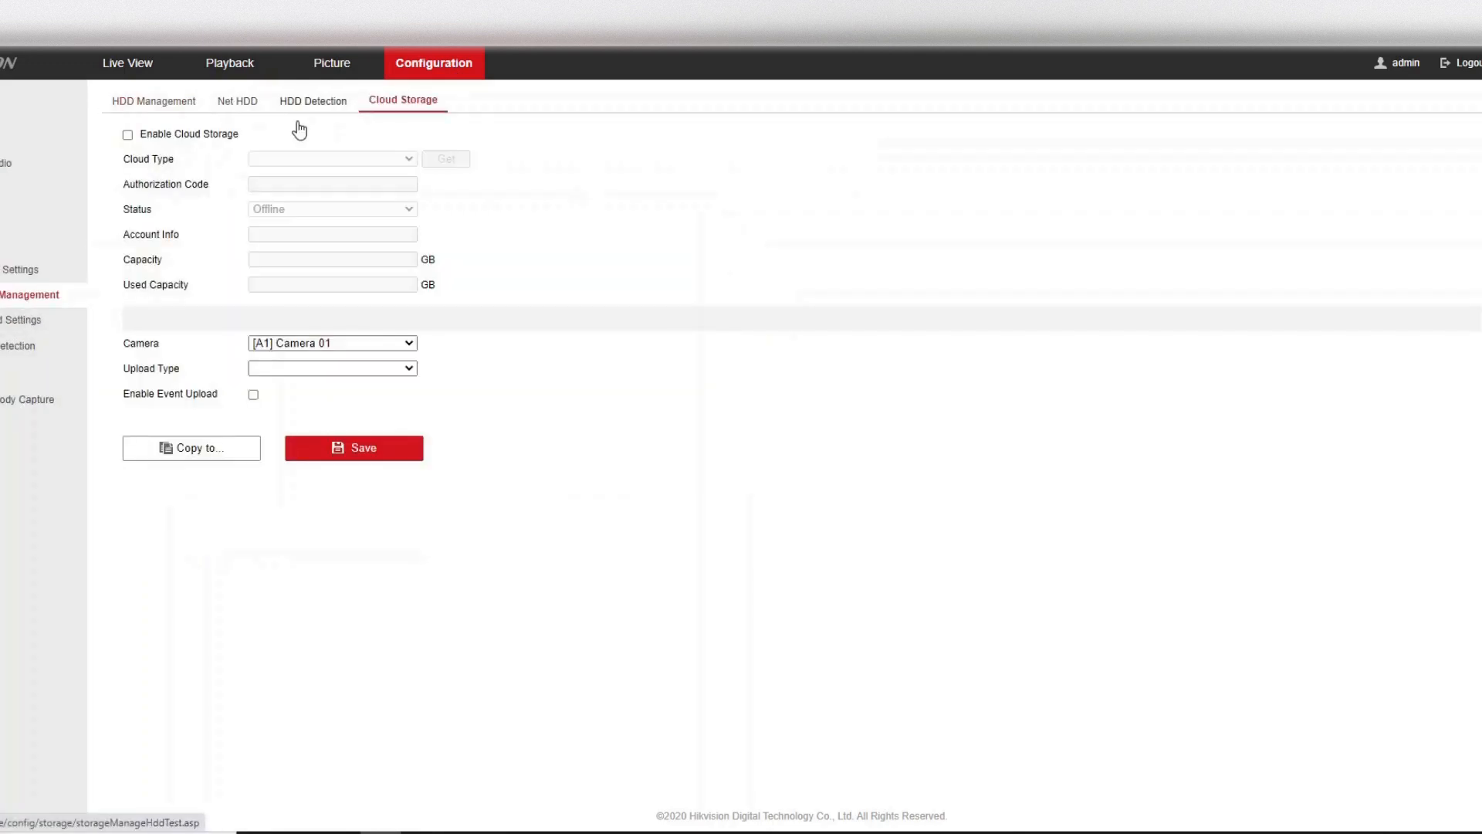
{"action": "left_click", "coordinate": [128, 135]}
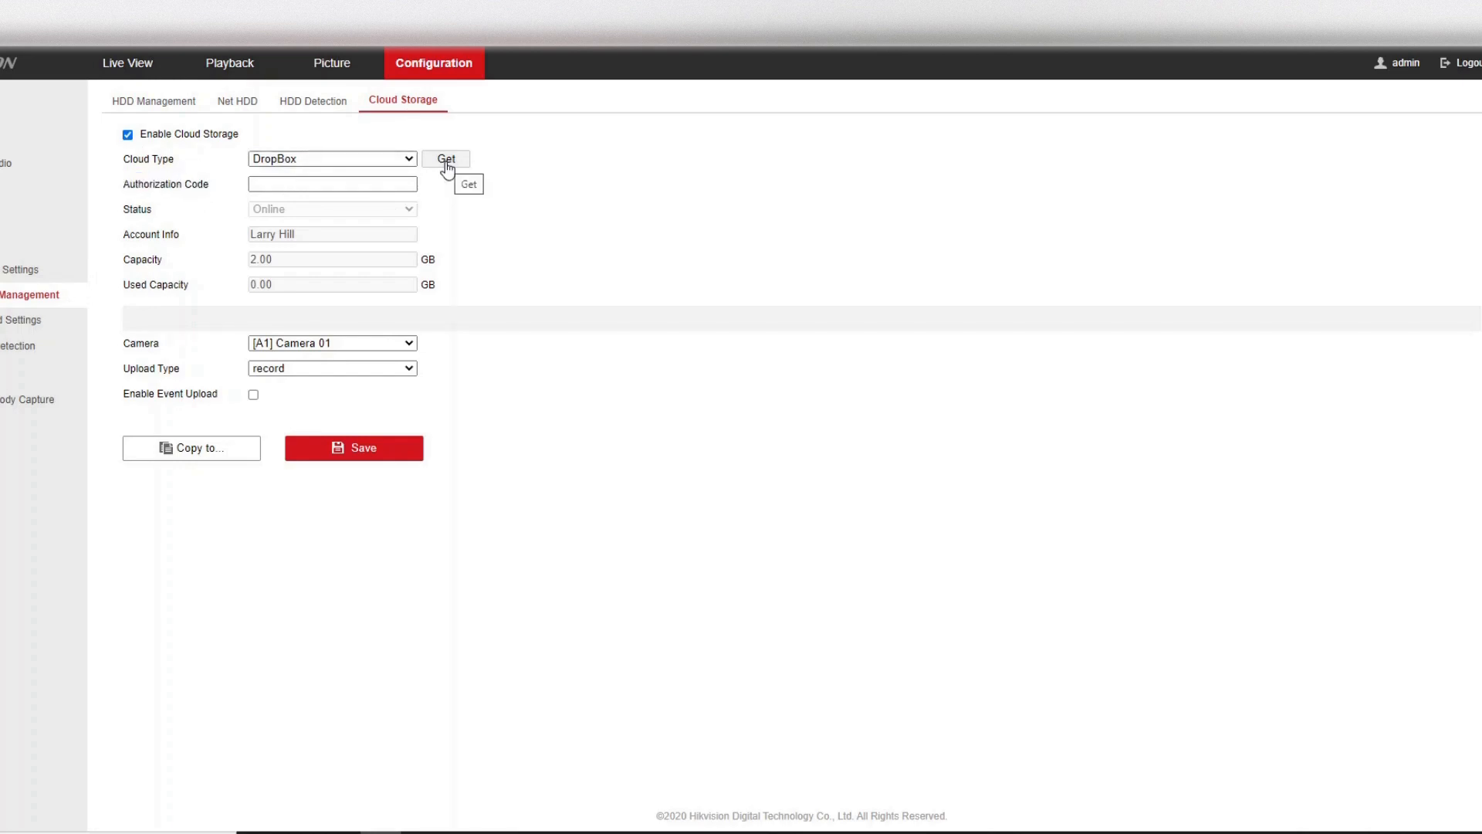
{"action": "mouse_move", "coordinate": [644, 142]}
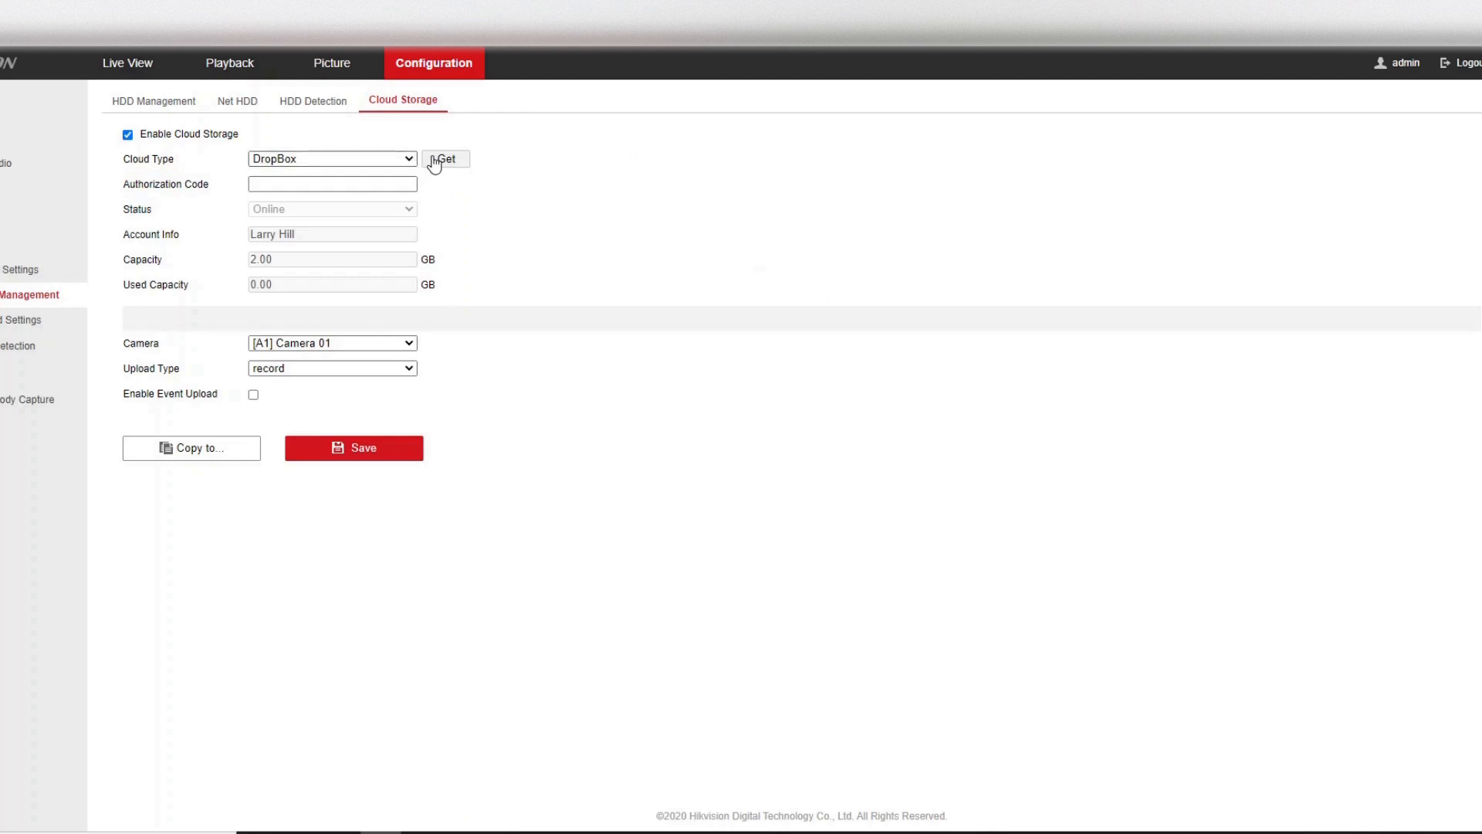
{"action": "left_click", "coordinate": [447, 159]}
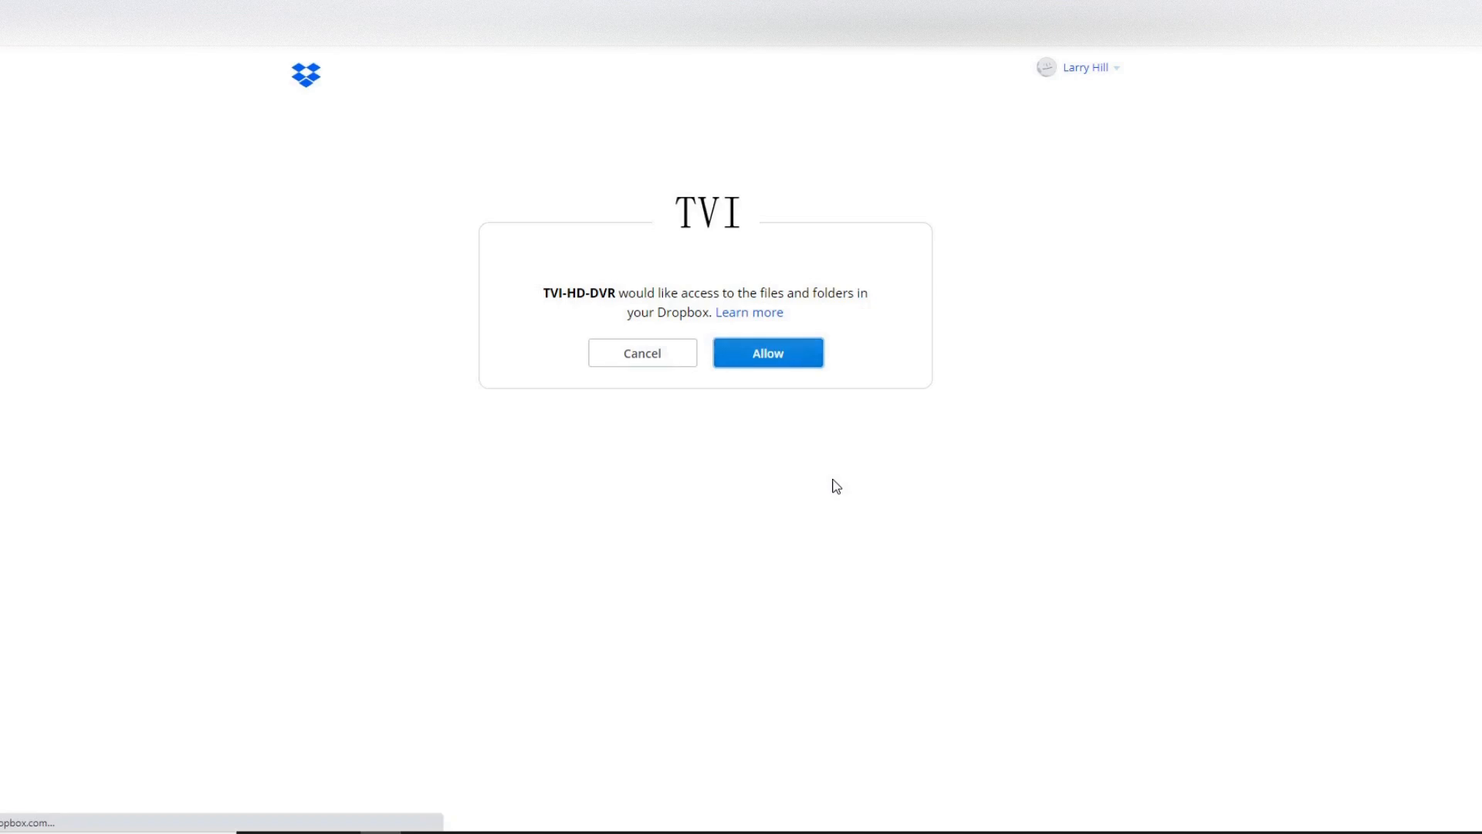
{"action": "left_click", "coordinate": [768, 352]}
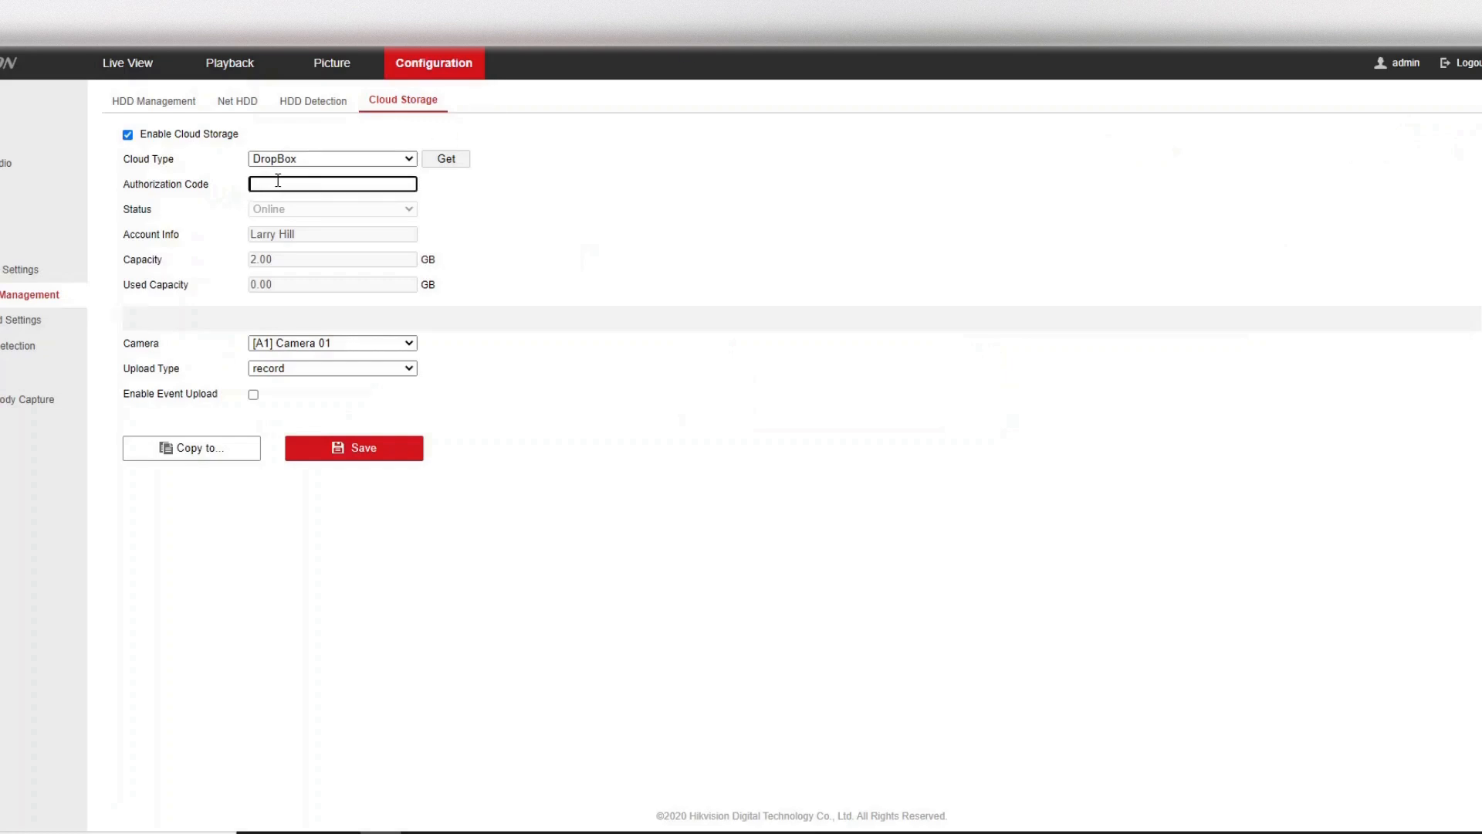
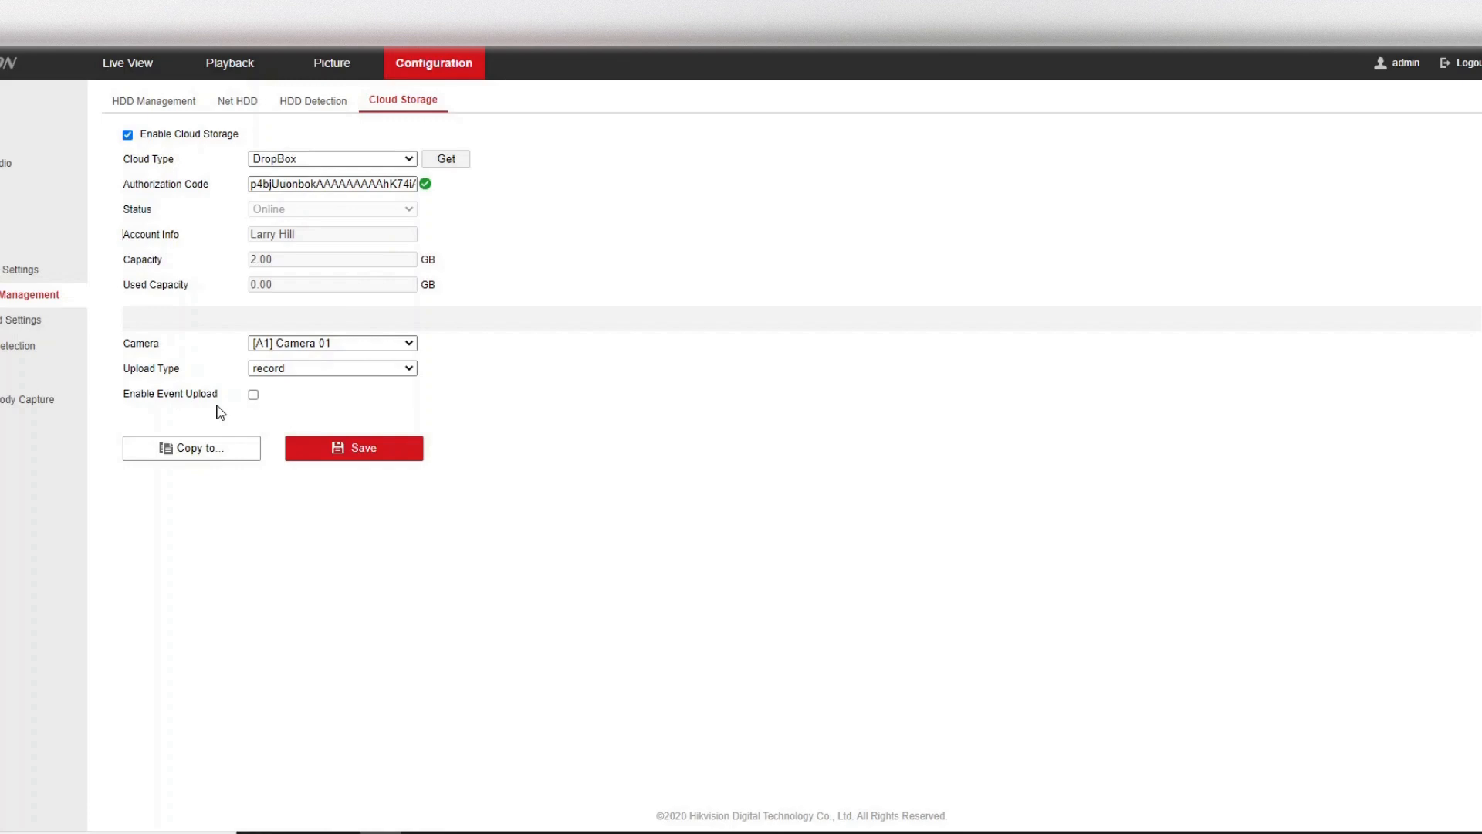
Enter the Dropbox authorization code, enable event upload for Camera 01 and save.
{"action": "double_click", "coordinate": [169, 394]}
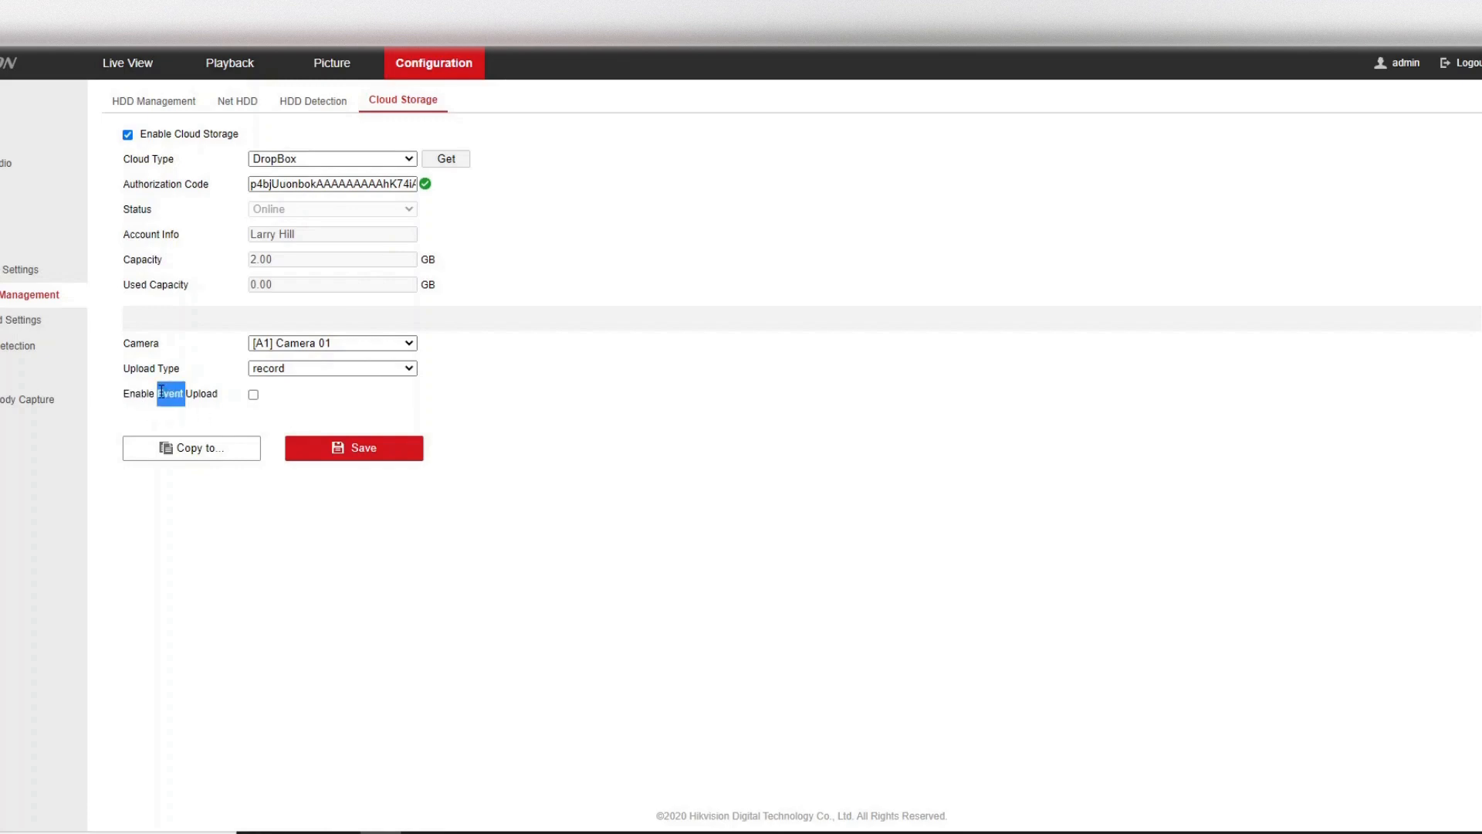
{"action": "left_click", "coordinate": [252, 394]}
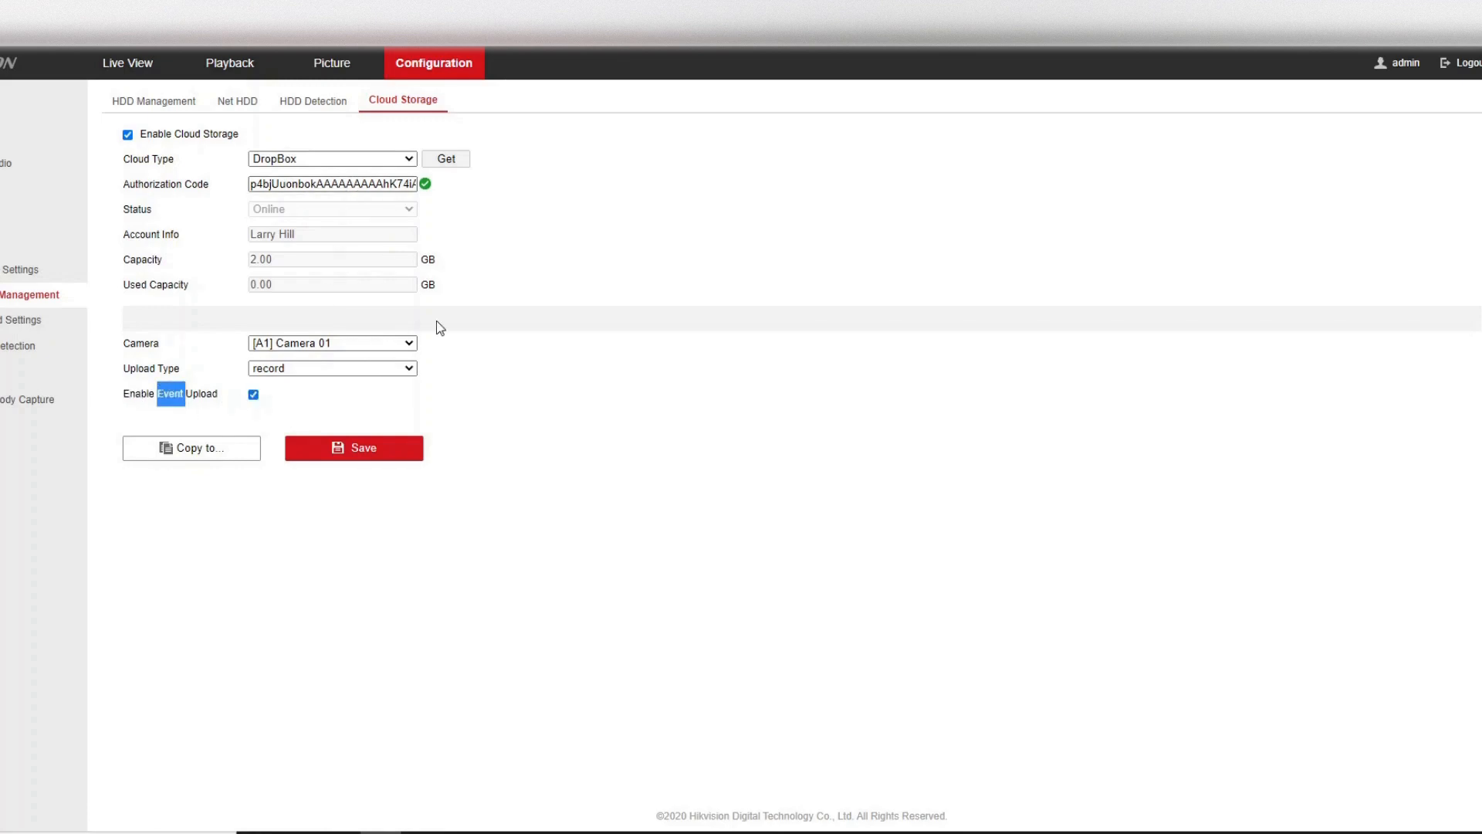
{"action": "left_click", "coordinate": [352, 448]}
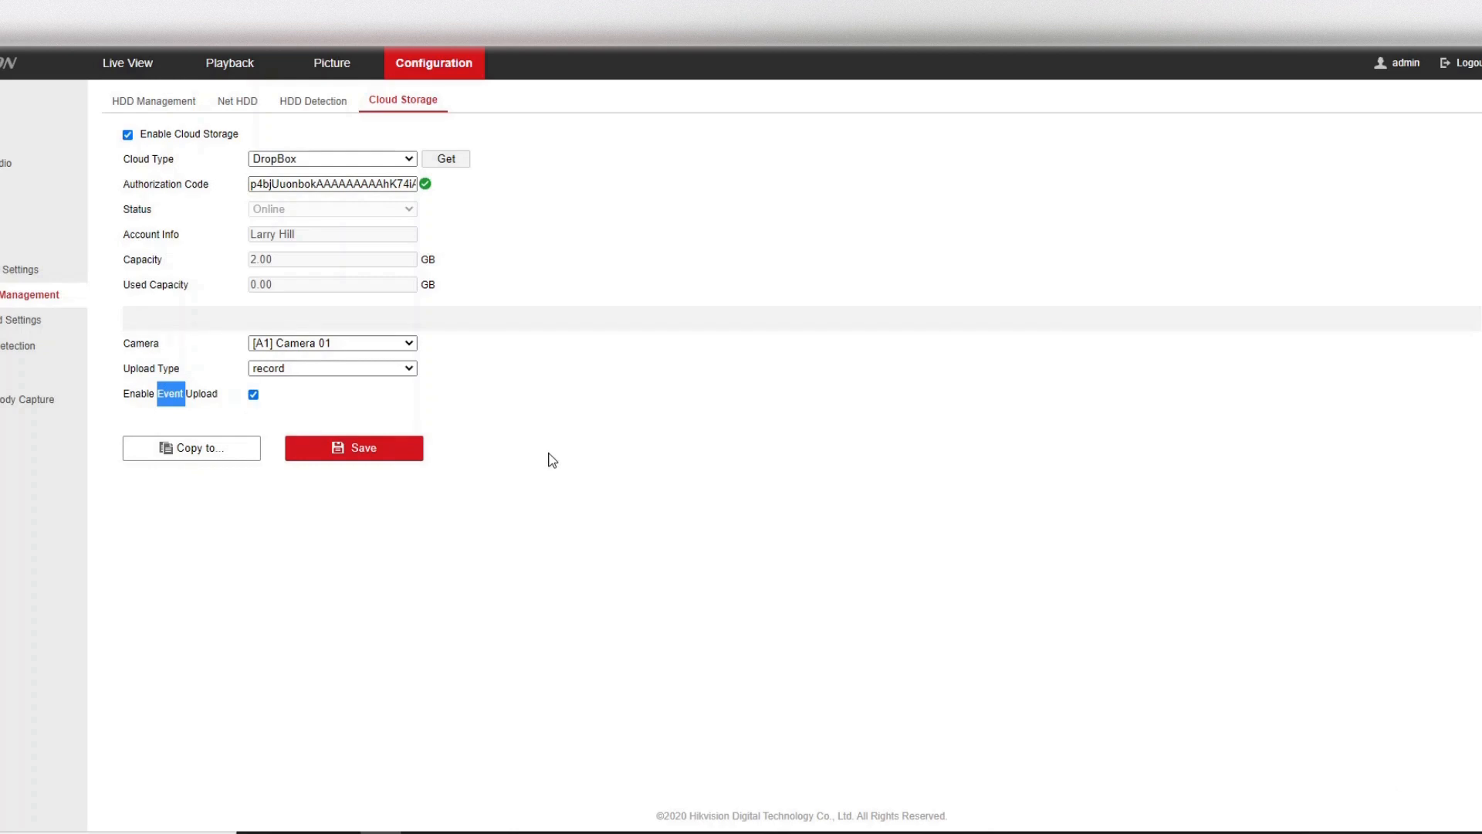
{"action": "mouse_move", "coordinate": [519, 346]}
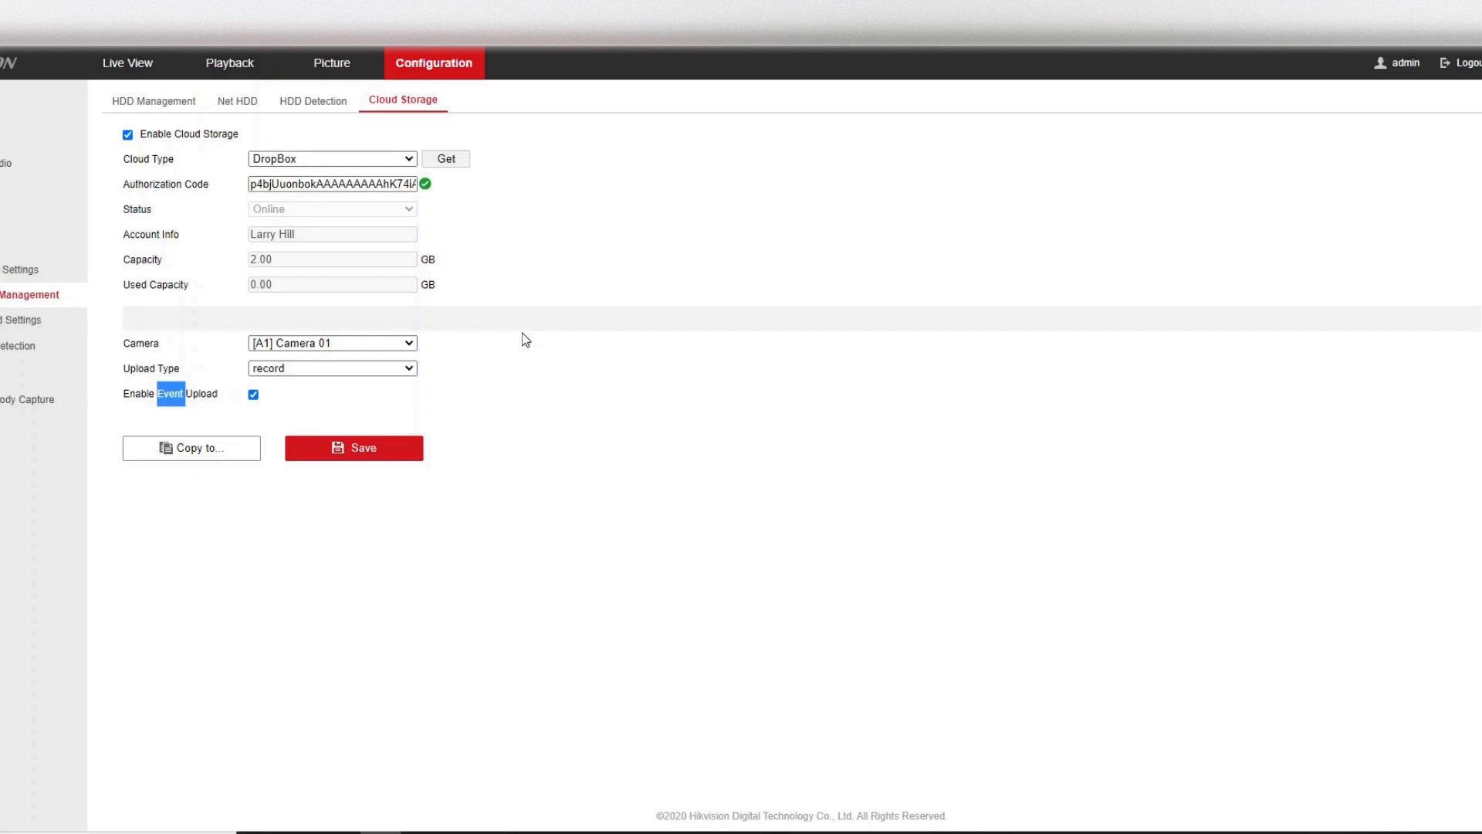
{"action": "mouse_move", "coordinate": [474, 381]}
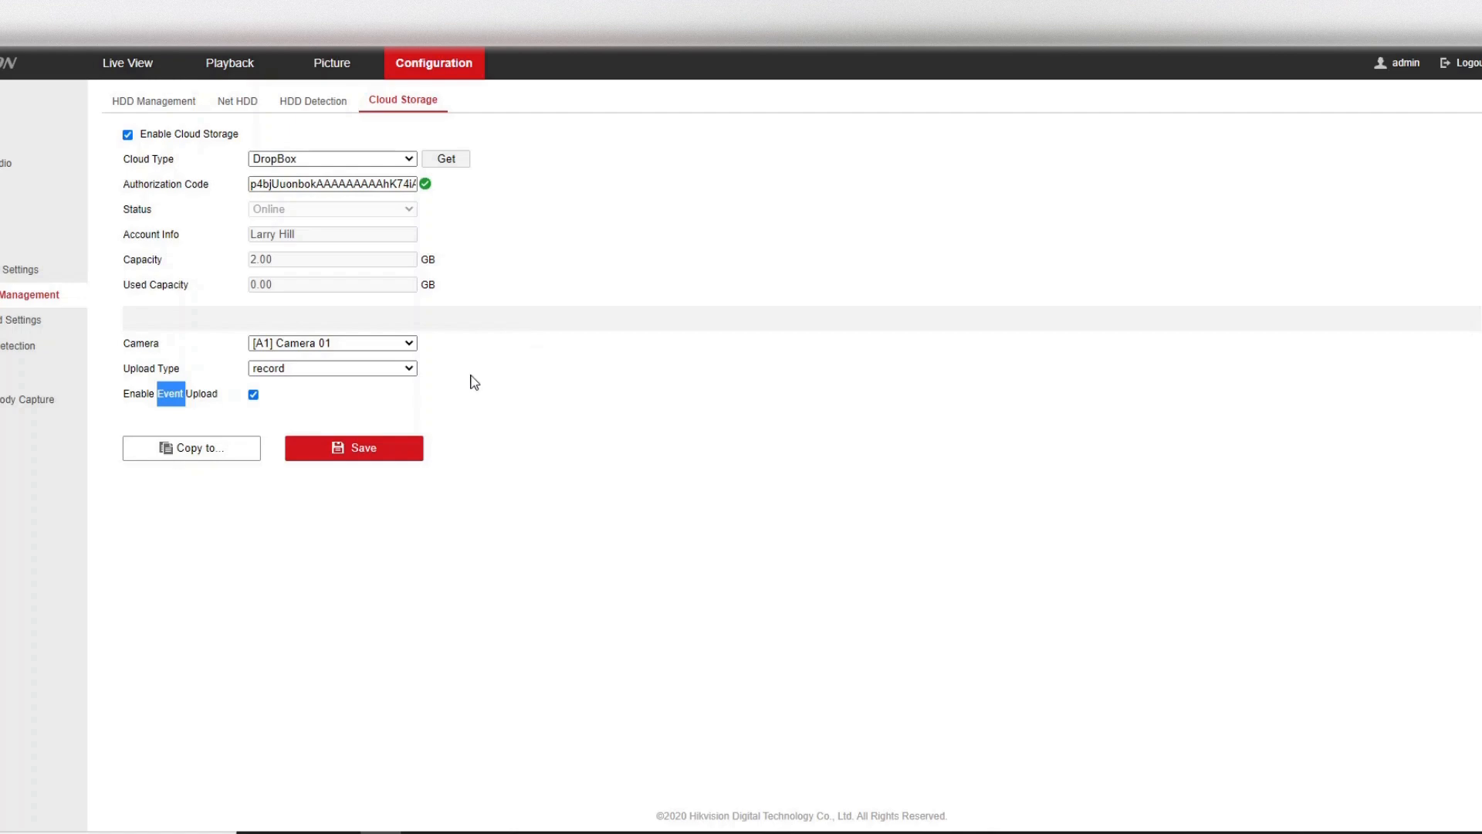
{"action": "mouse_move", "coordinate": [844, 369]}
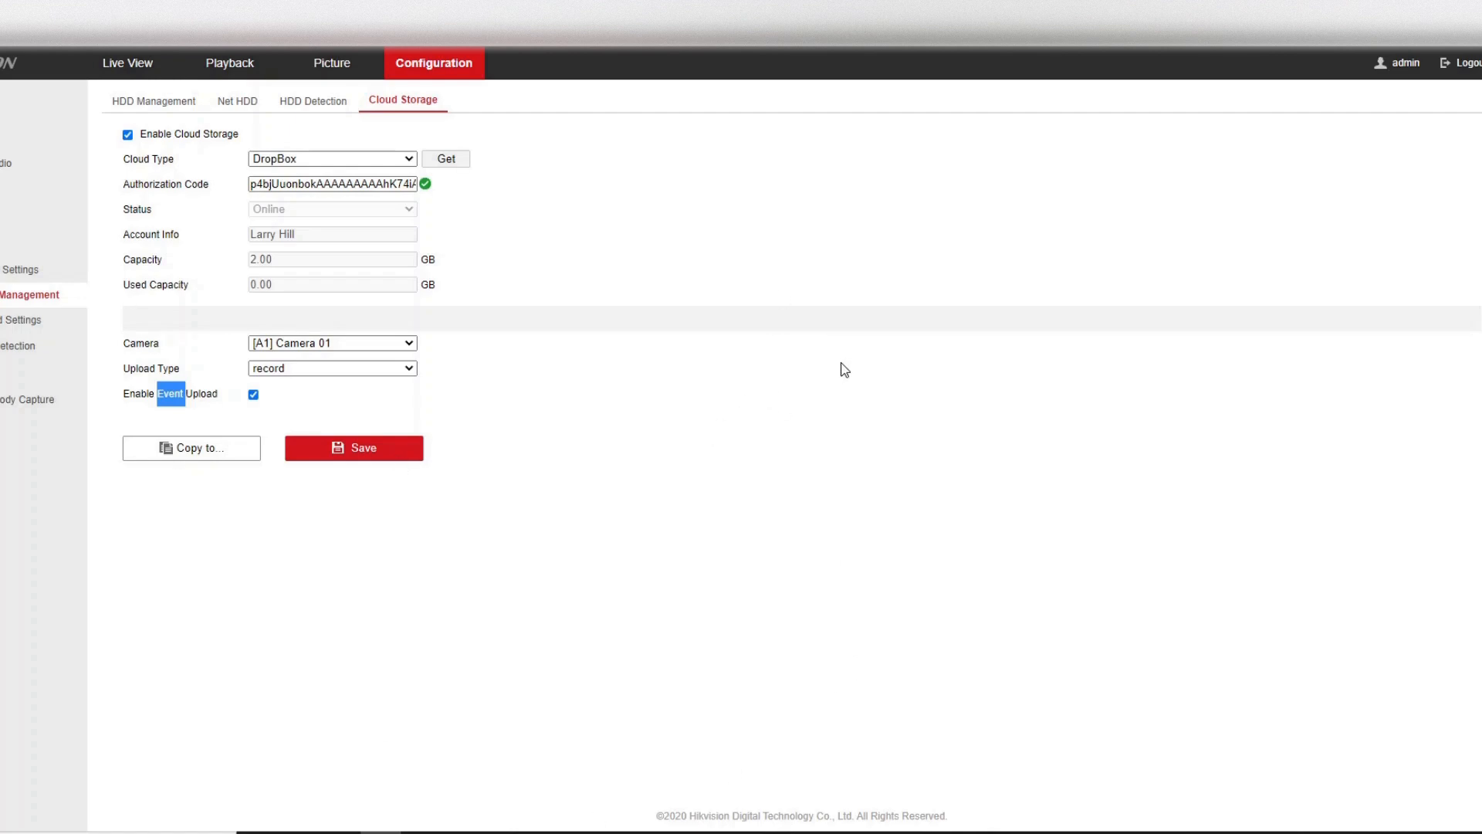
{"action": "mouse_move", "coordinate": [29, 555]}
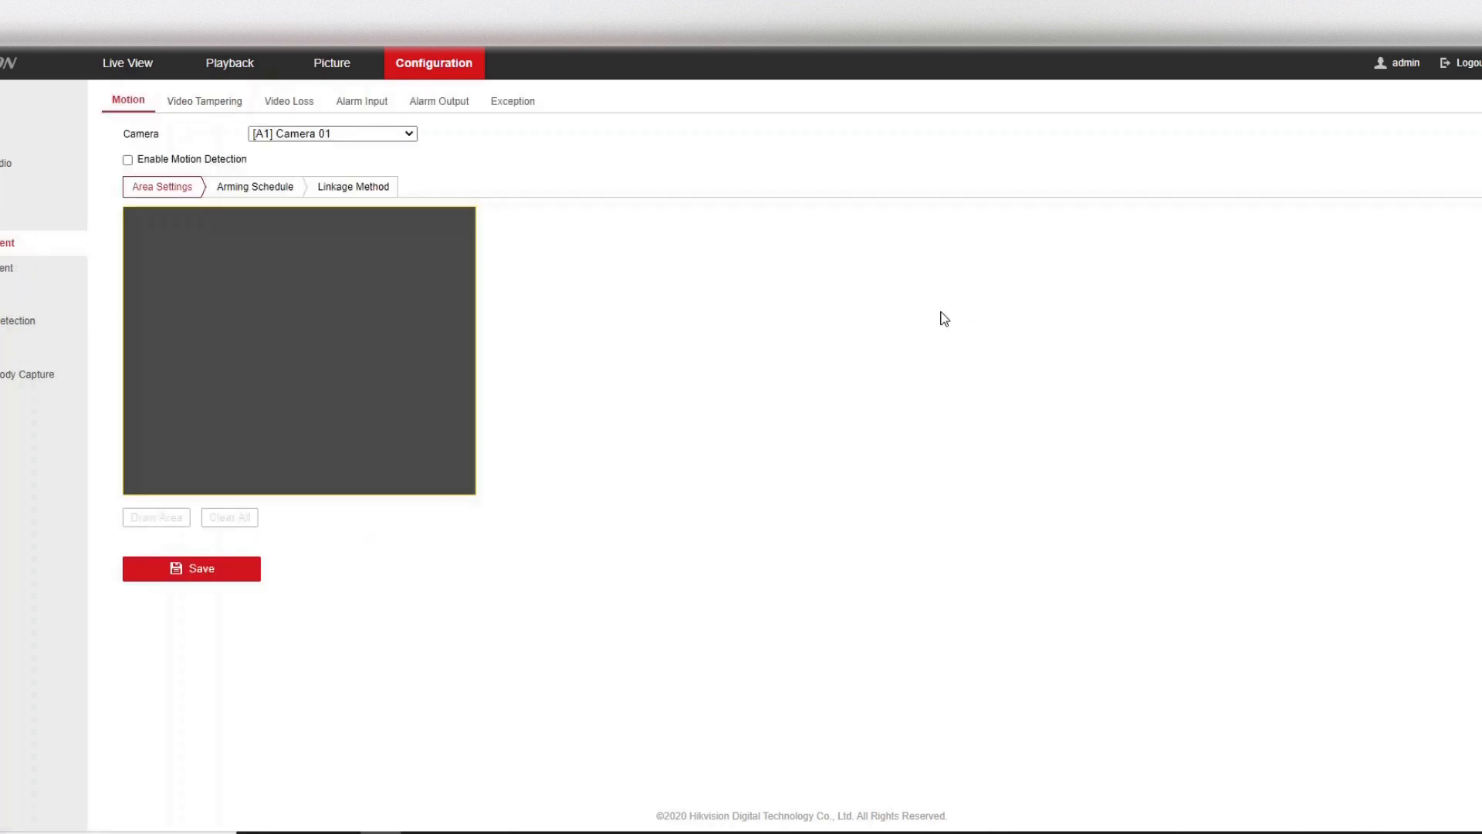
Enable motion detection for Camera 01 and save the area drawn over the shelving.
{"action": "left_click", "coordinate": [128, 159]}
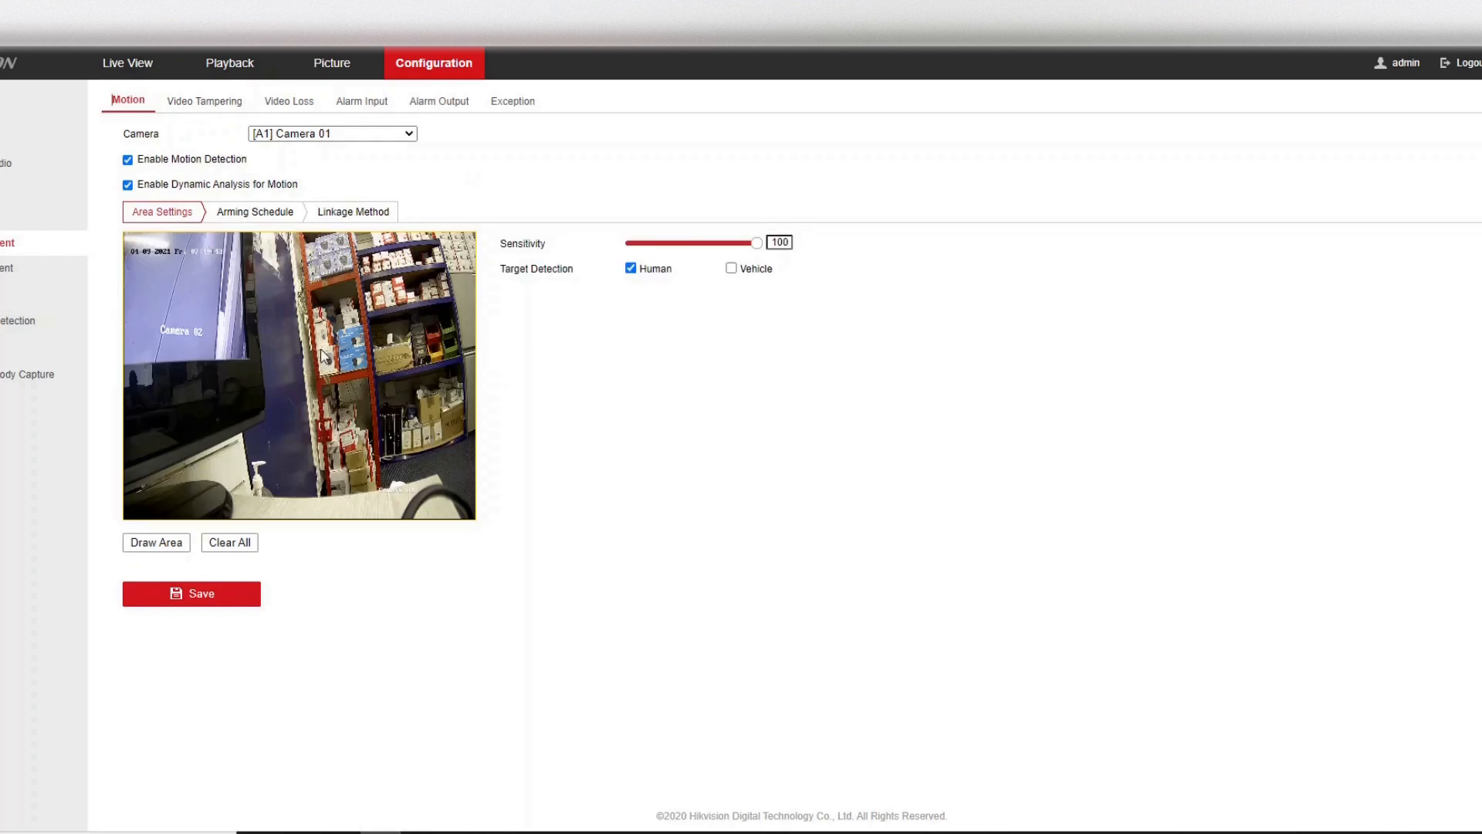
{"action": "mouse_move", "coordinate": [244, 508]}
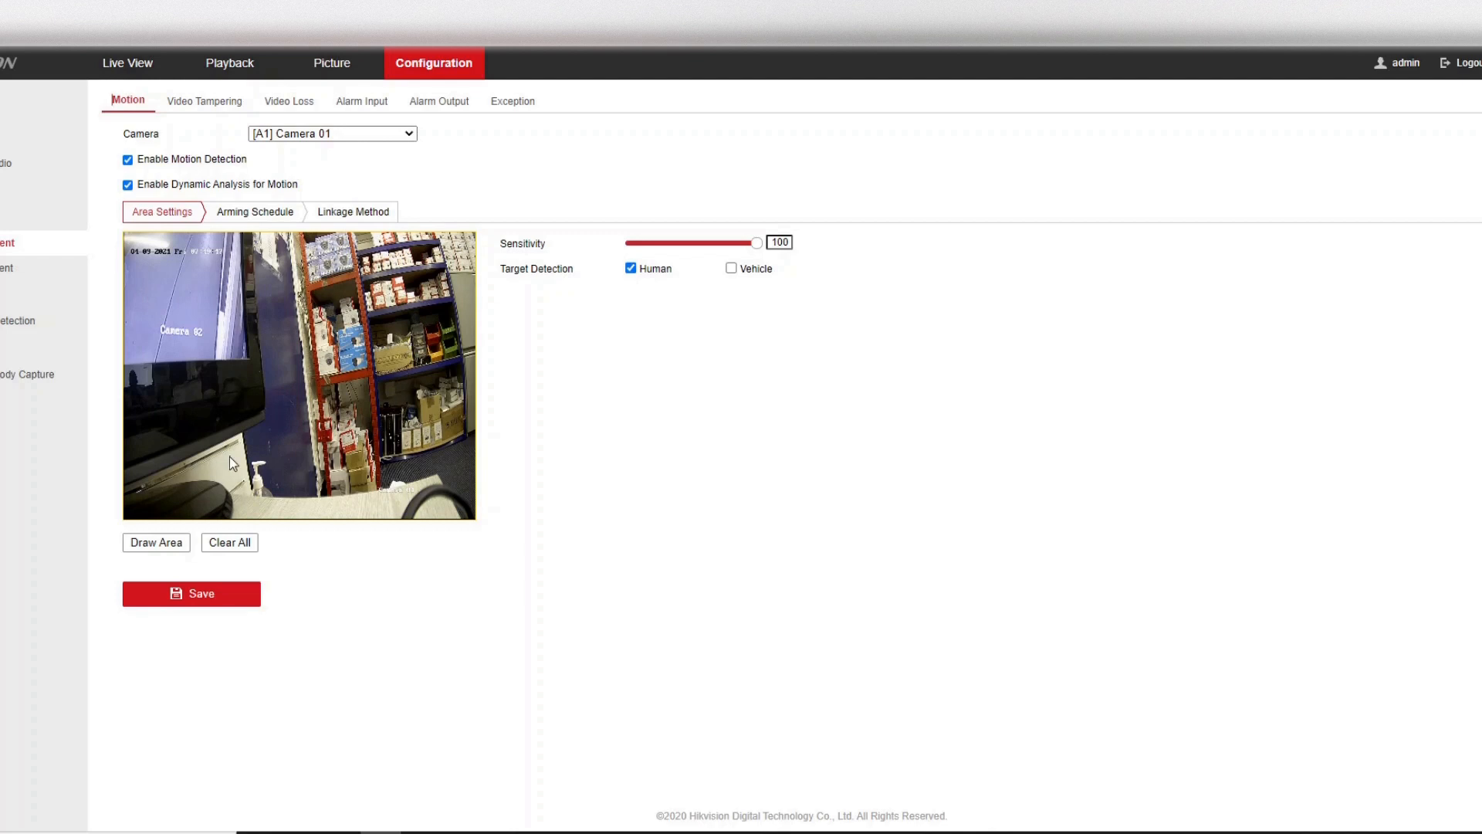
{"action": "mouse_move", "coordinate": [289, 378]}
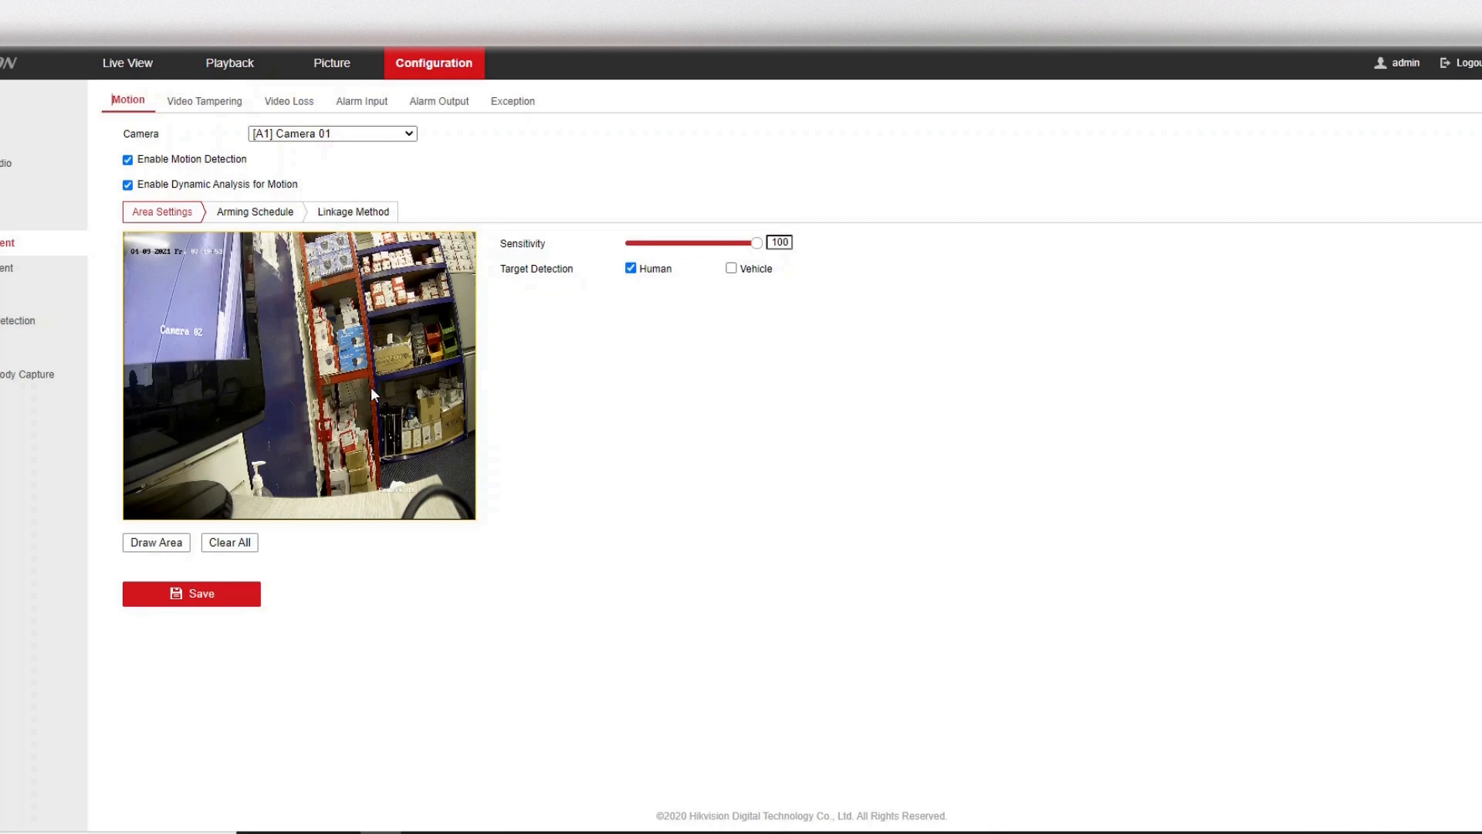
{"action": "mouse_move", "coordinate": [192, 175]}
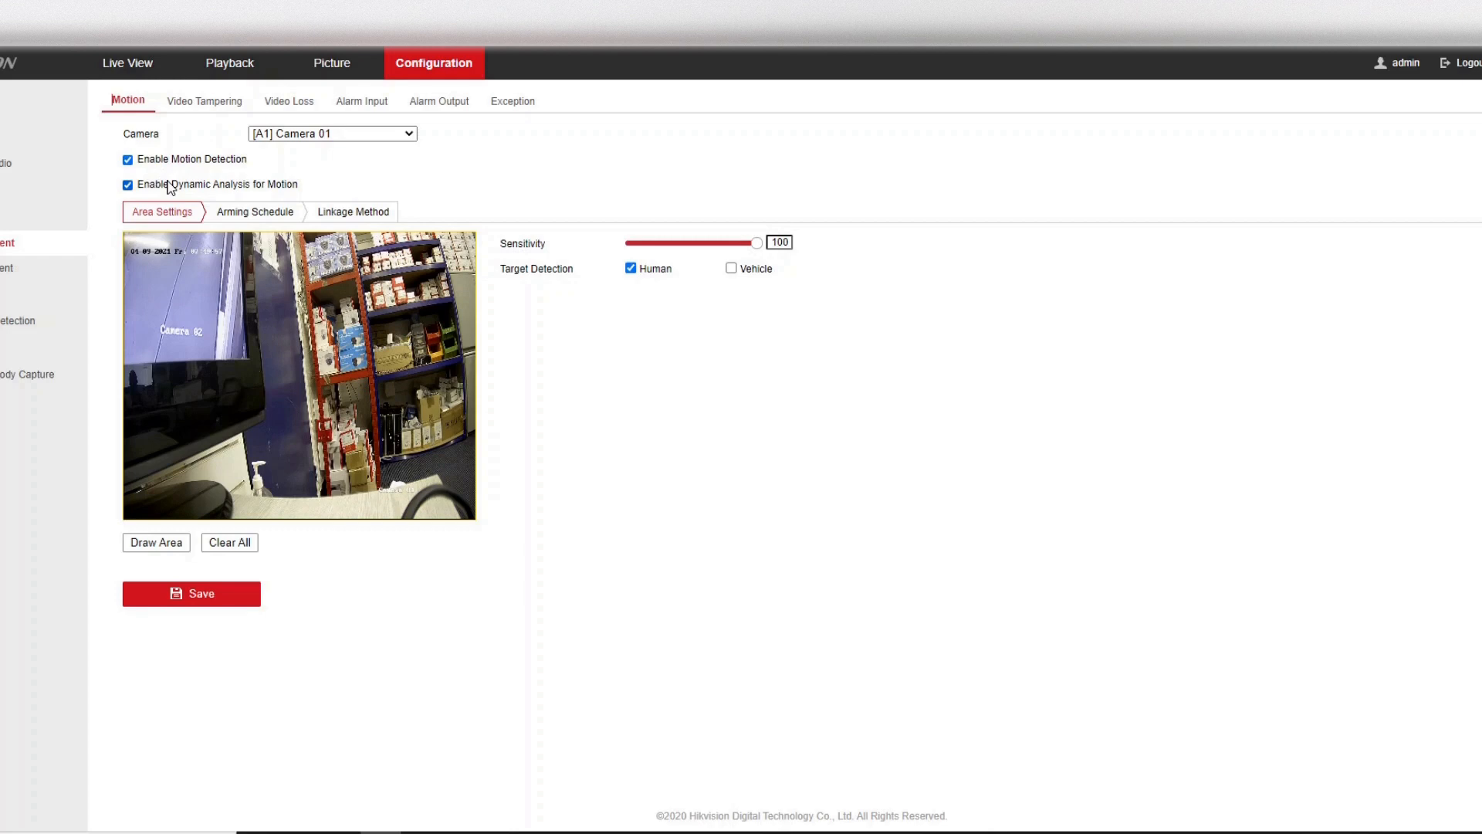
{"action": "mouse_move", "coordinate": [306, 189]}
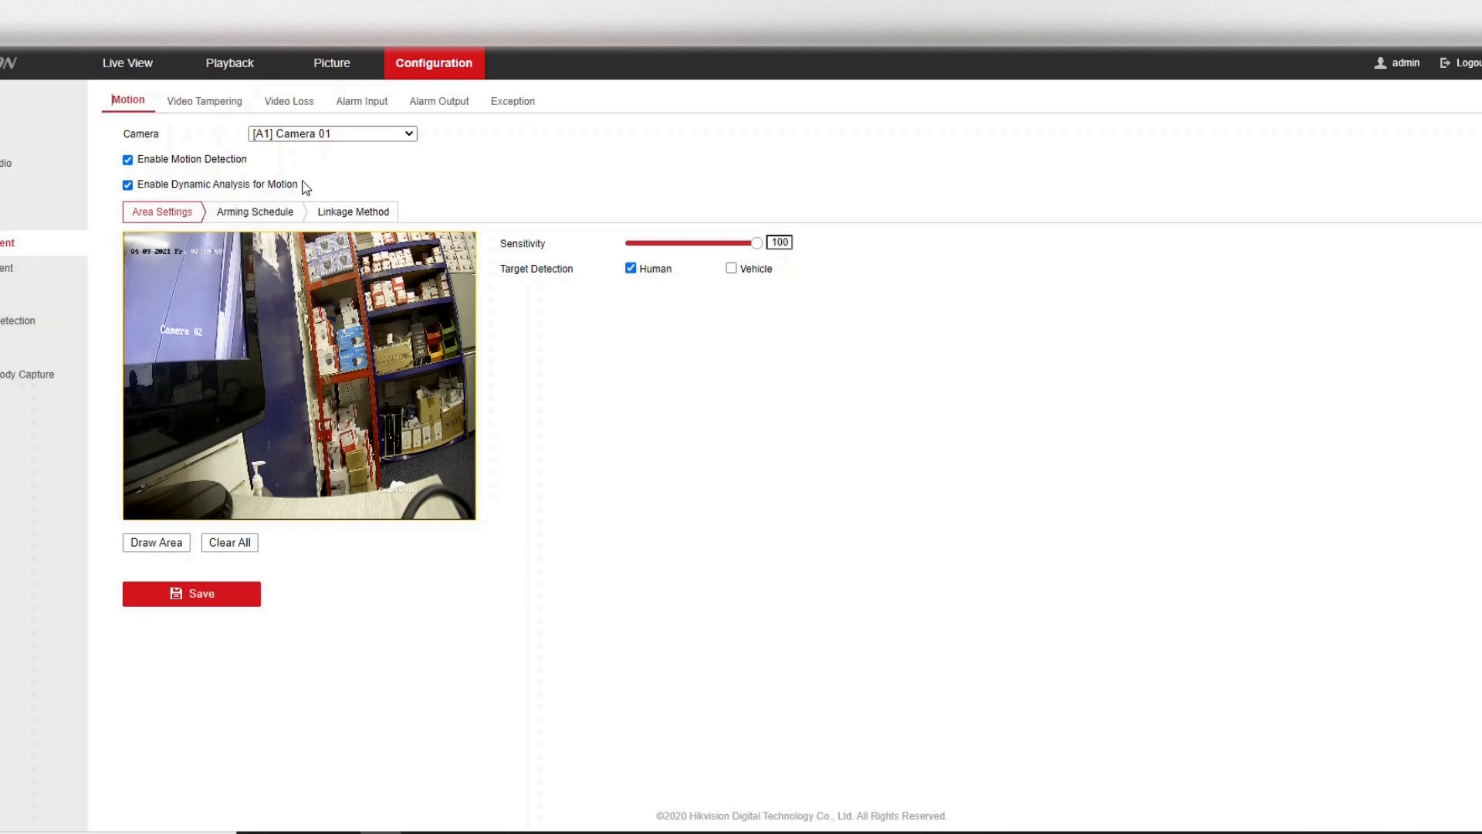
{"action": "mouse_move", "coordinate": [226, 316]}
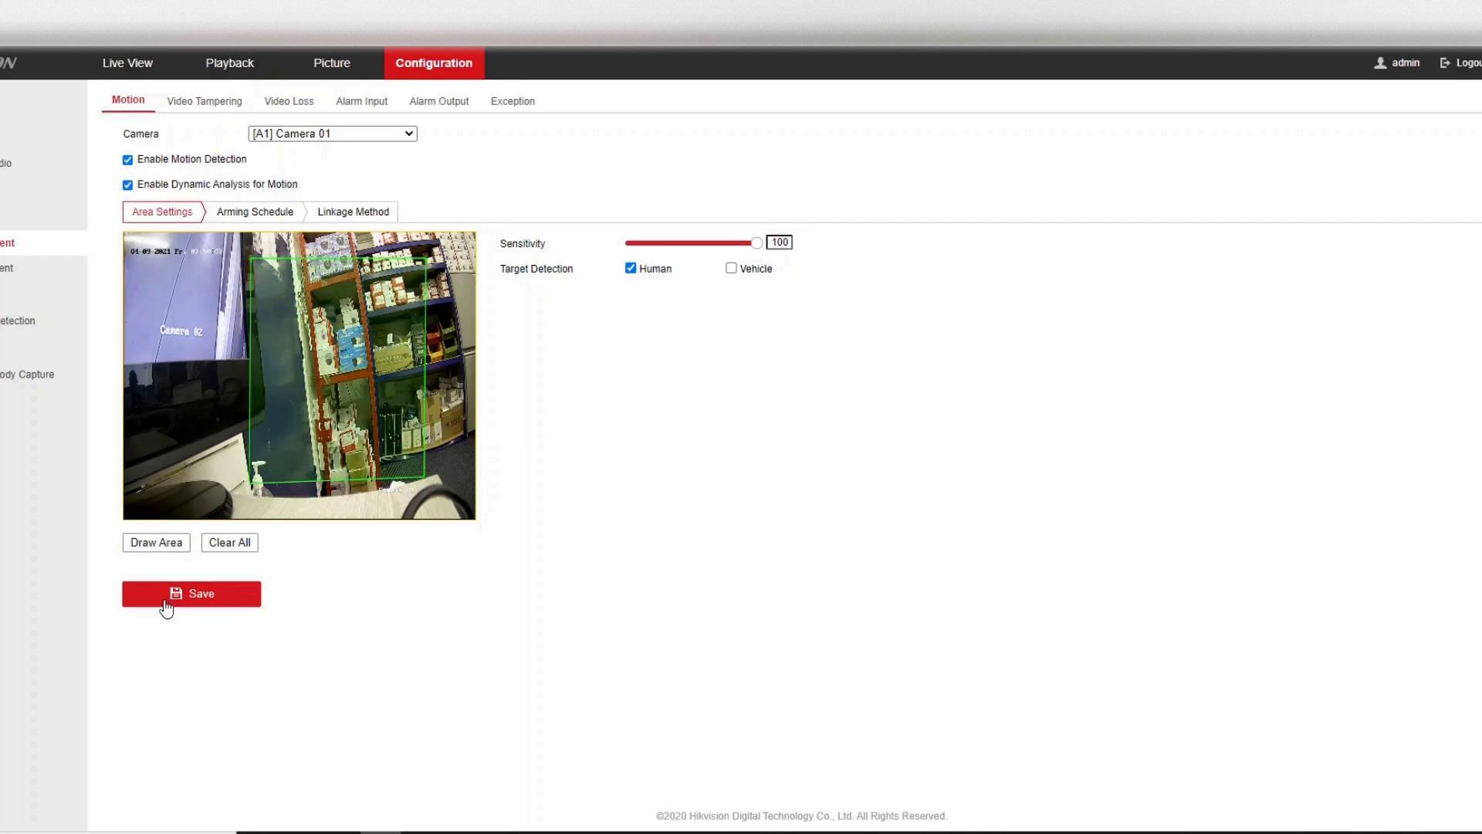
{"action": "left_click", "coordinate": [192, 593]}
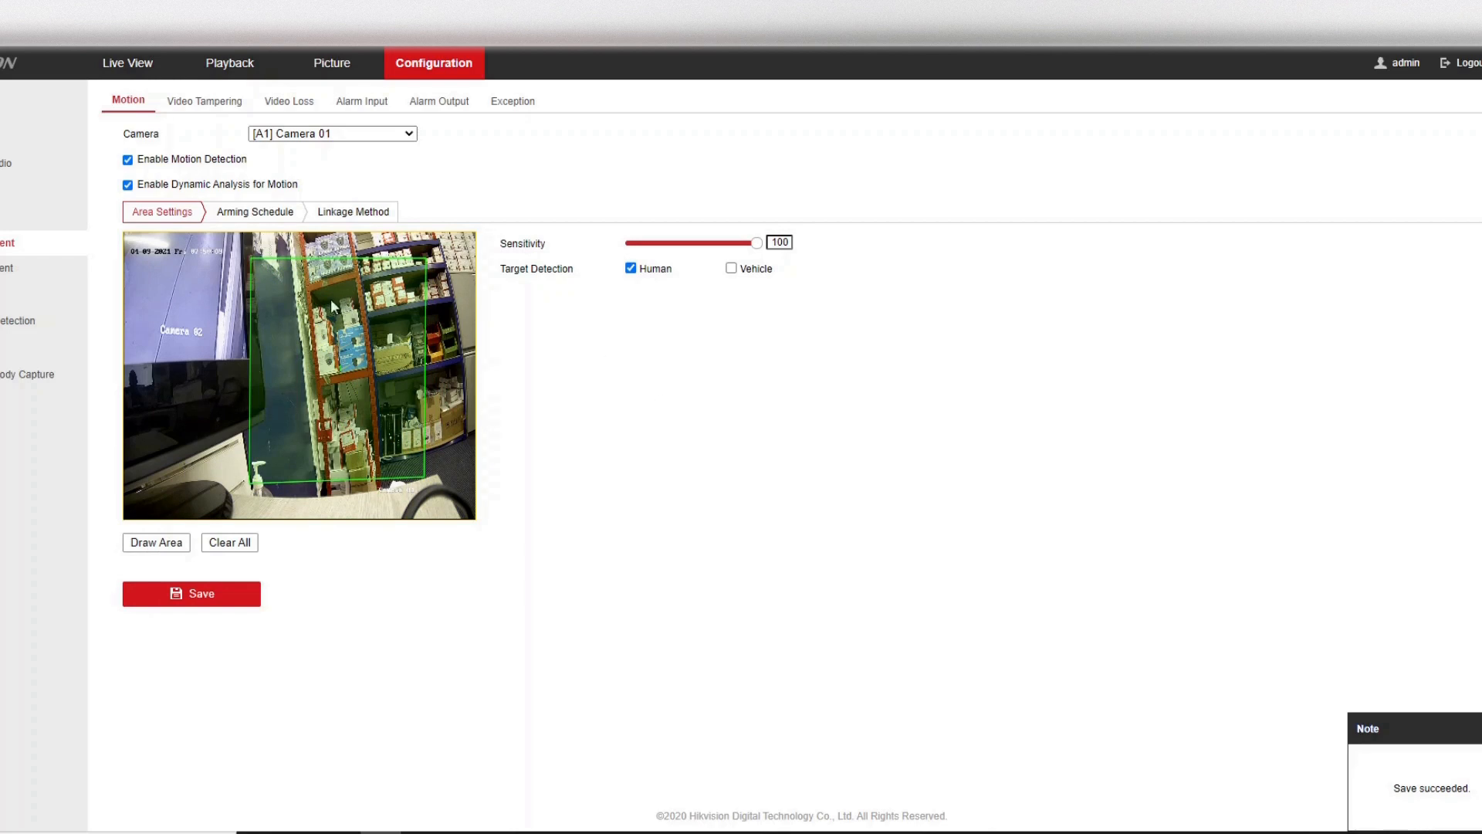
{"action": "left_click", "coordinate": [352, 212]}
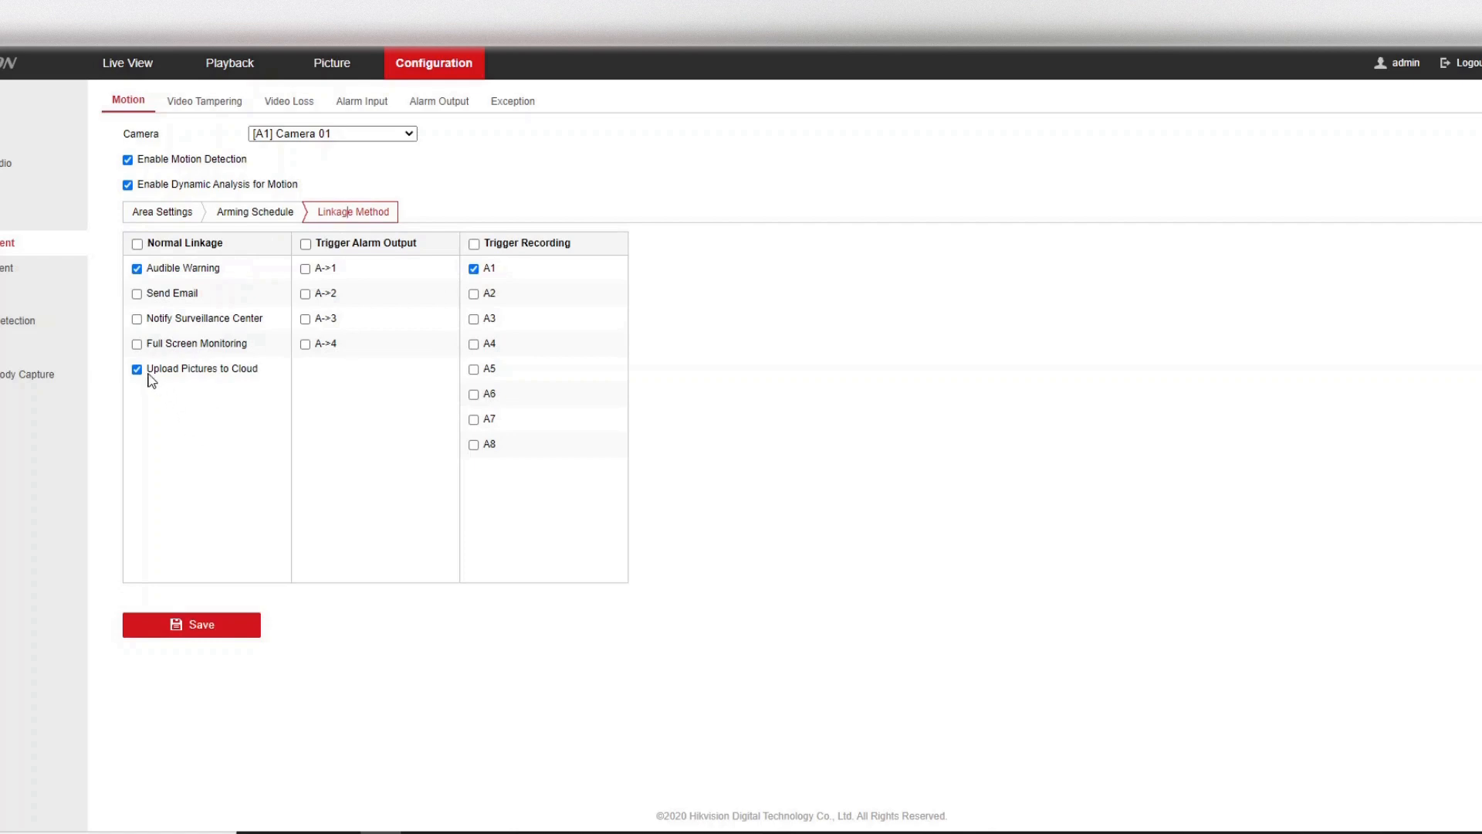
{"action": "mouse_move", "coordinate": [247, 386]}
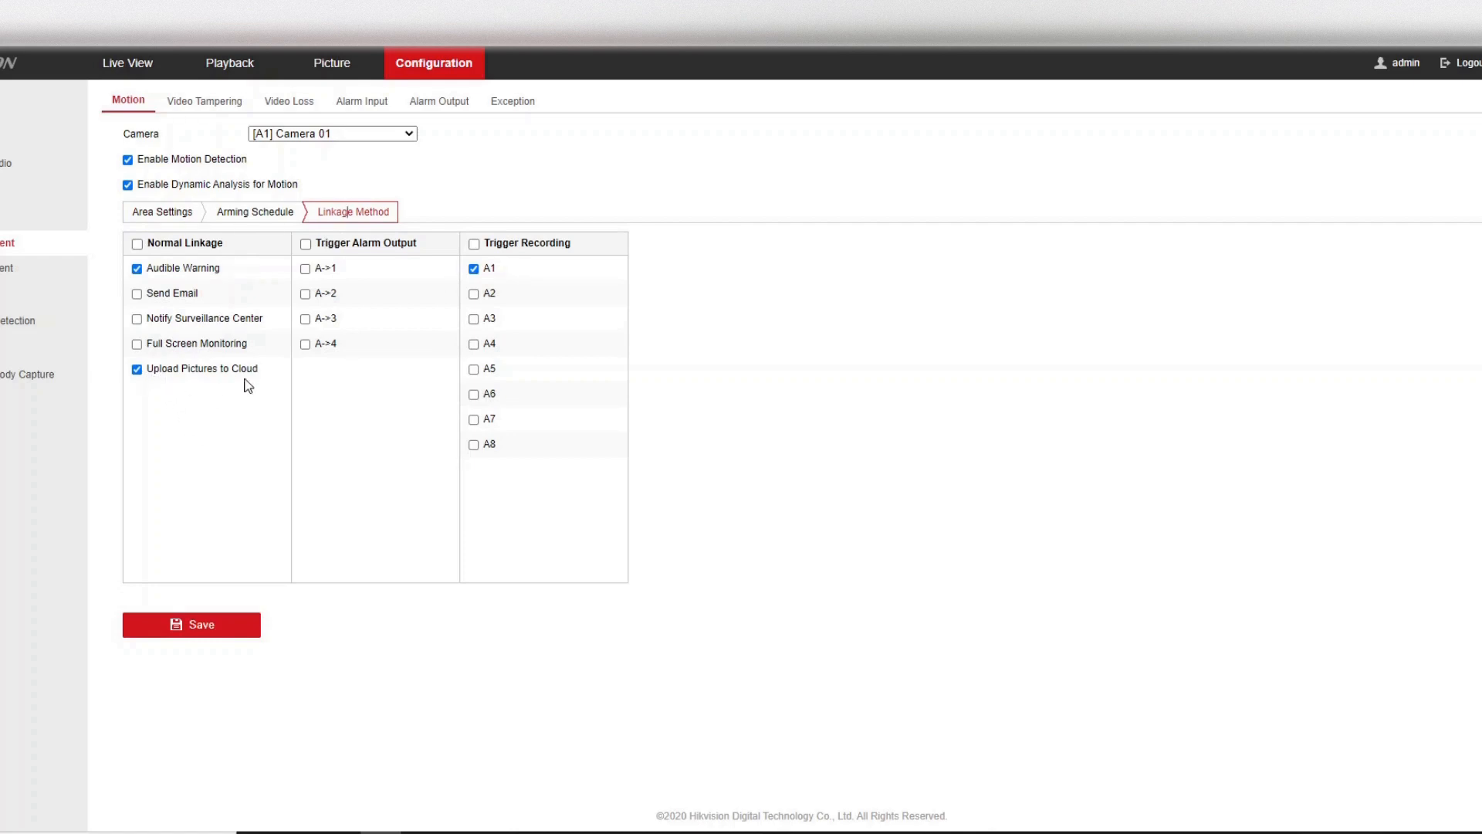
{"action": "mouse_move", "coordinate": [196, 285]}
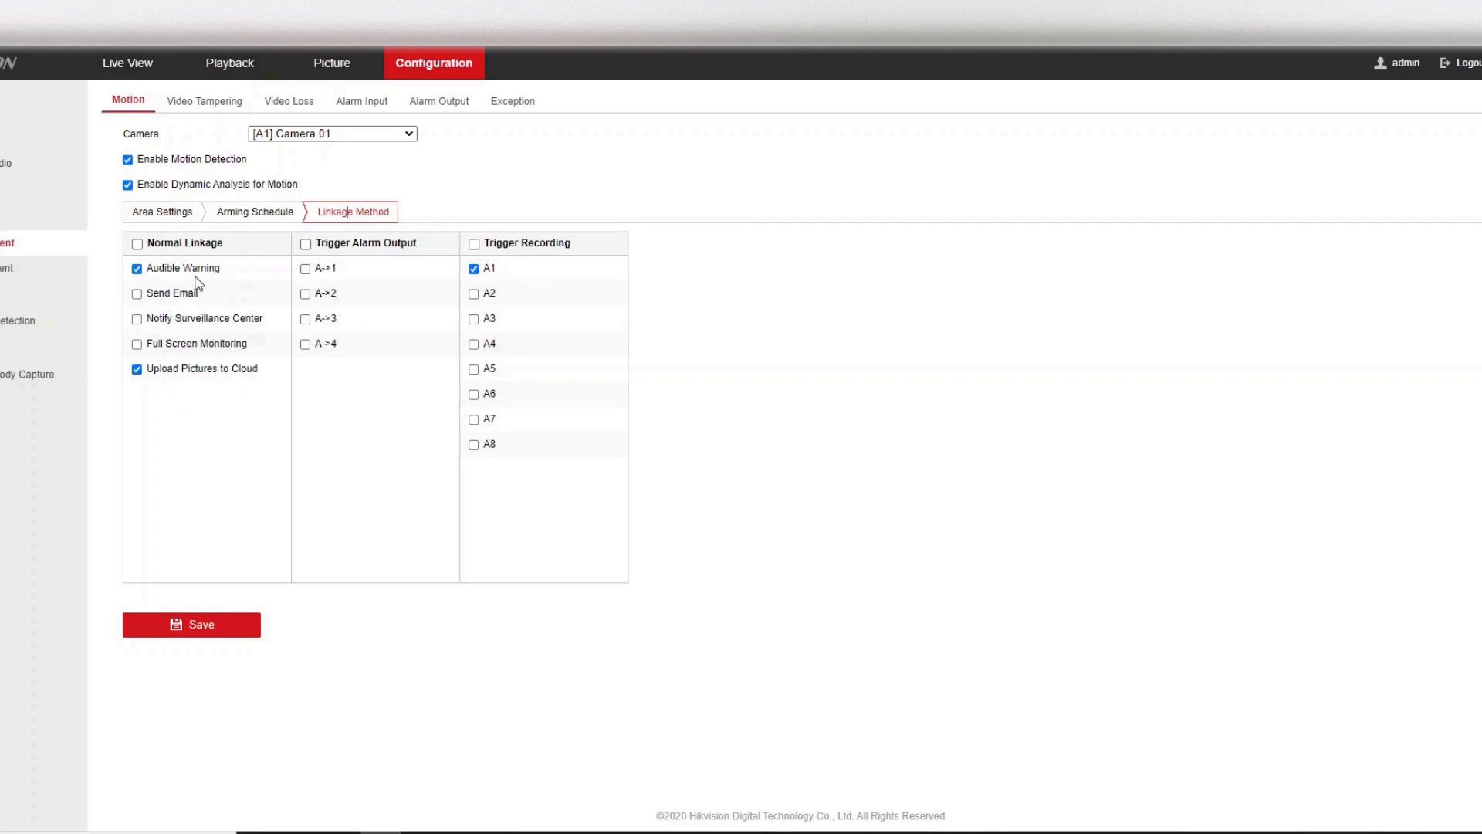
{"action": "mouse_move", "coordinate": [216, 359]}
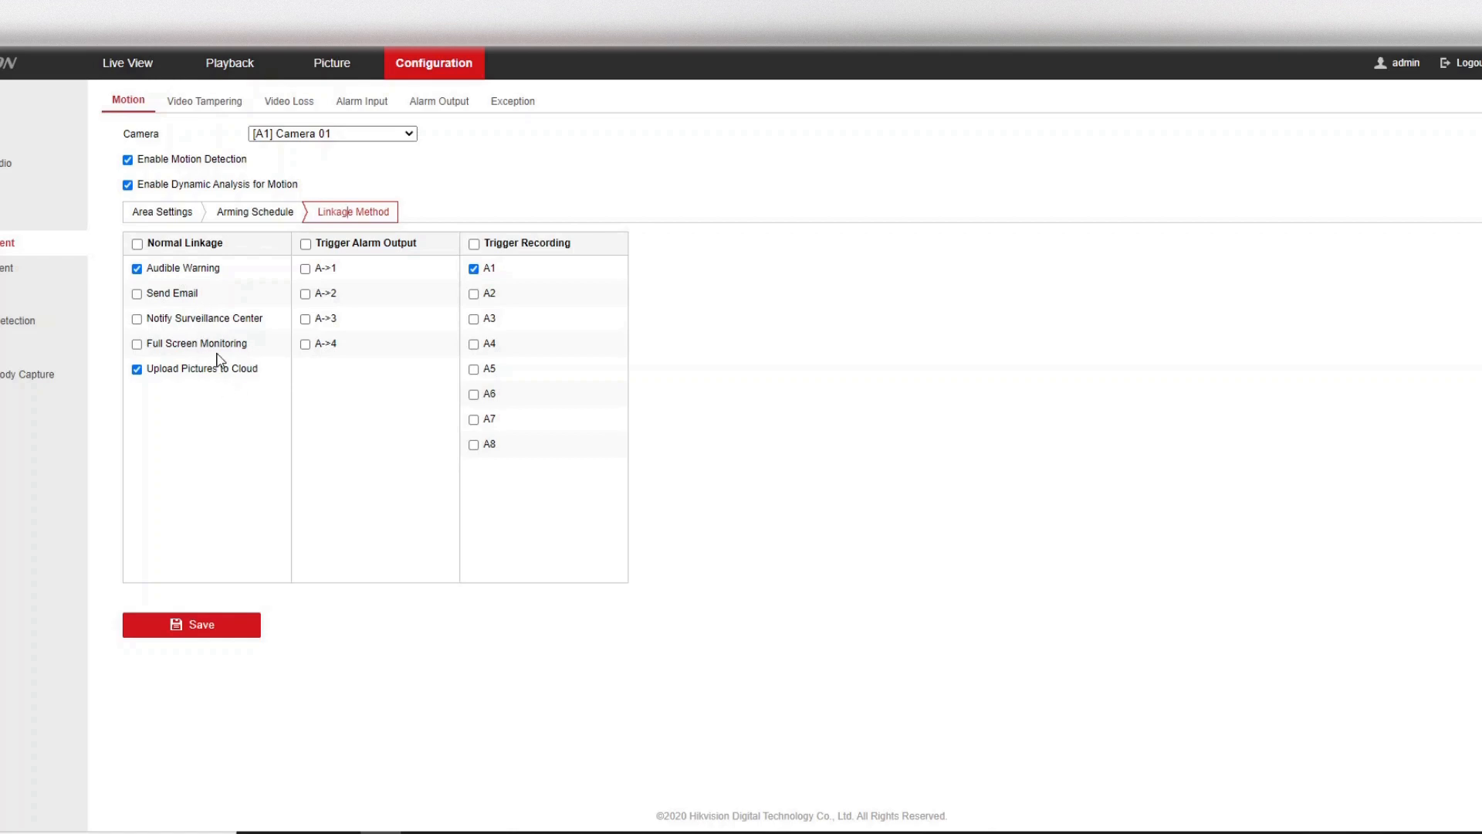
{"action": "mouse_move", "coordinate": [491, 268]}
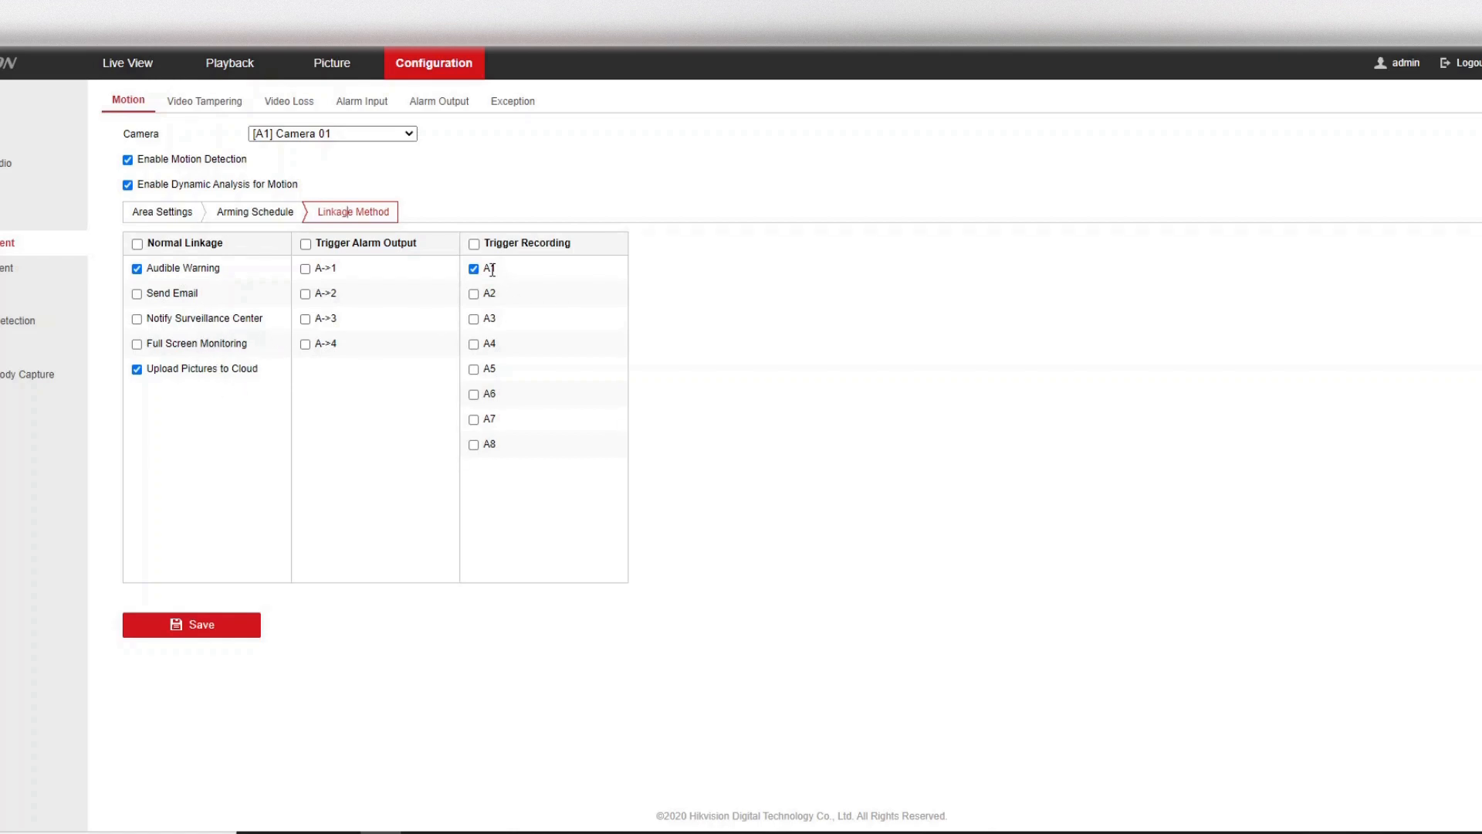
{"action": "mouse_move", "coordinate": [121, 435]}
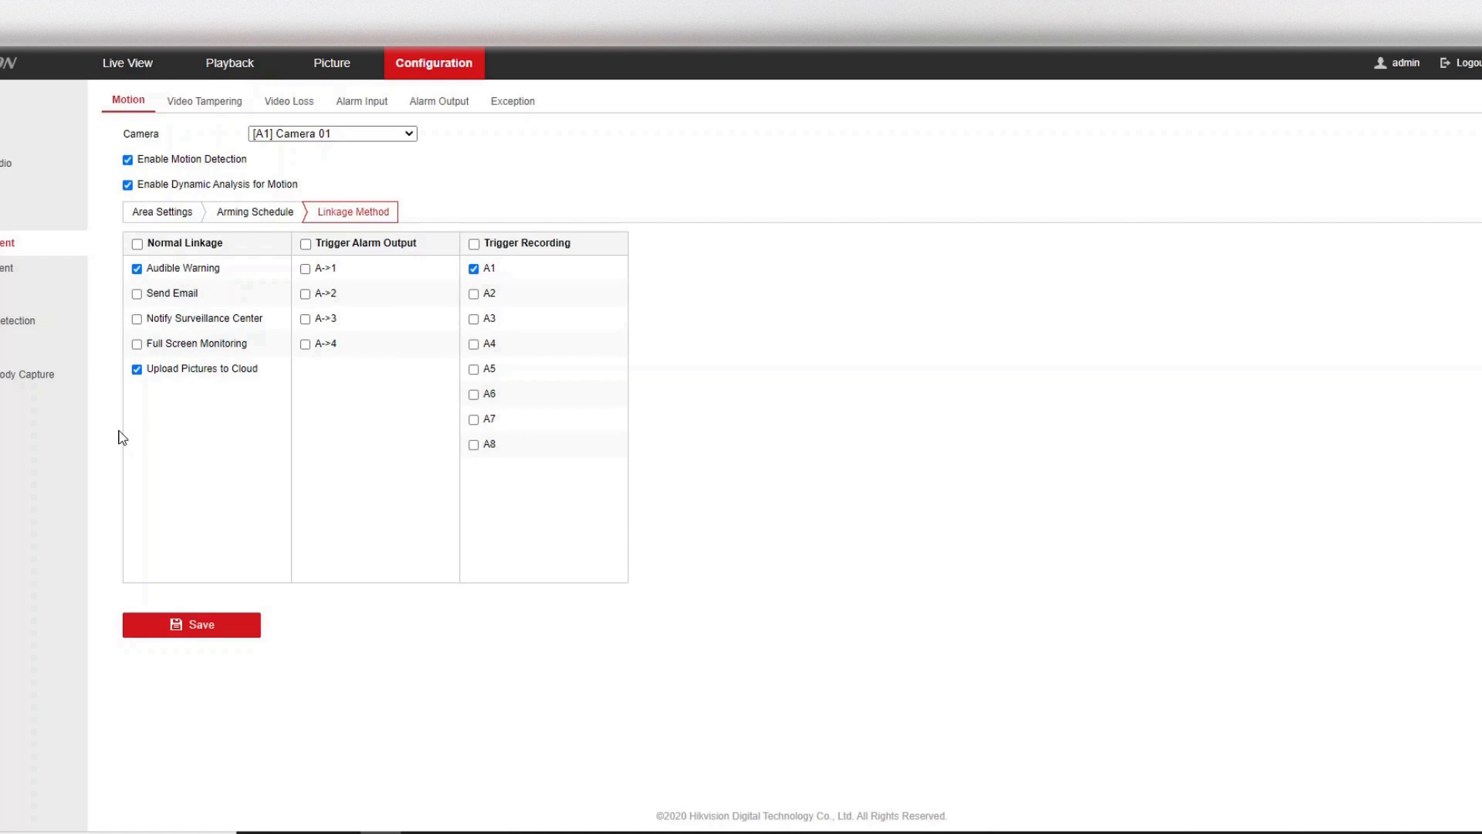
Save the linkage actions with cloud picture upload, audible warning and A1 recording.
{"action": "left_click", "coordinate": [191, 623]}
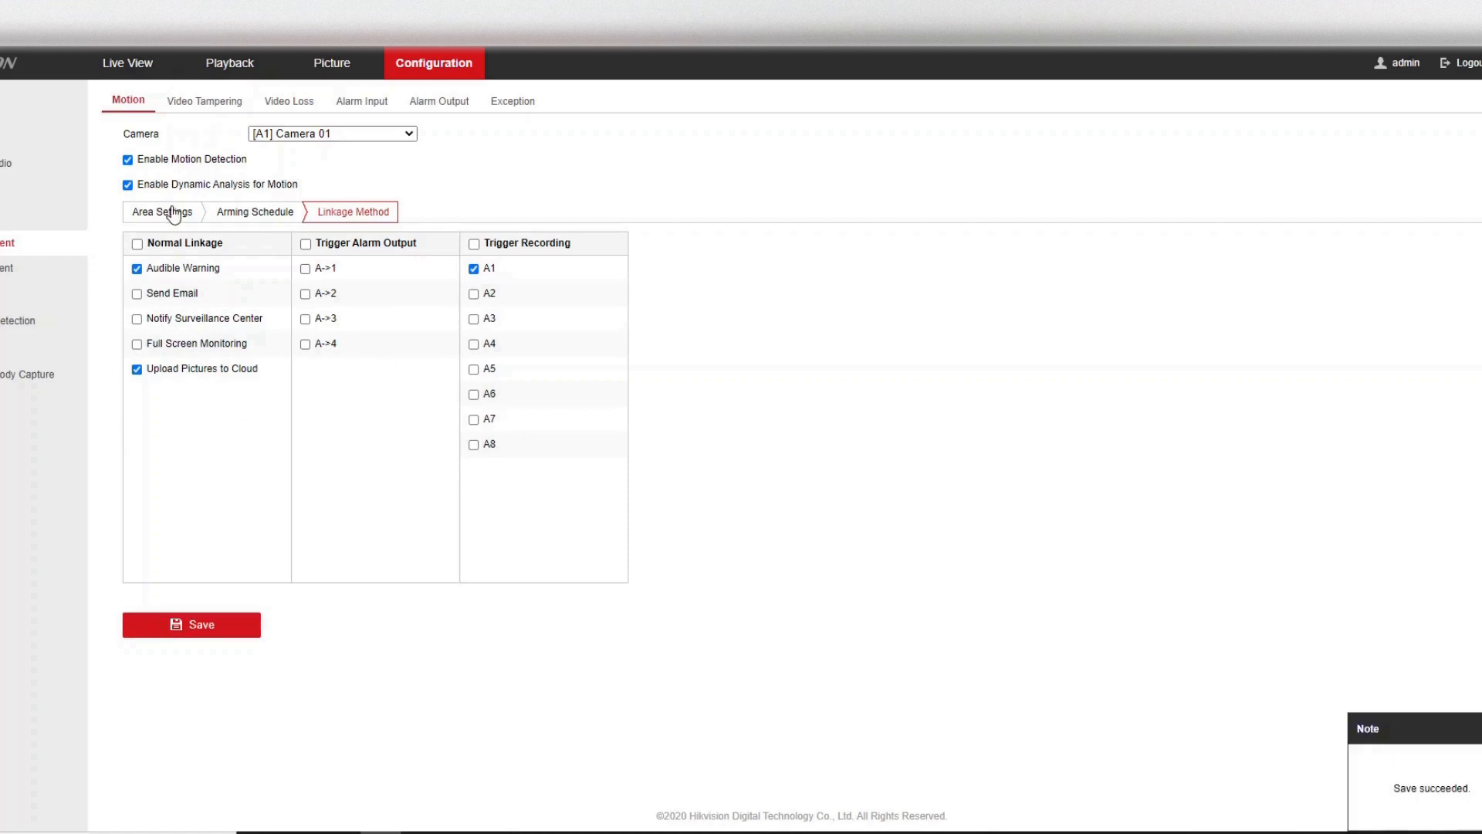
{"action": "left_click", "coordinate": [161, 211]}
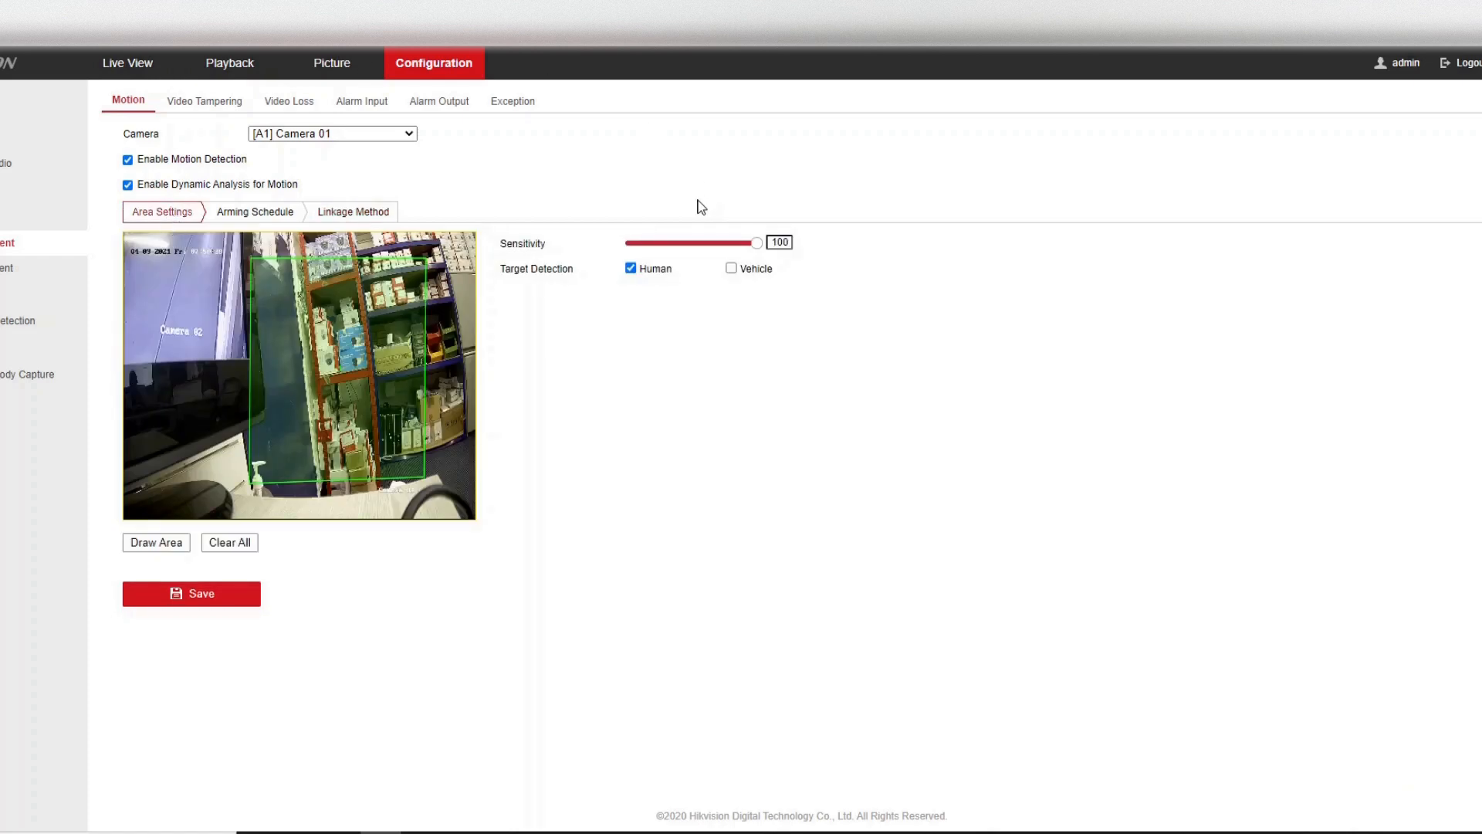
{"action": "mouse_move", "coordinate": [690, 208]}
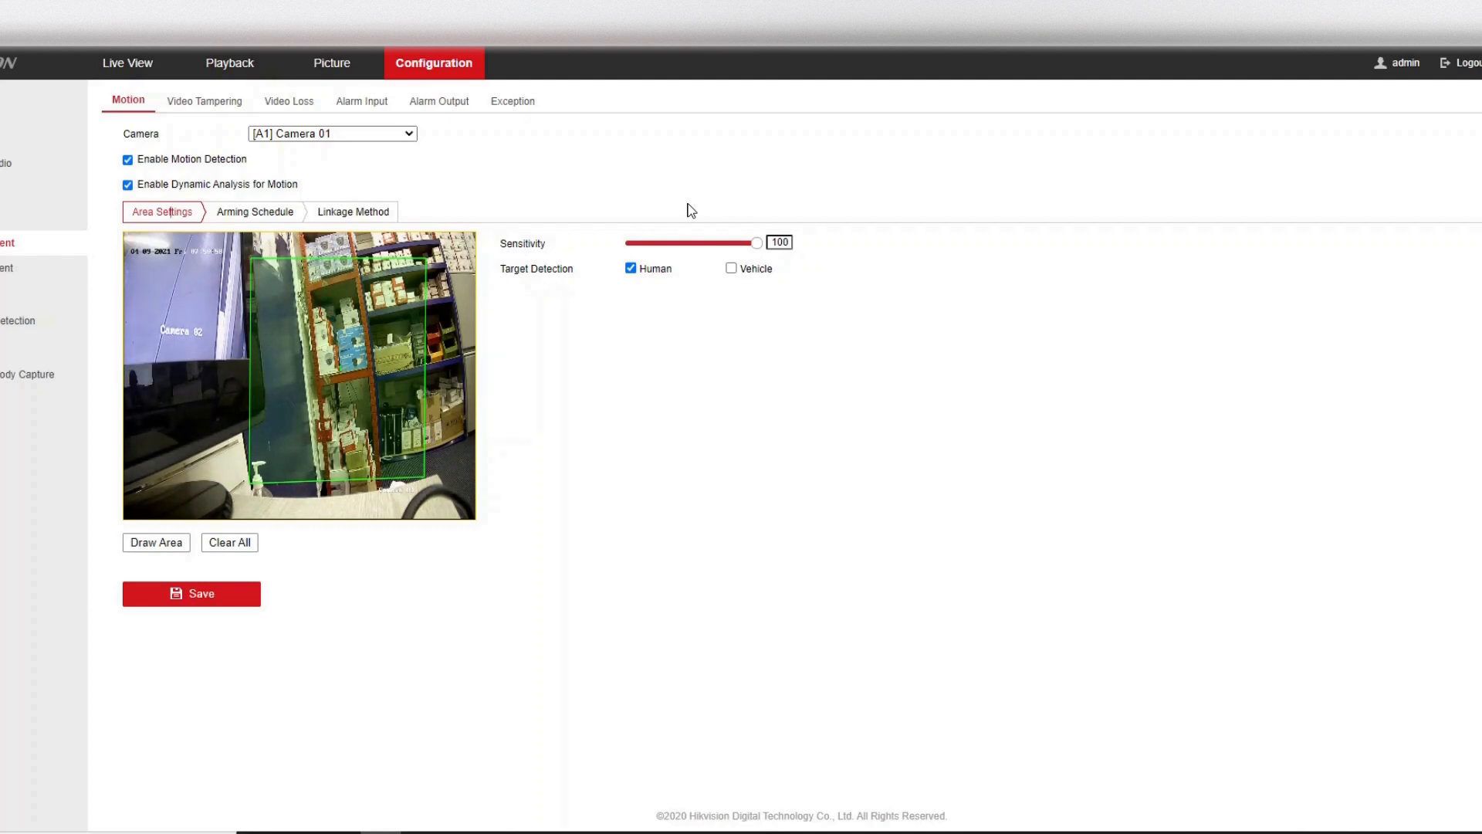
{"action": "mouse_move", "coordinate": [802, 519]}
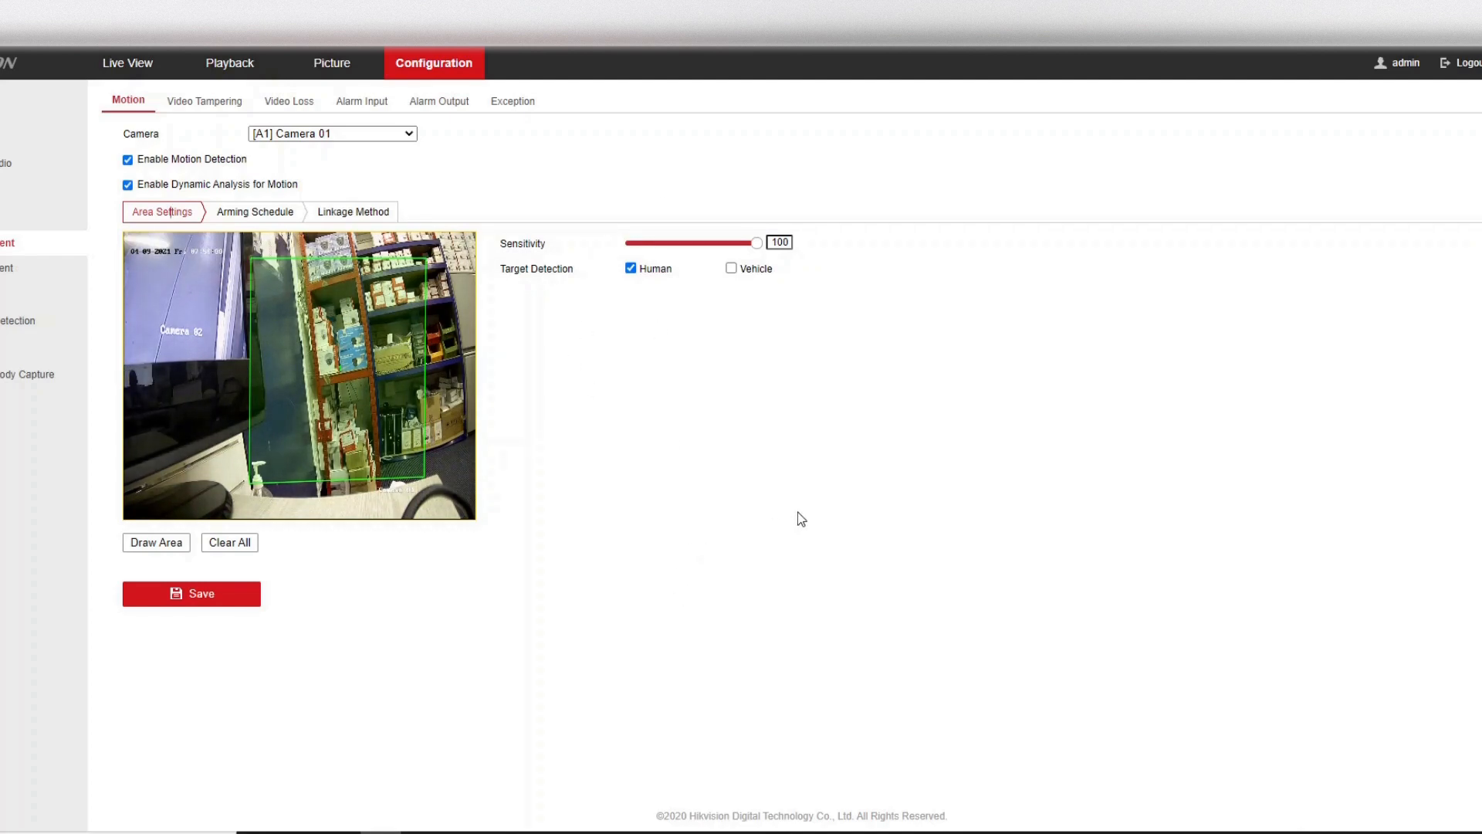
{"action": "mouse_move", "coordinate": [781, 485]}
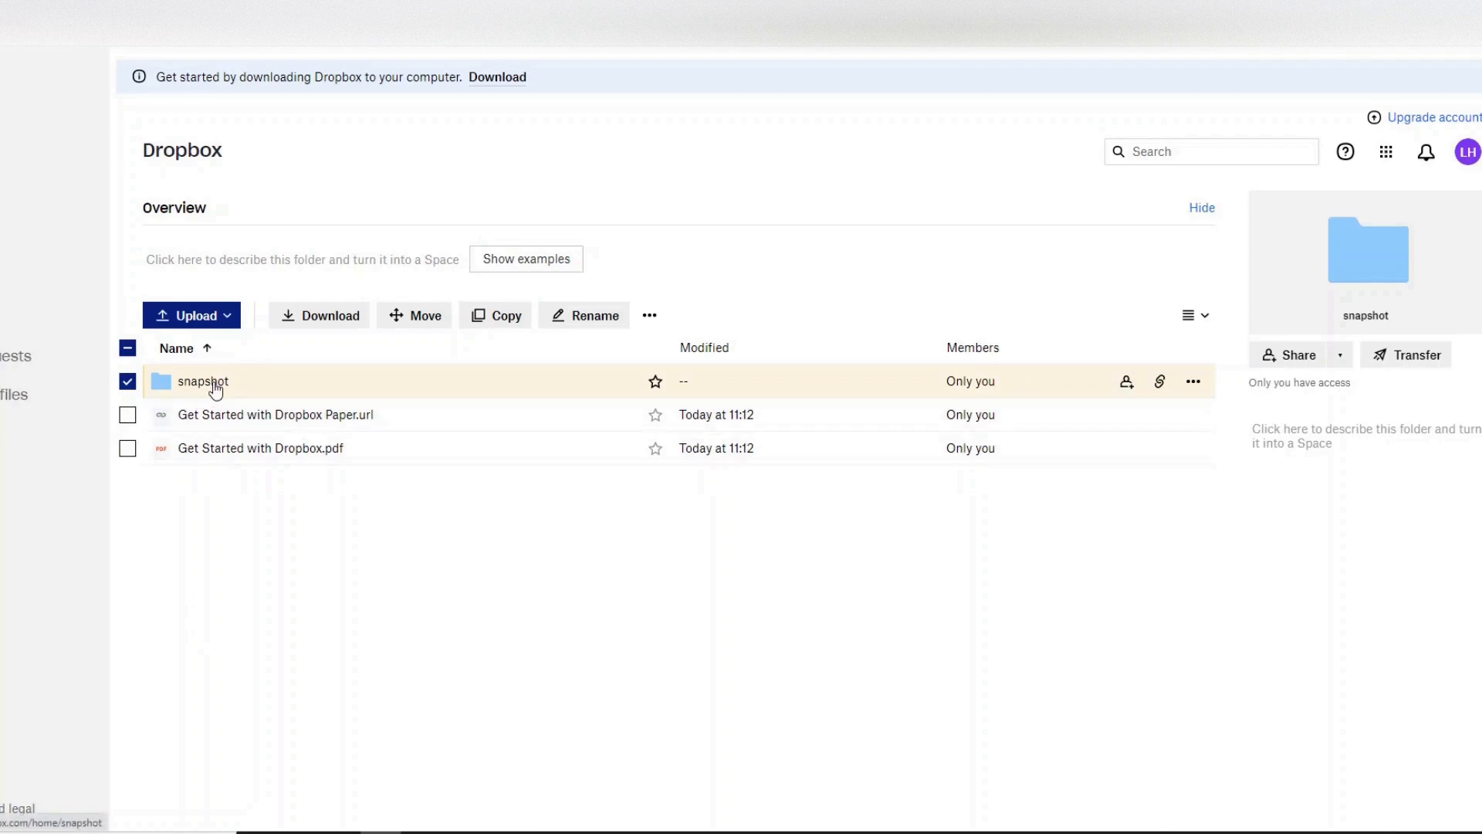
Browse into Dropbox's snapshot folder and its 20210409 date folder.
{"action": "double_click", "coordinate": [203, 381]}
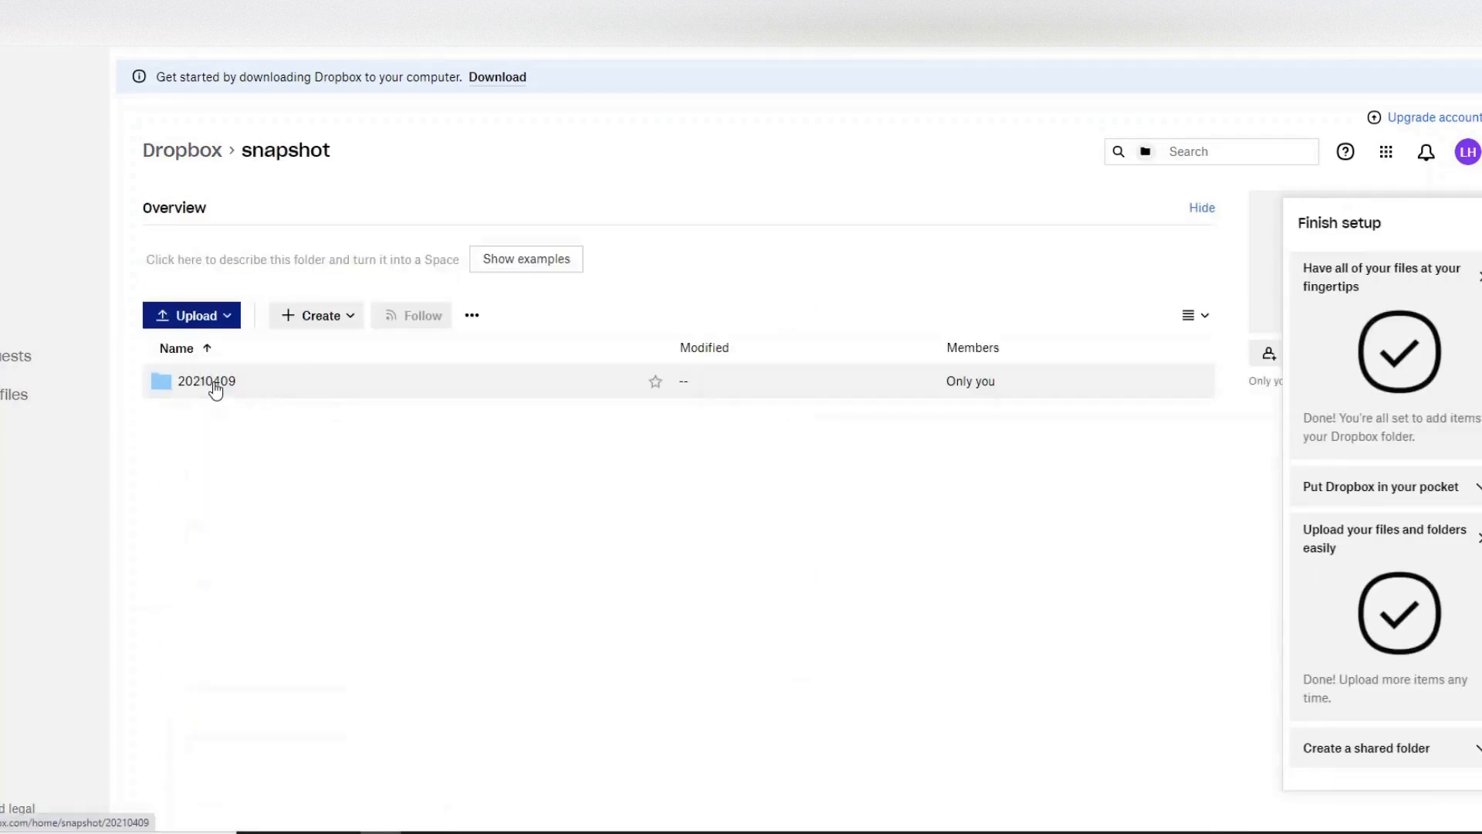
{"action": "left_click", "coordinate": [205, 381]}
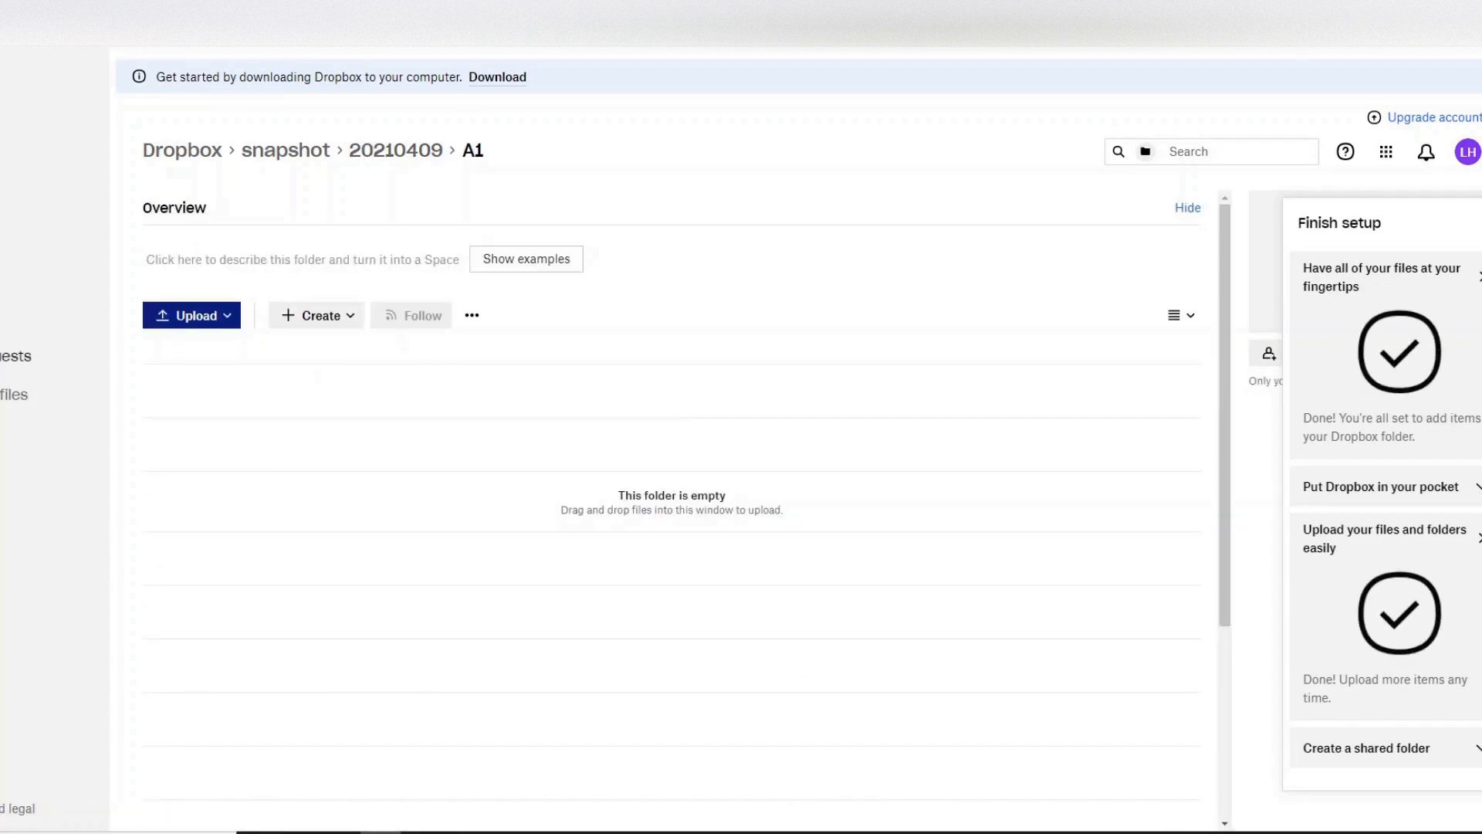
{"action": "left_click", "coordinate": [182, 150]}
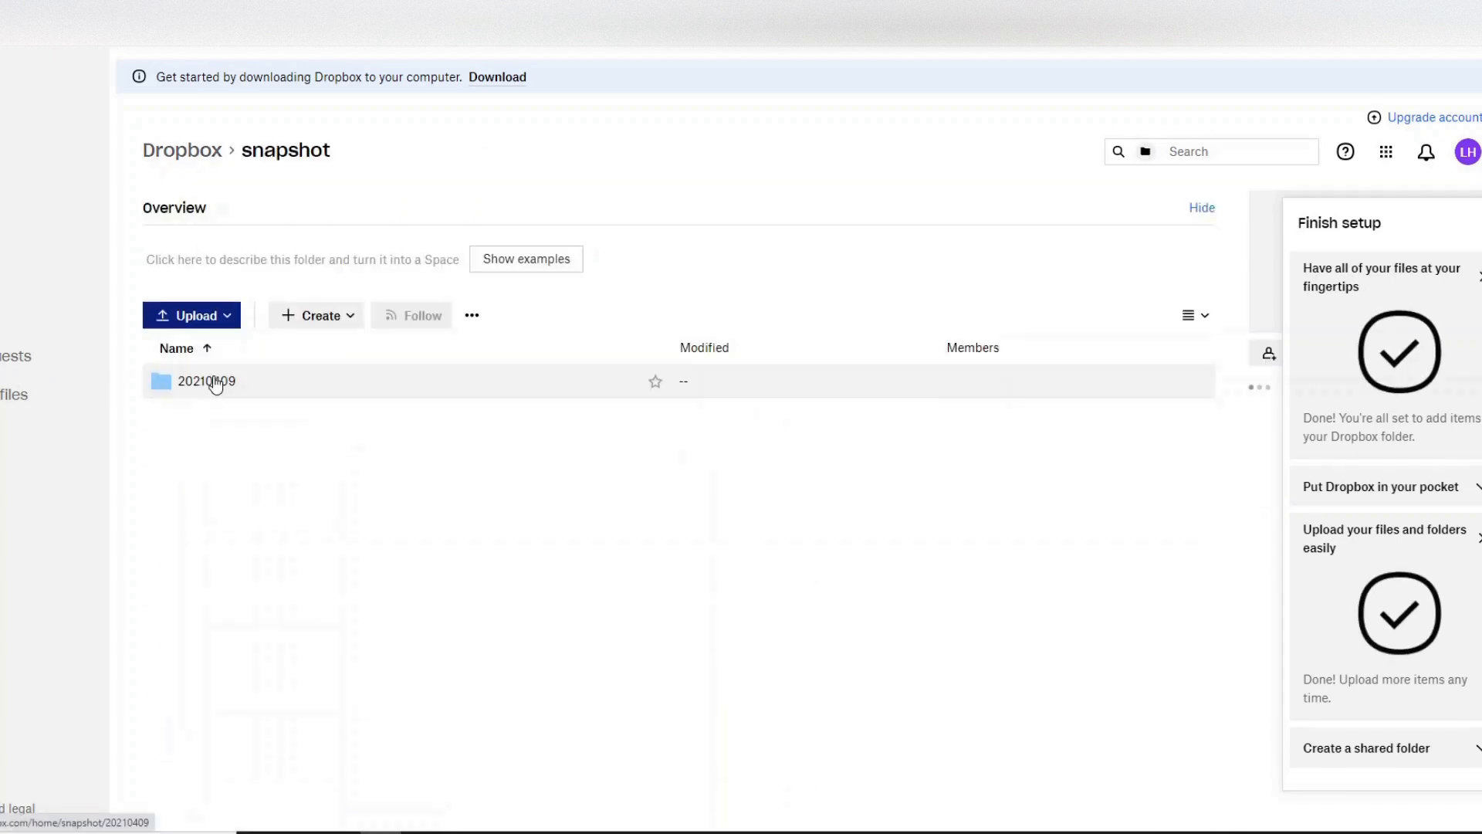
{"action": "left_click", "coordinate": [205, 380]}
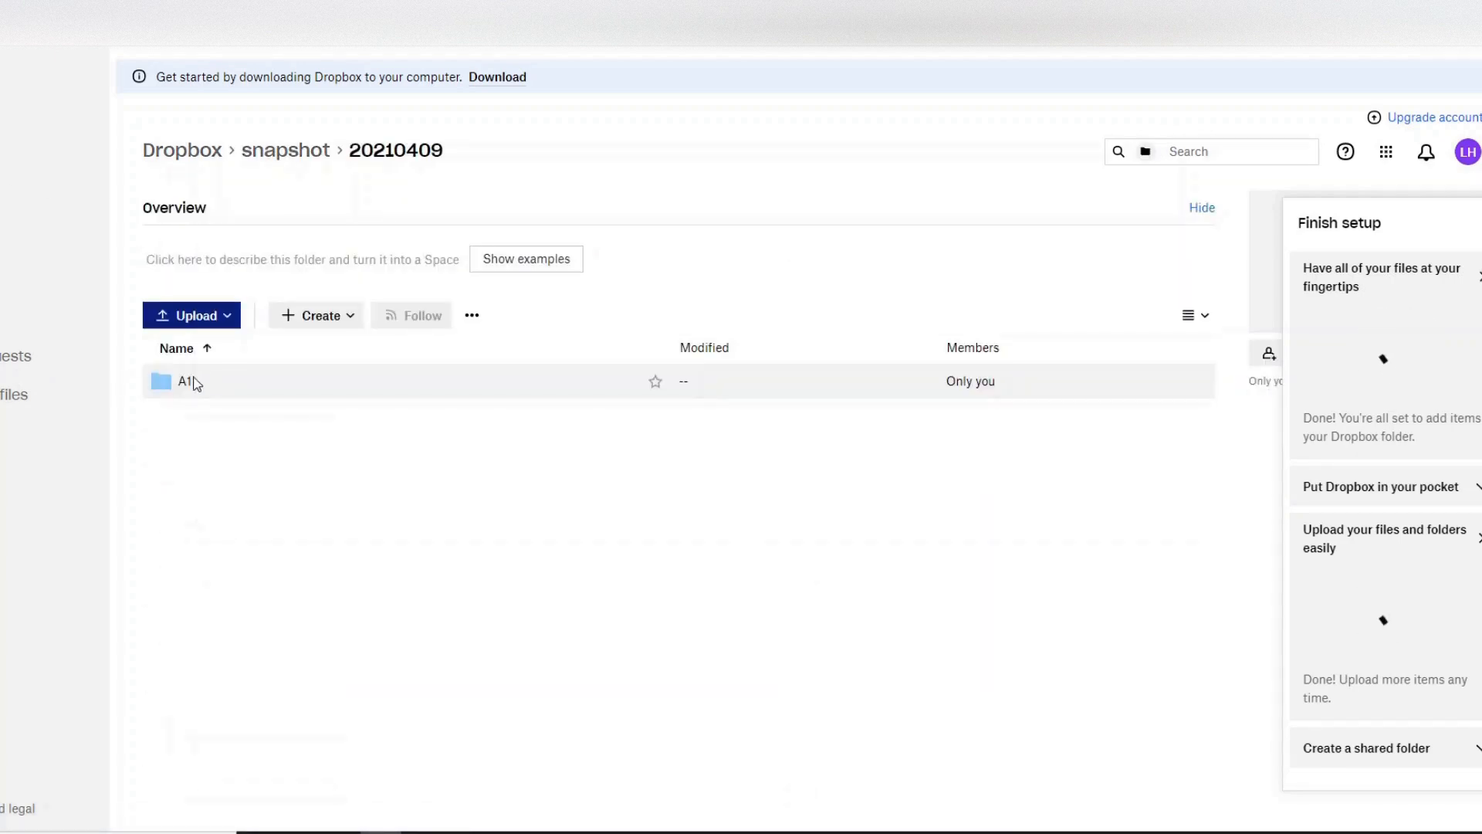
Check the empty A1 camera folder, then select 20210409 back in the snapshot folder.
{"action": "double_click", "coordinate": [183, 381]}
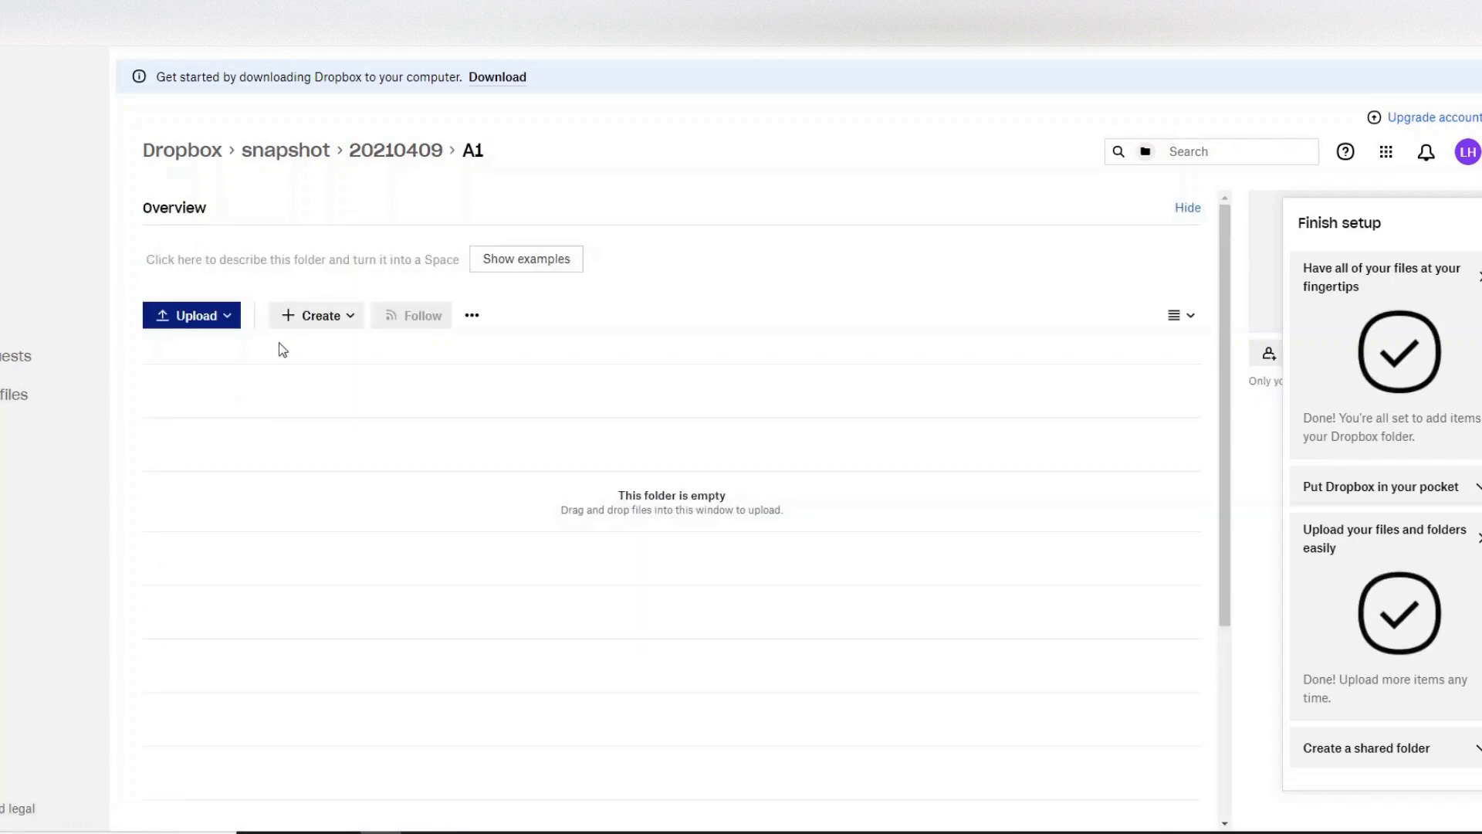
{"action": "left_click", "coordinate": [183, 150]}
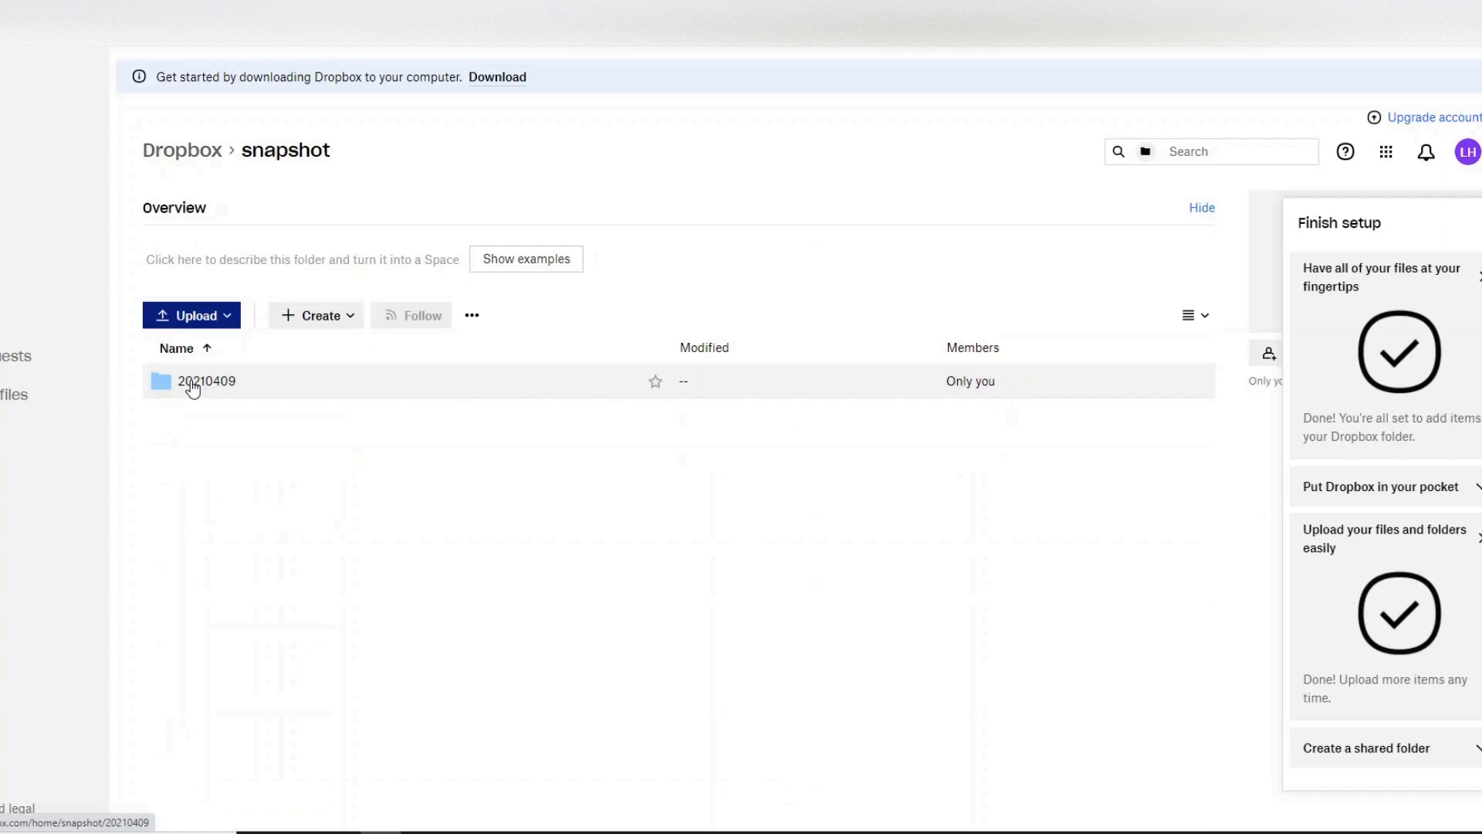
{"action": "left_click", "coordinate": [128, 381]}
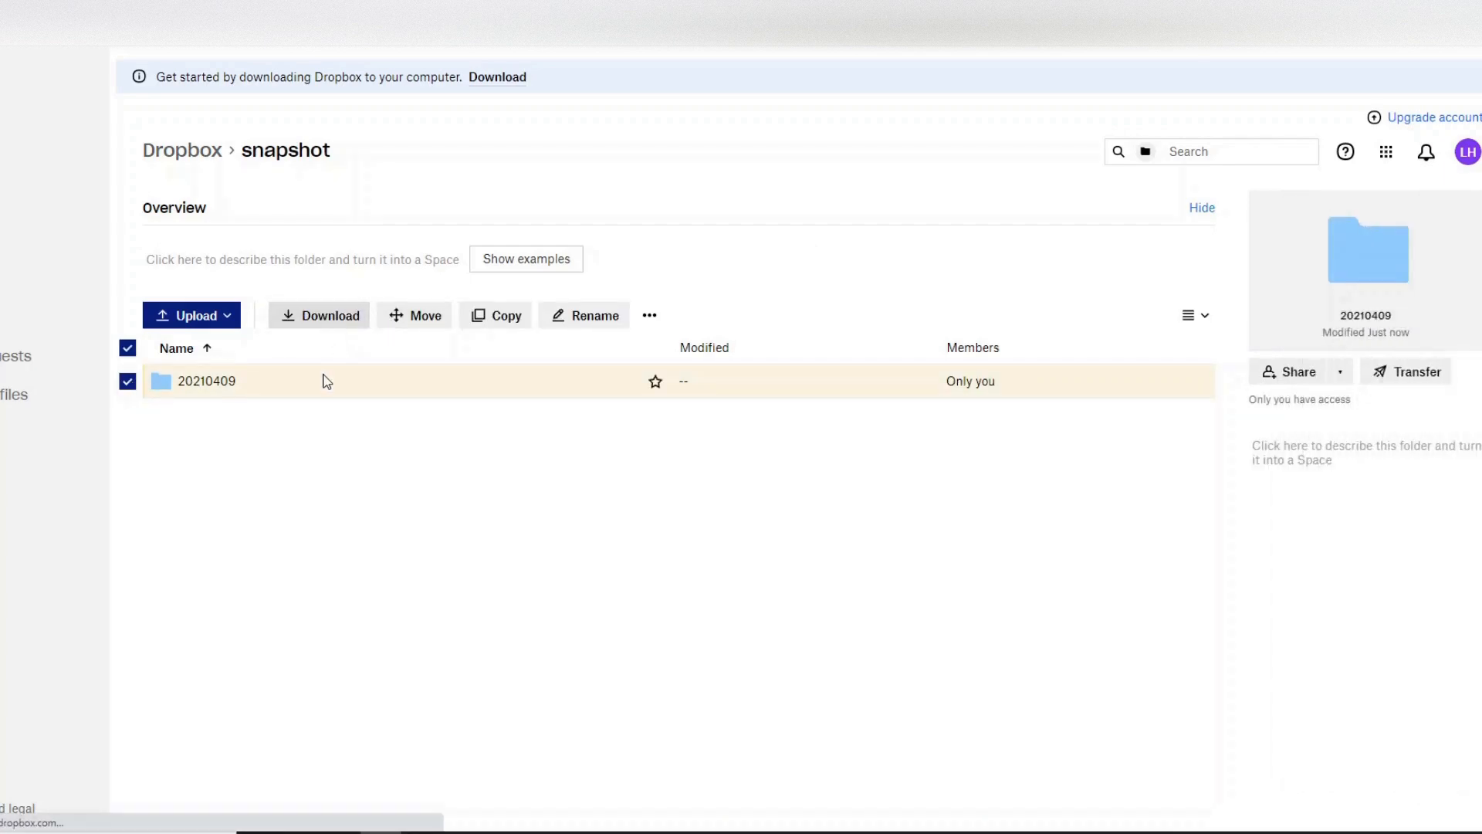
{"action": "left_click", "coordinate": [318, 315]}
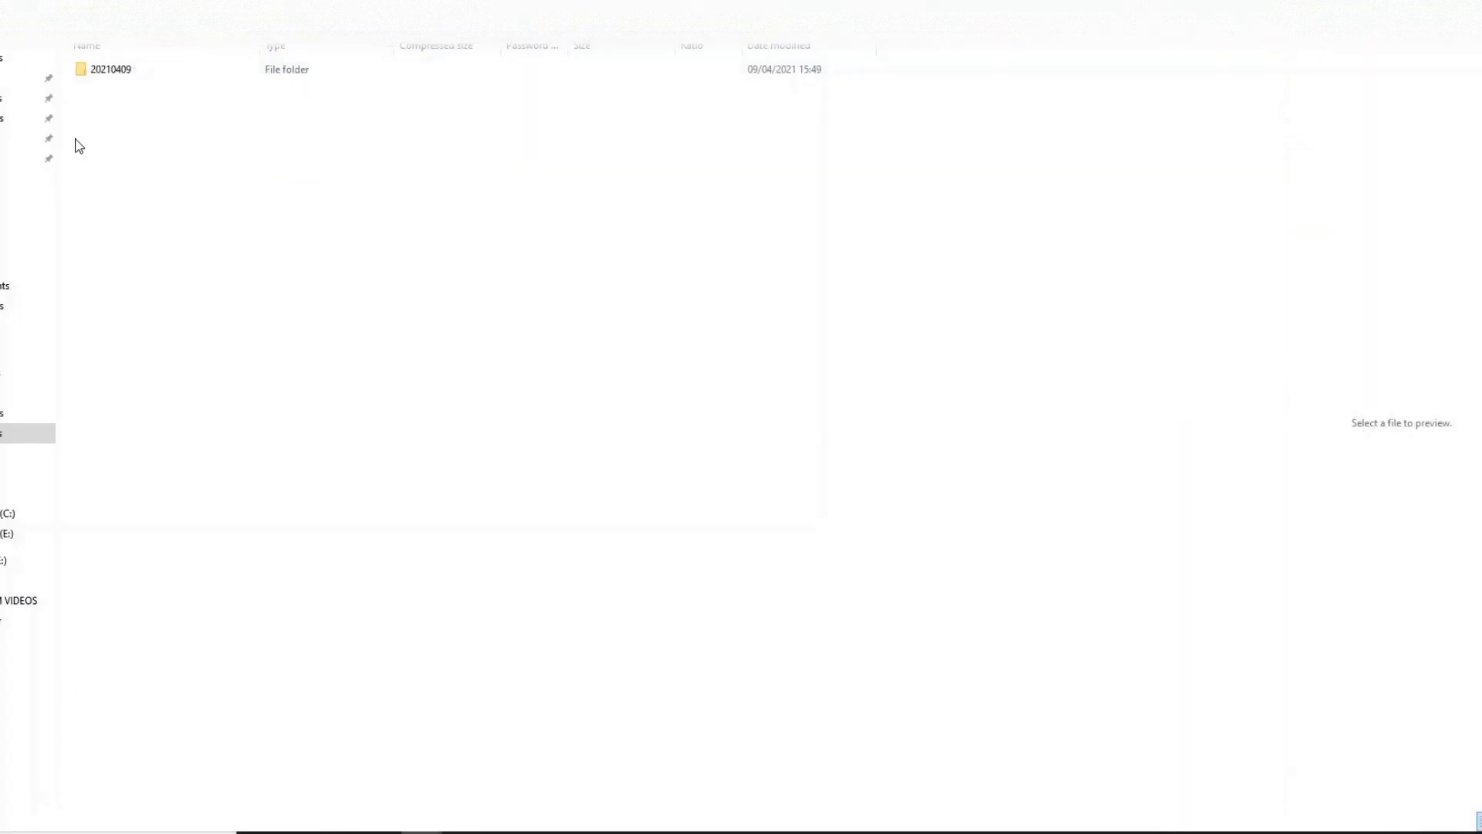
Open the 20210409 folder in File Explorer.
{"action": "double_click", "coordinate": [108, 69]}
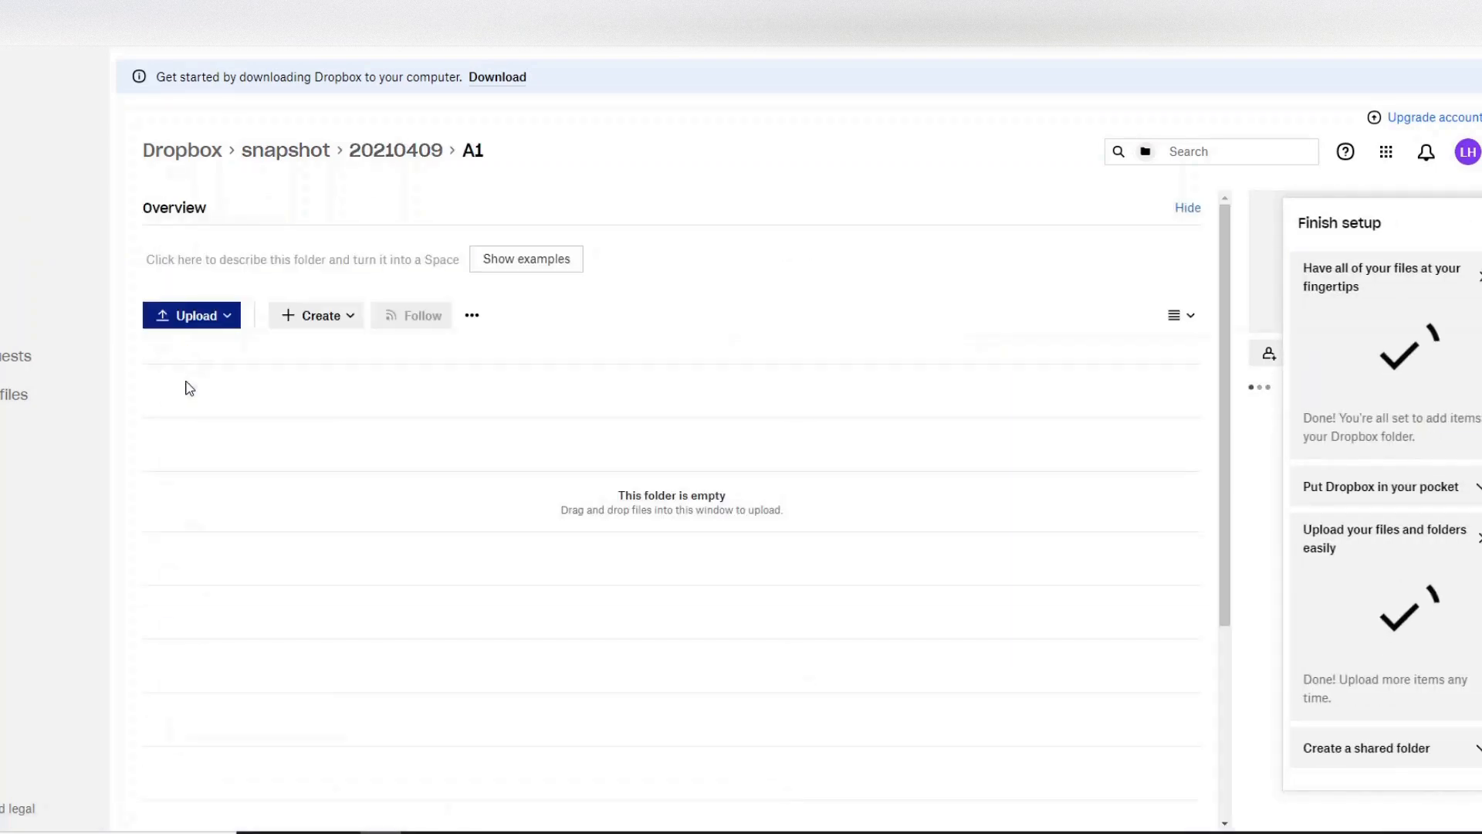
{"action": "scroll", "scroll_direction": "down", "scroll_amount": 3}
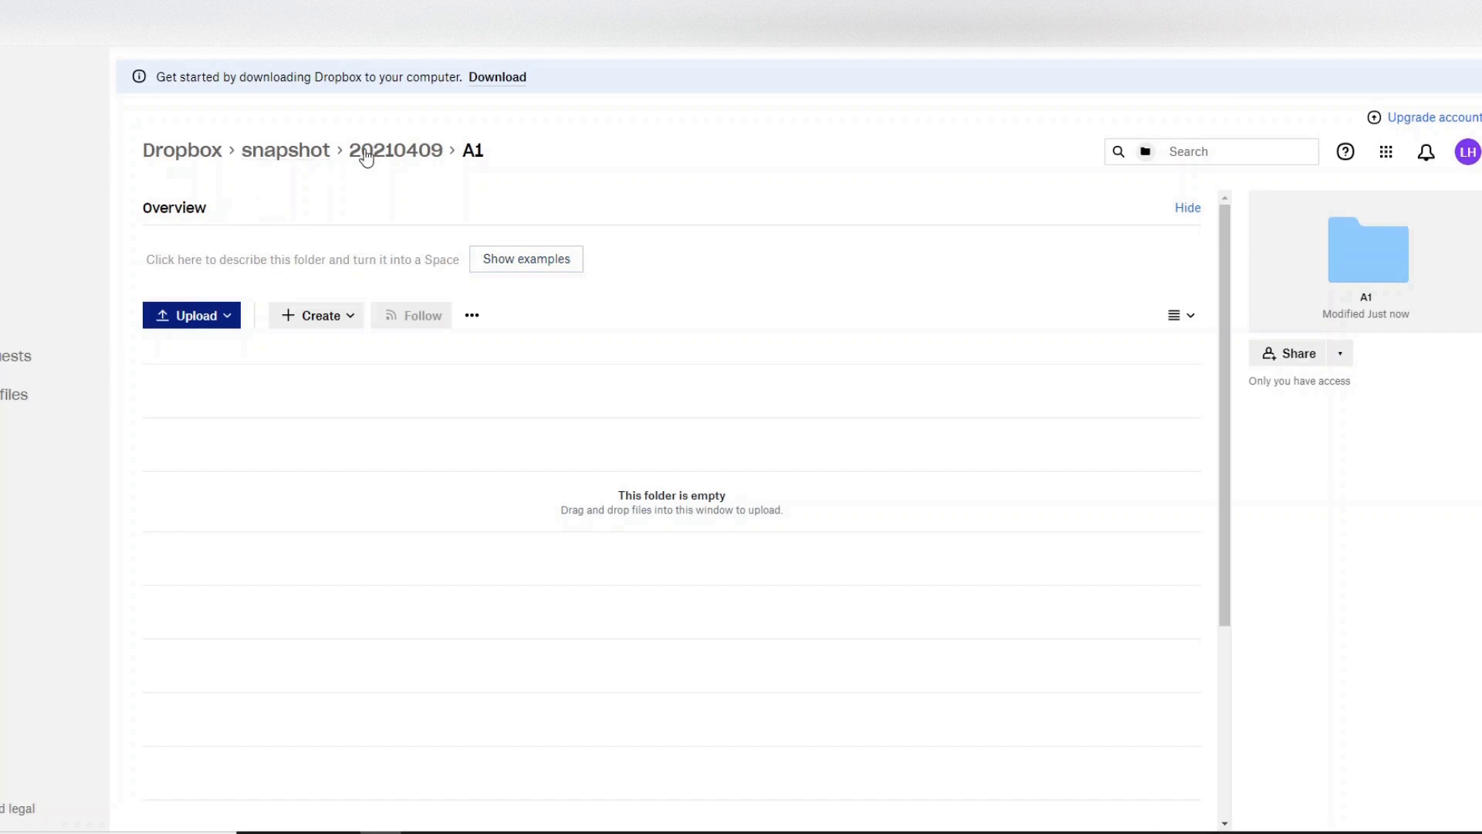
{"action": "left_click", "coordinate": [396, 150]}
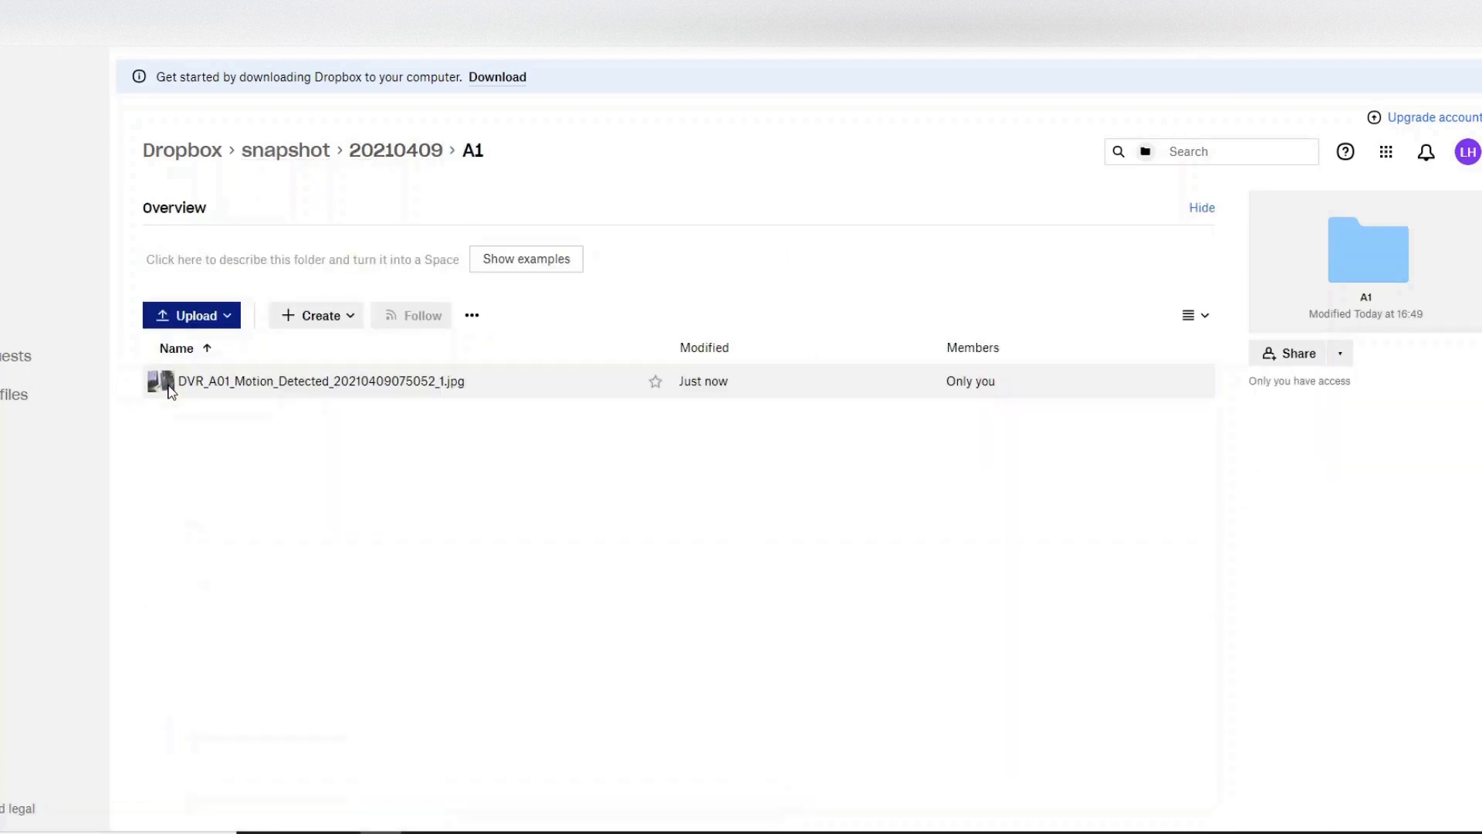
{"action": "mouse_move", "coordinate": [50, 491]}
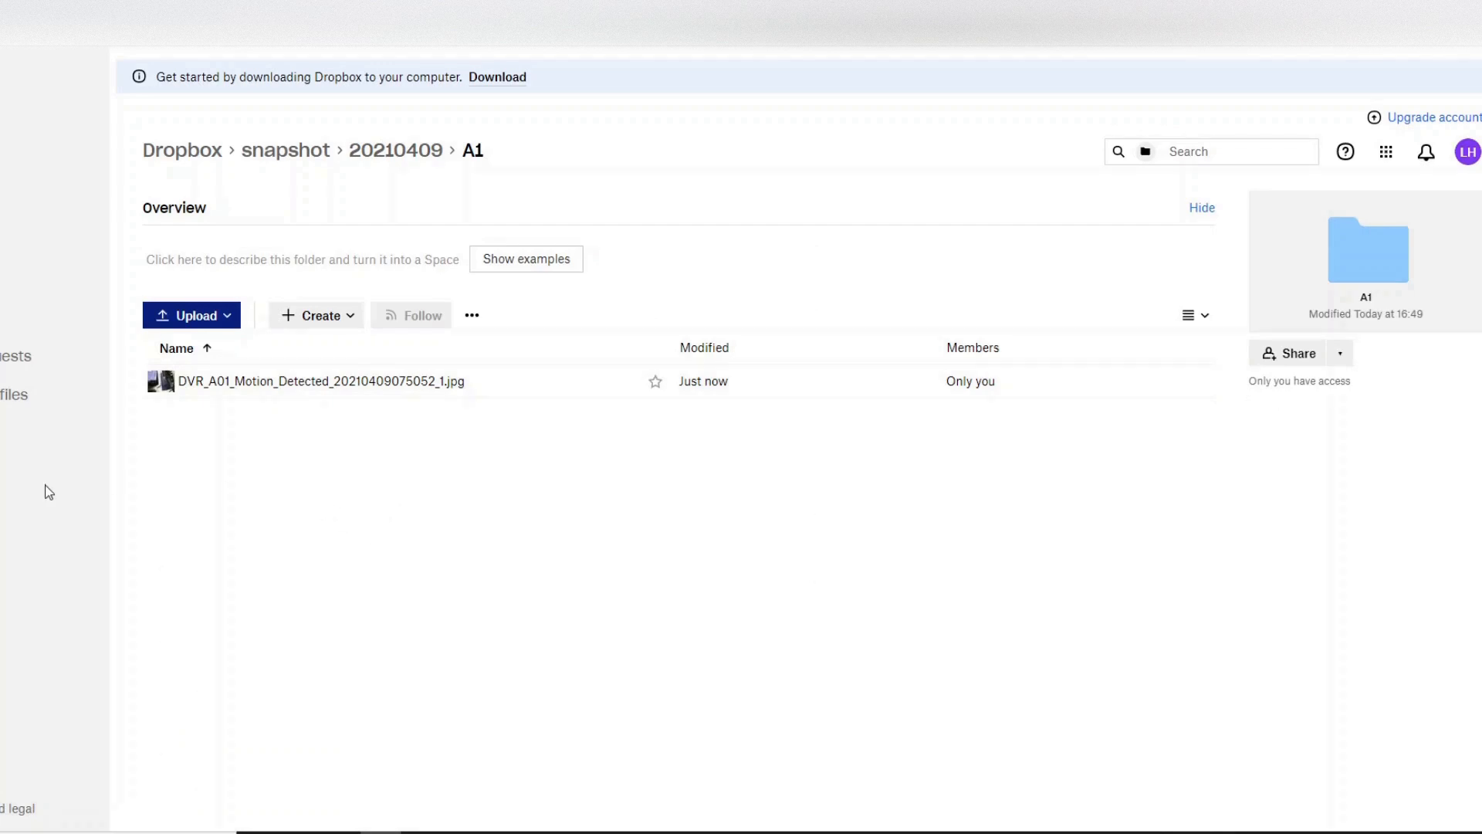
{"action": "mouse_move", "coordinate": [1001, 447]}
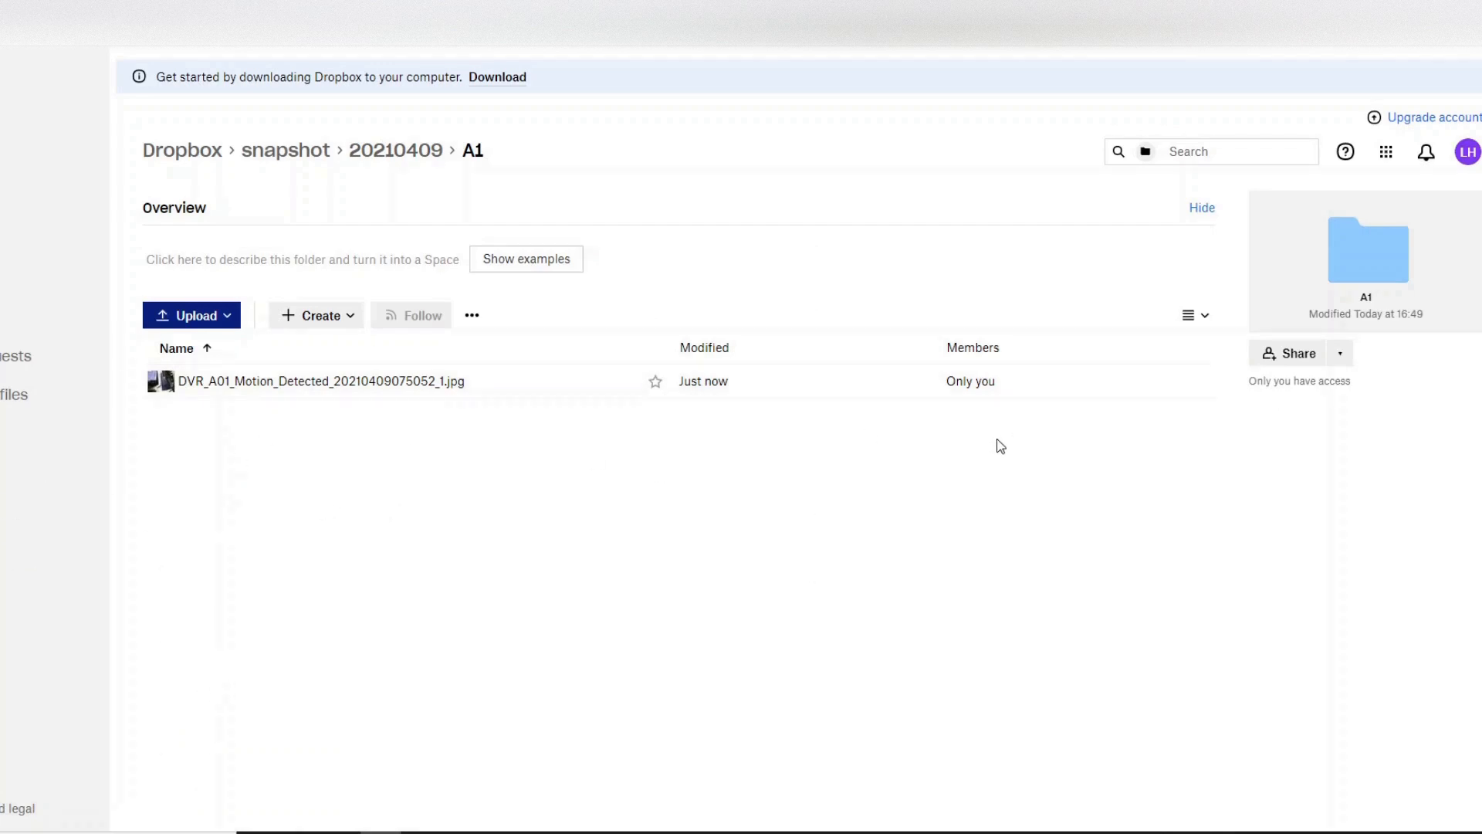
{"action": "left_click", "coordinate": [320, 381]}
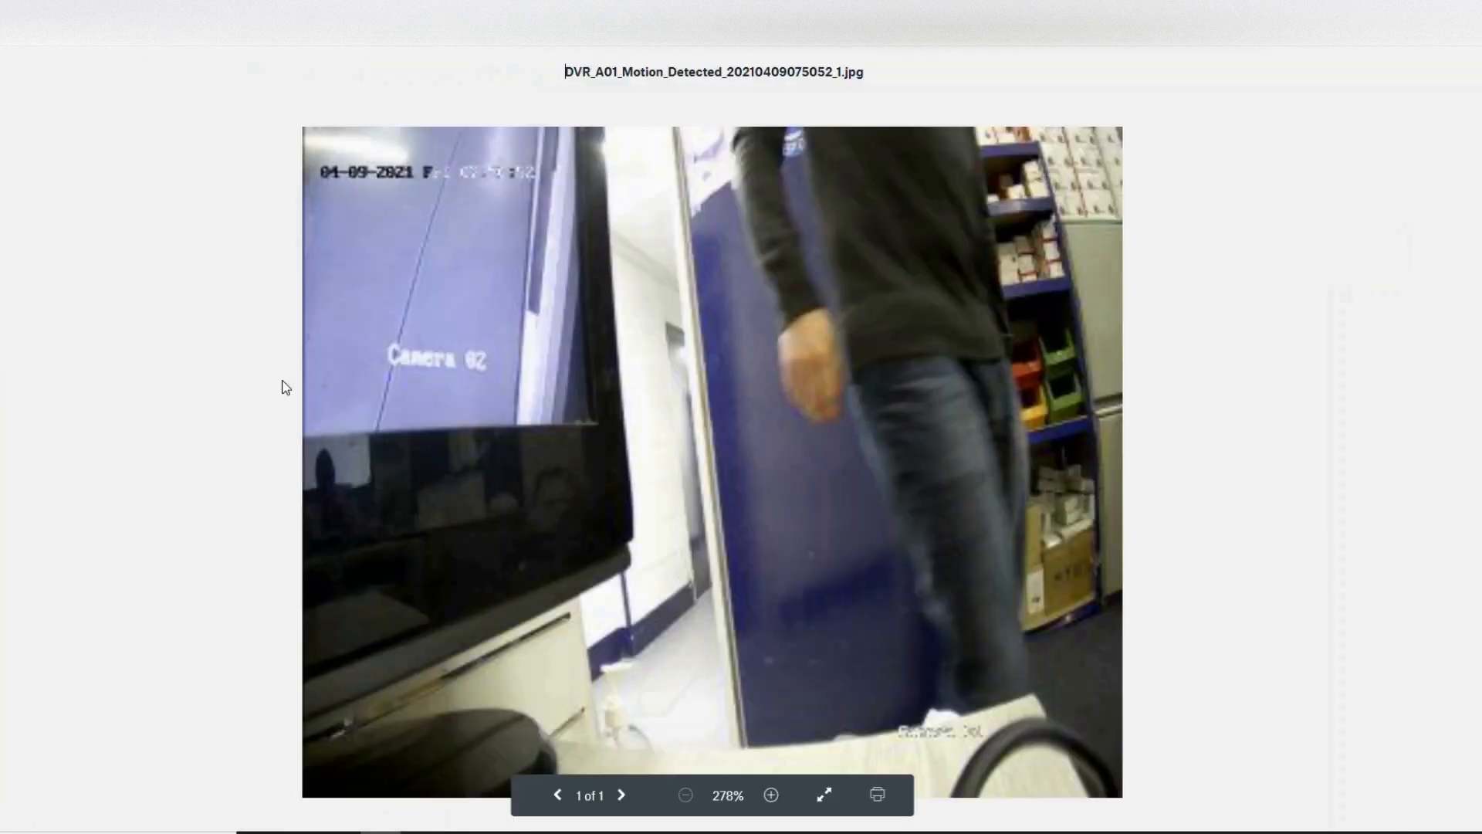